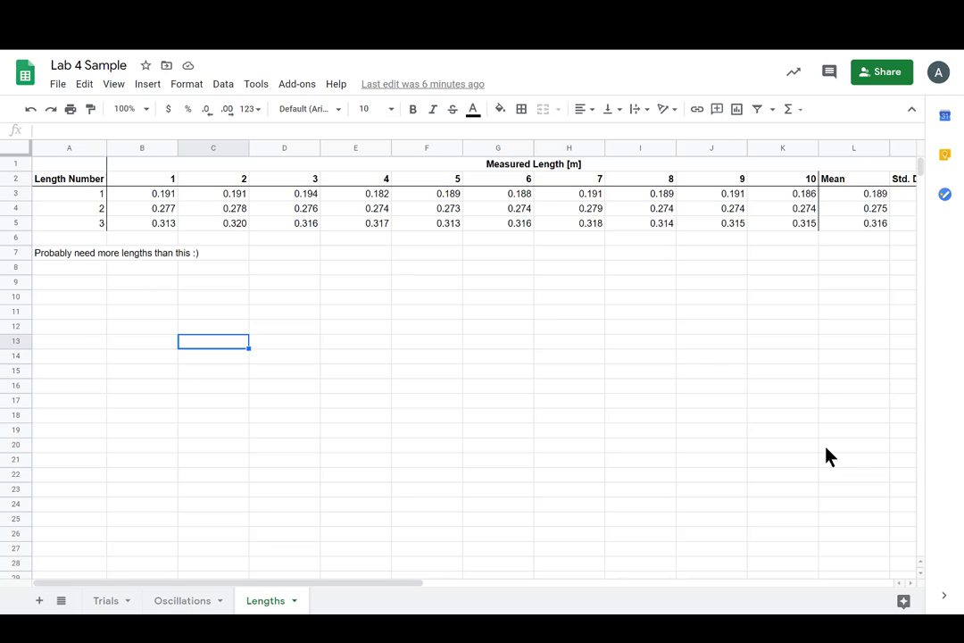
mouse_move(750, 506)
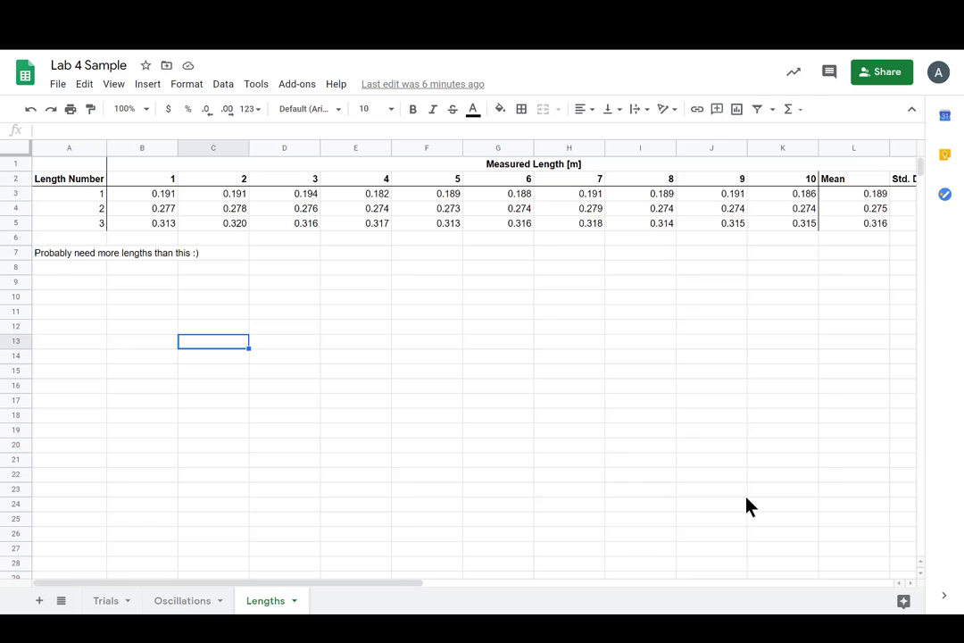
mouse_move(236, 483)
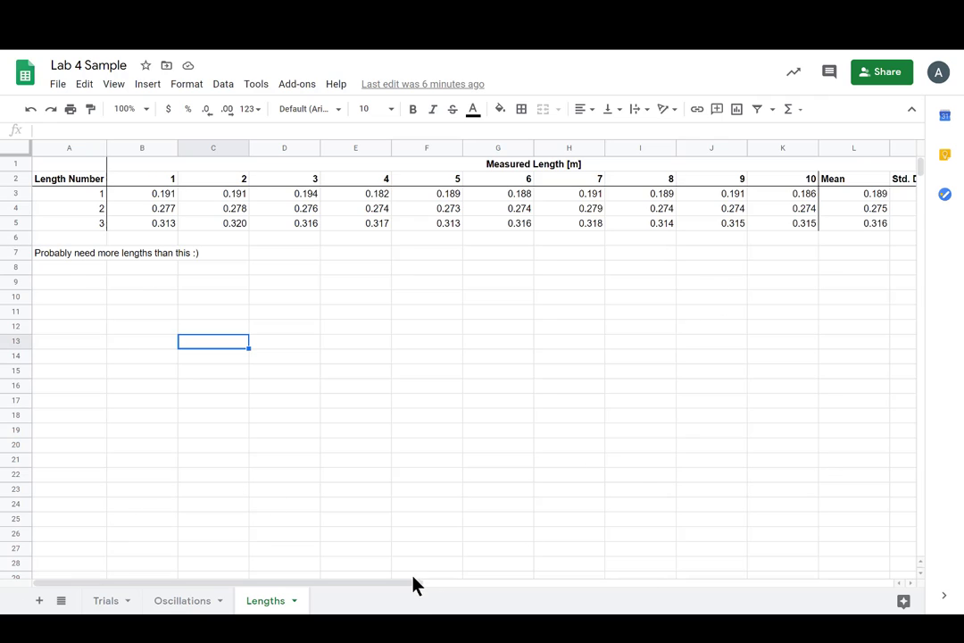
- Select and edit the note about needing more lengths on the Lengths sheet
scroll(right, 3)
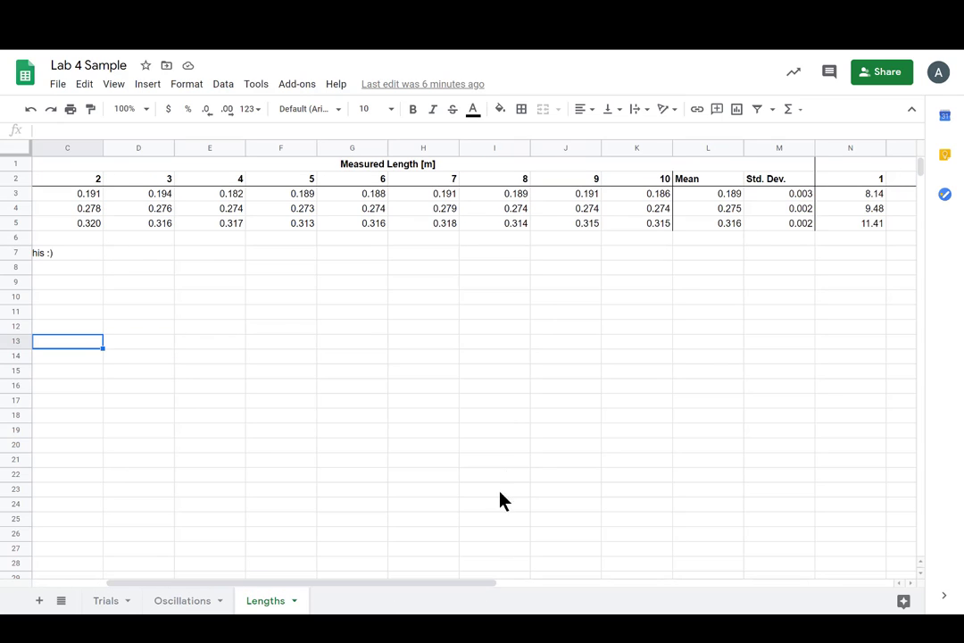
mouse_move(437, 374)
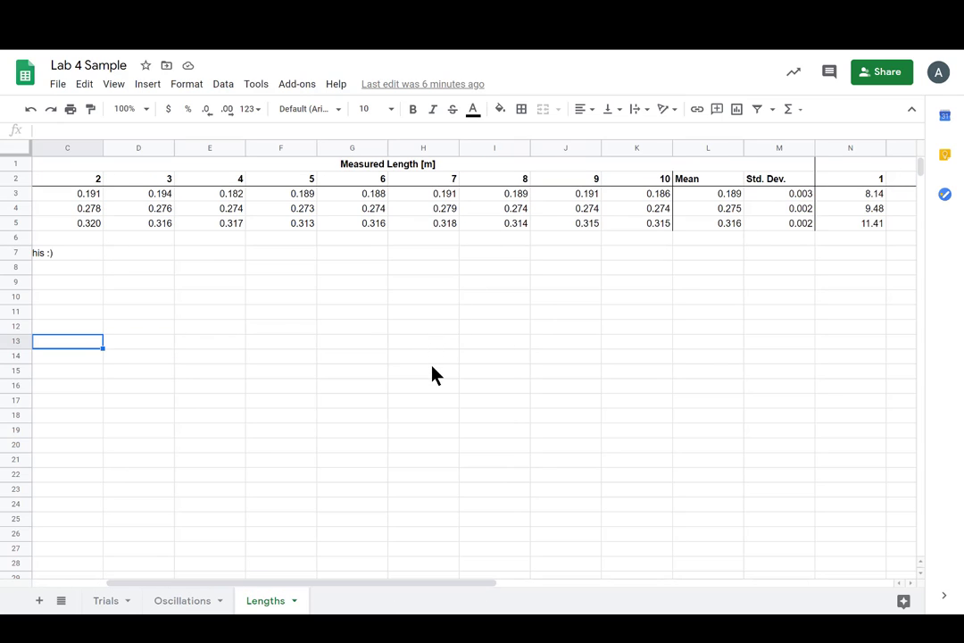
mouse_move(422, 392)
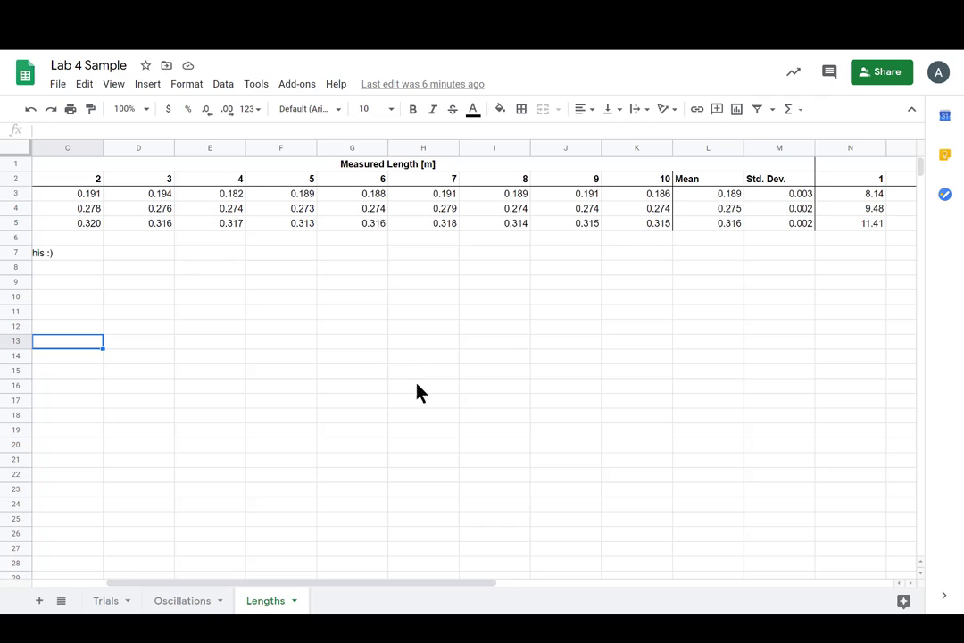
mouse_move(389, 465)
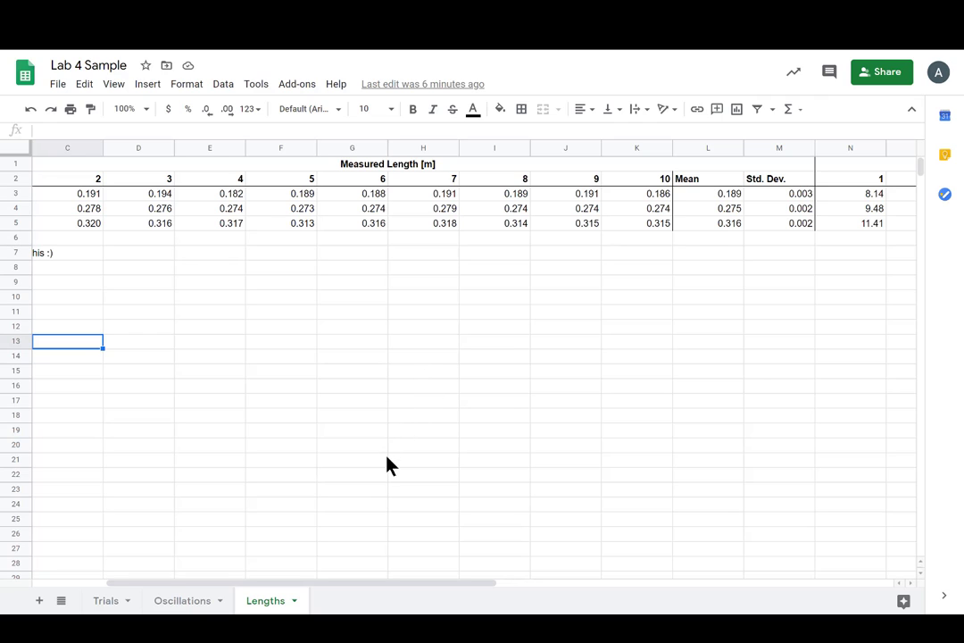
mouse_move(357, 599)
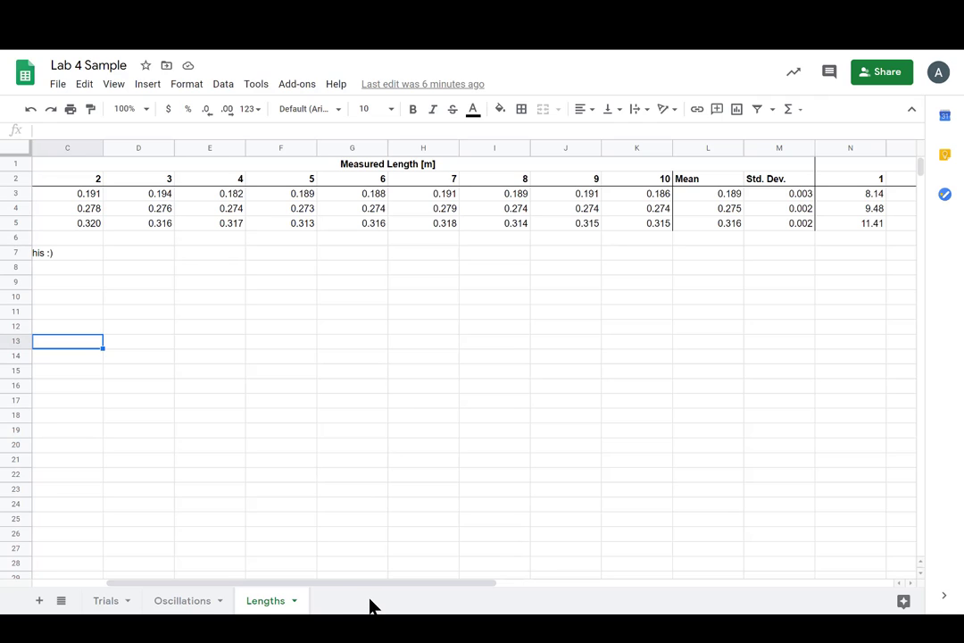
mouse_move(386, 463)
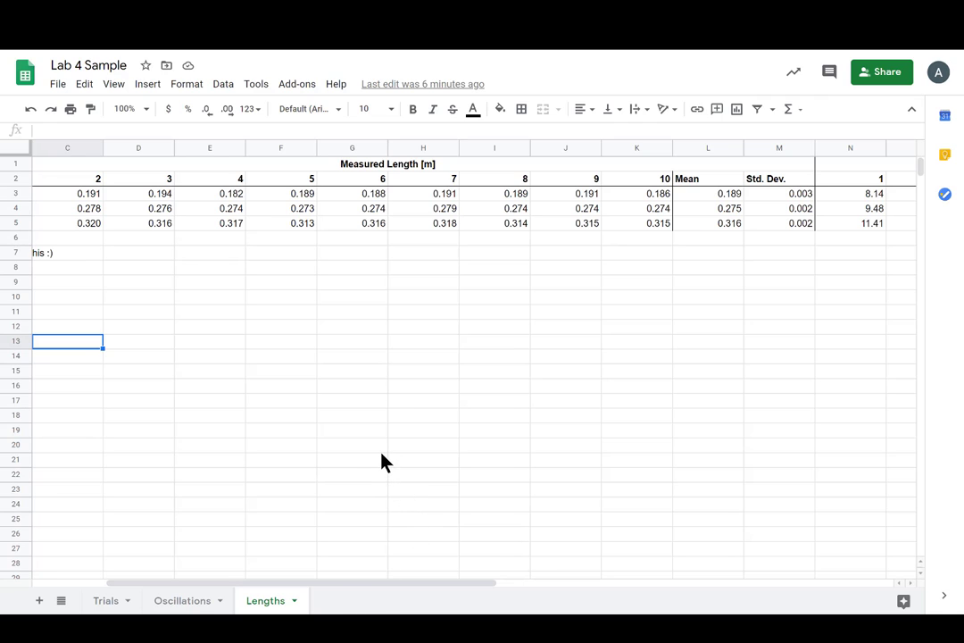
mouse_move(386, 476)
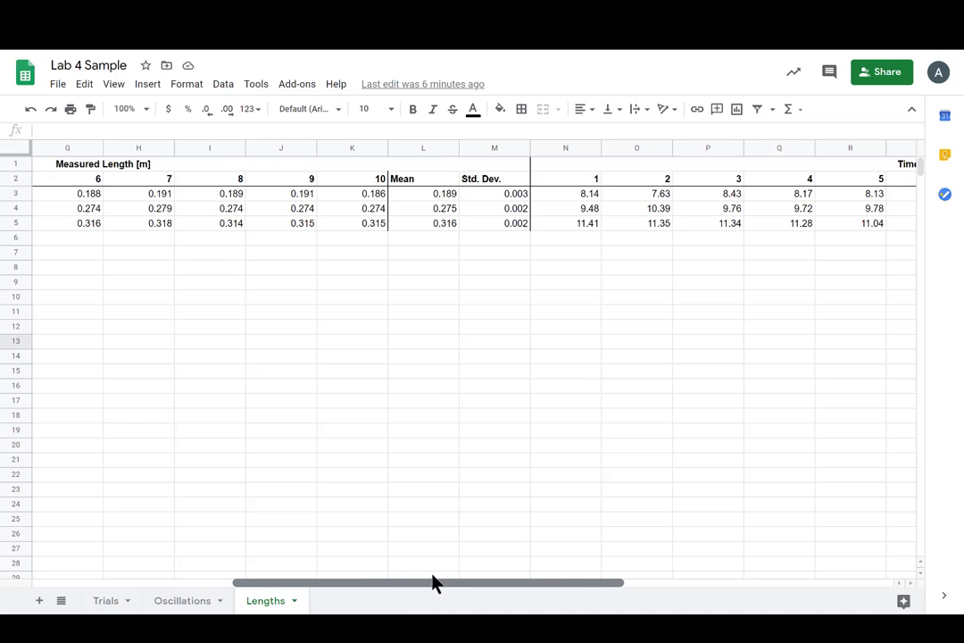
click(423, 193)
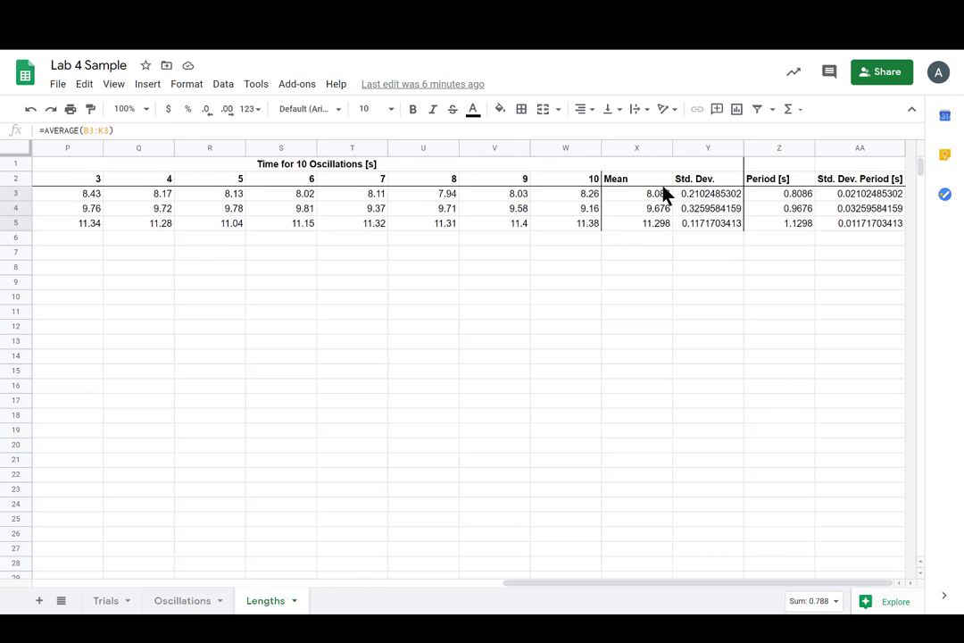
mouse_move(799, 210)
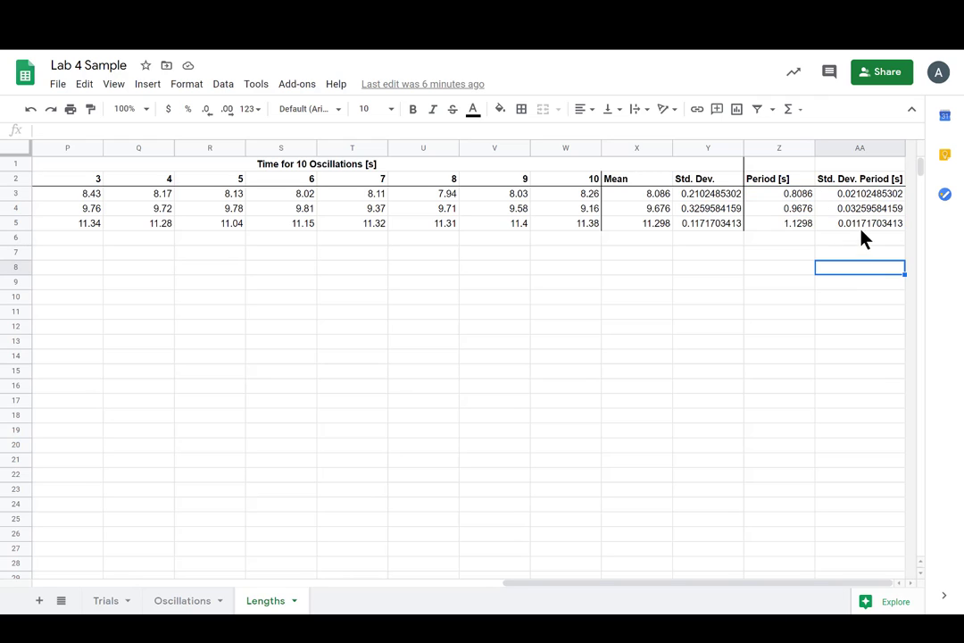
mouse_move(708, 433)
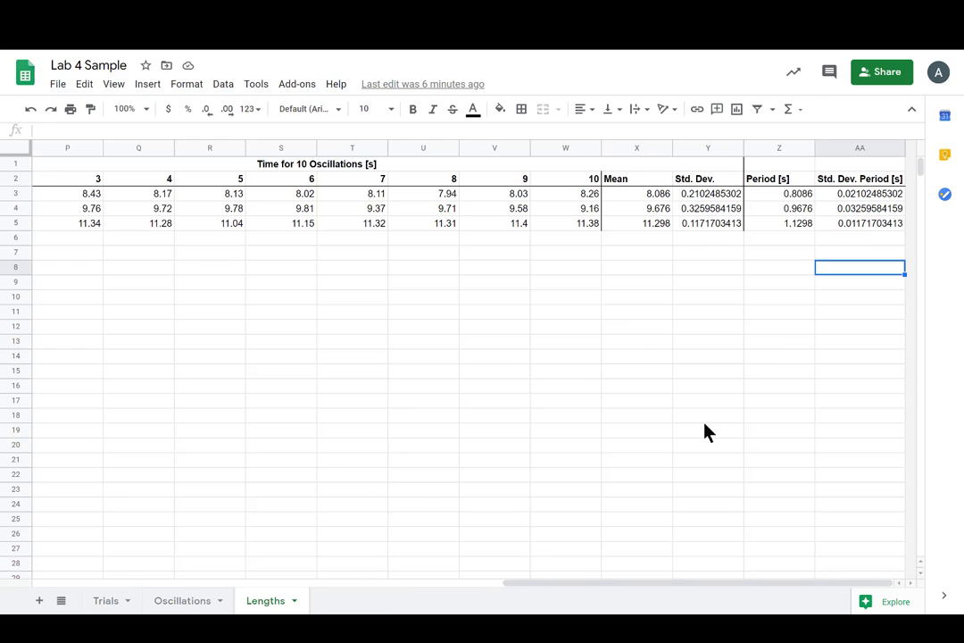
mouse_move(665, 550)
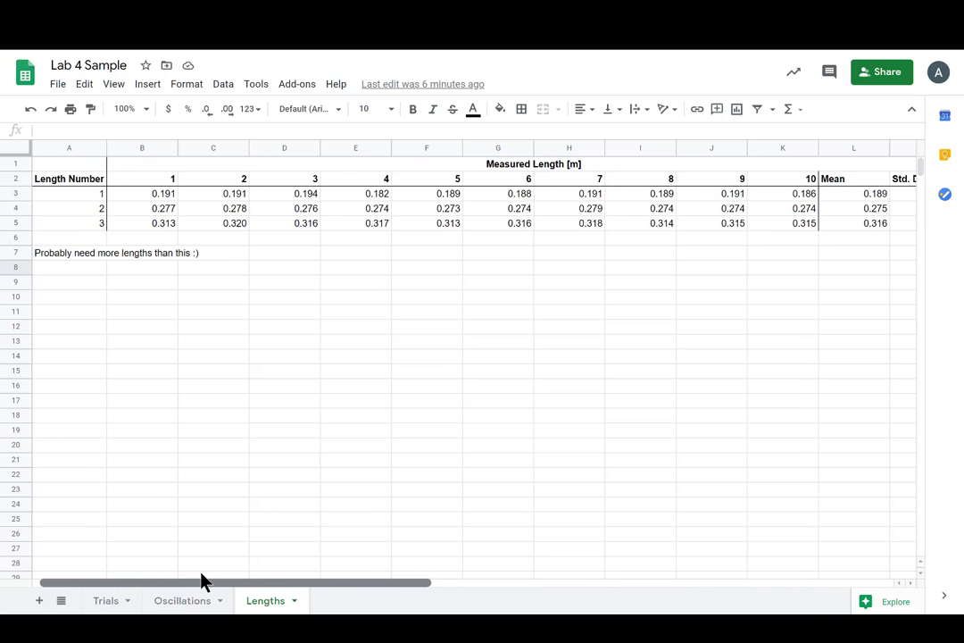
click(69, 253)
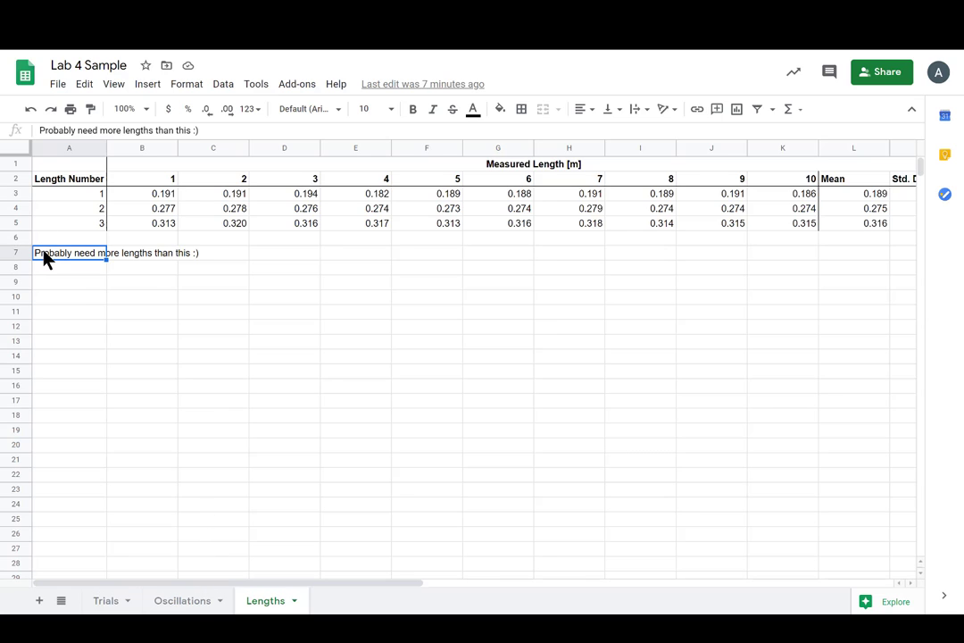
double_click(68, 252)
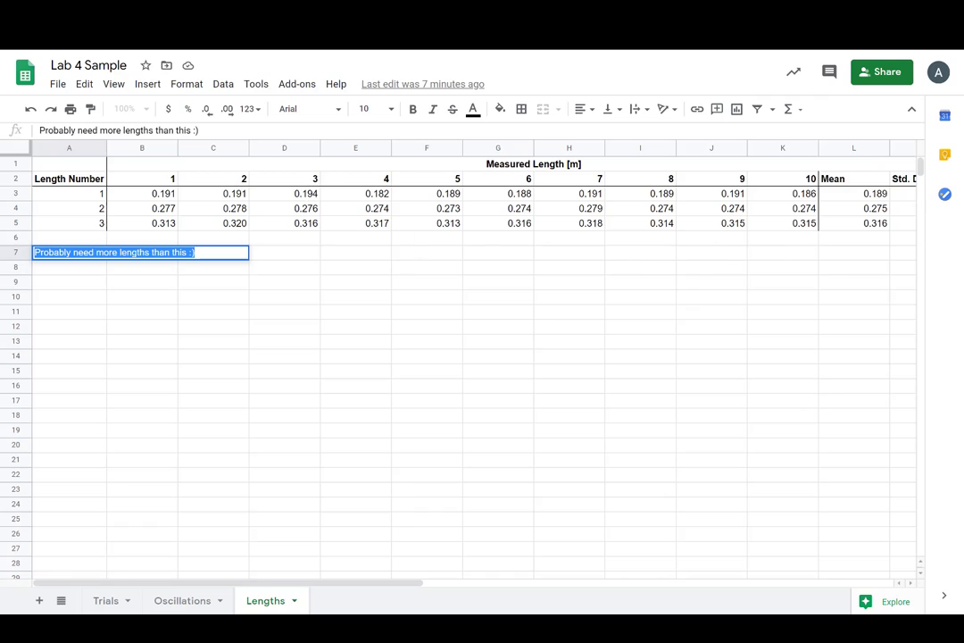
mouse_move(664, 268)
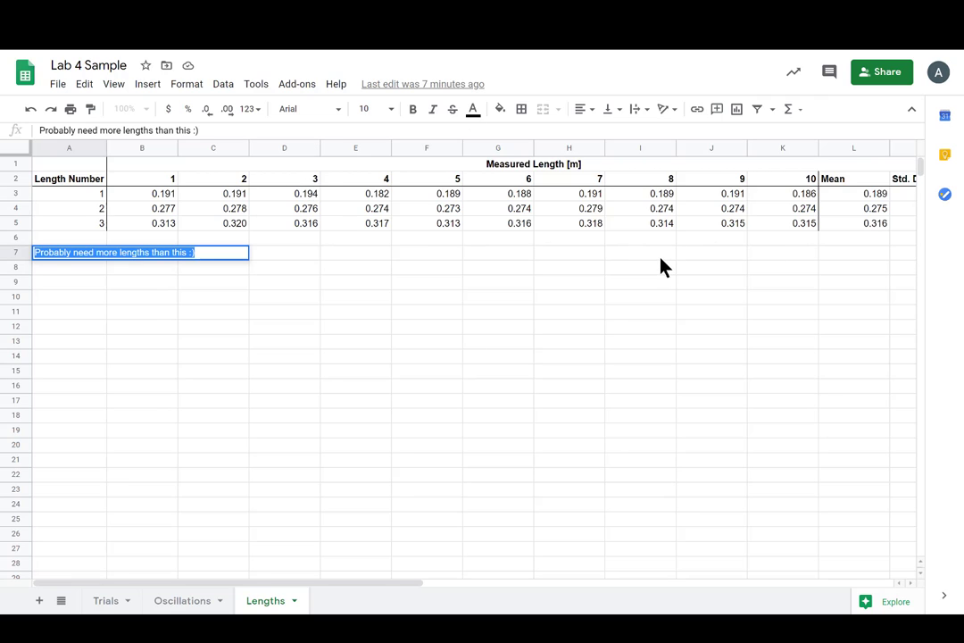
mouse_move(607, 214)
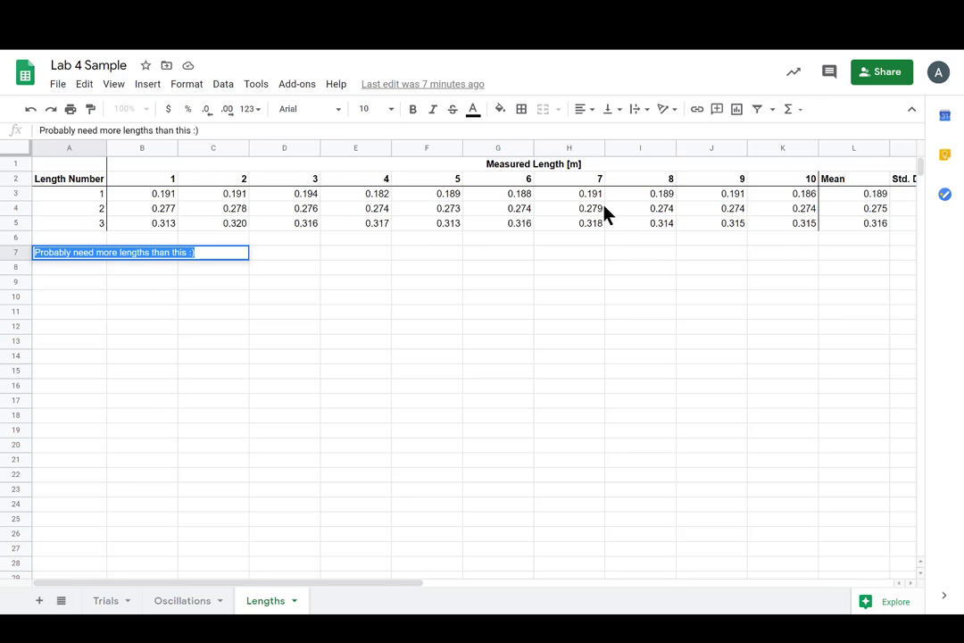
mouse_move(97, 207)
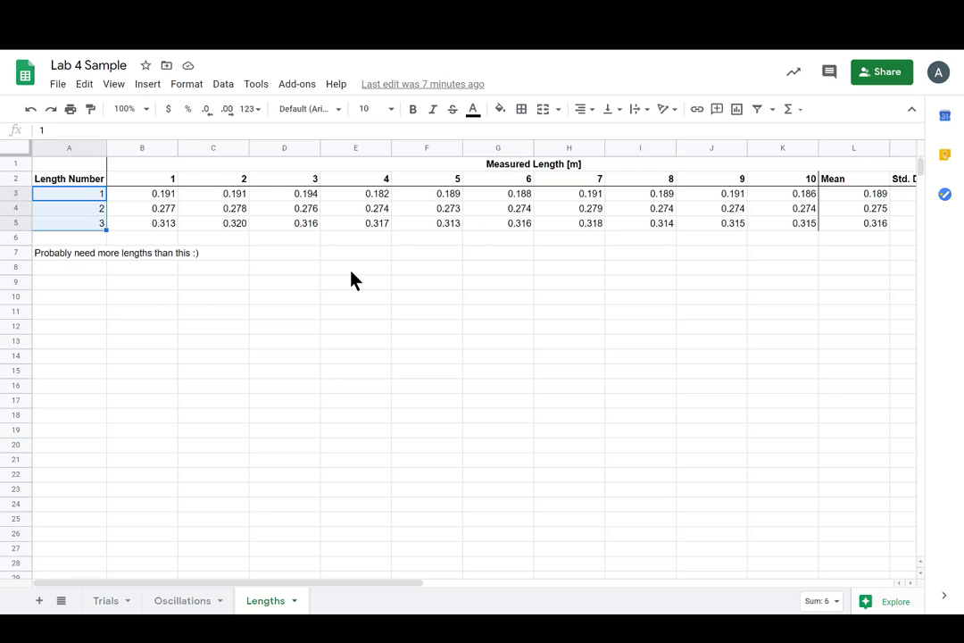
mouse_move(295, 181)
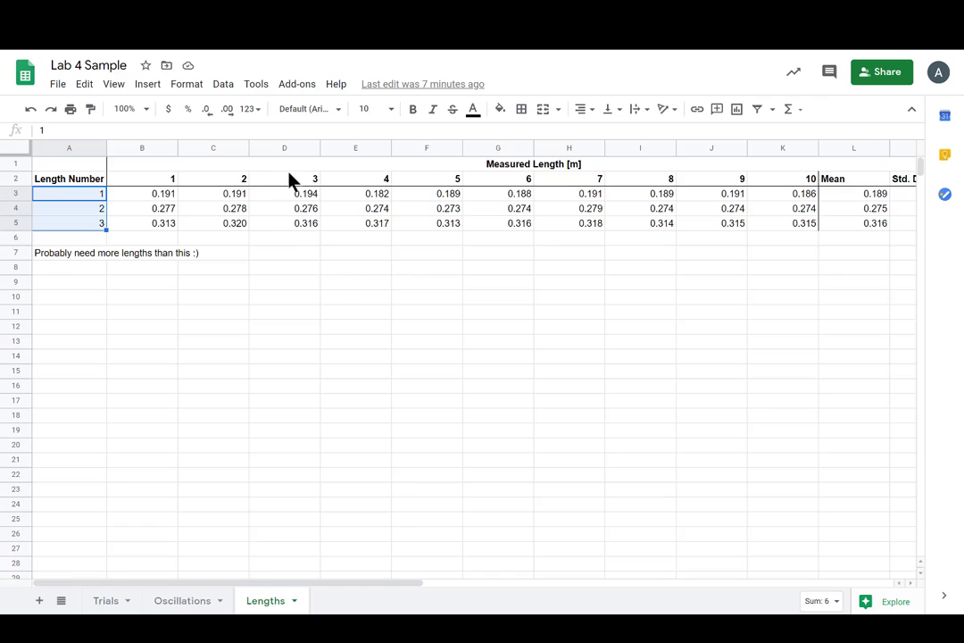
mouse_move(127, 217)
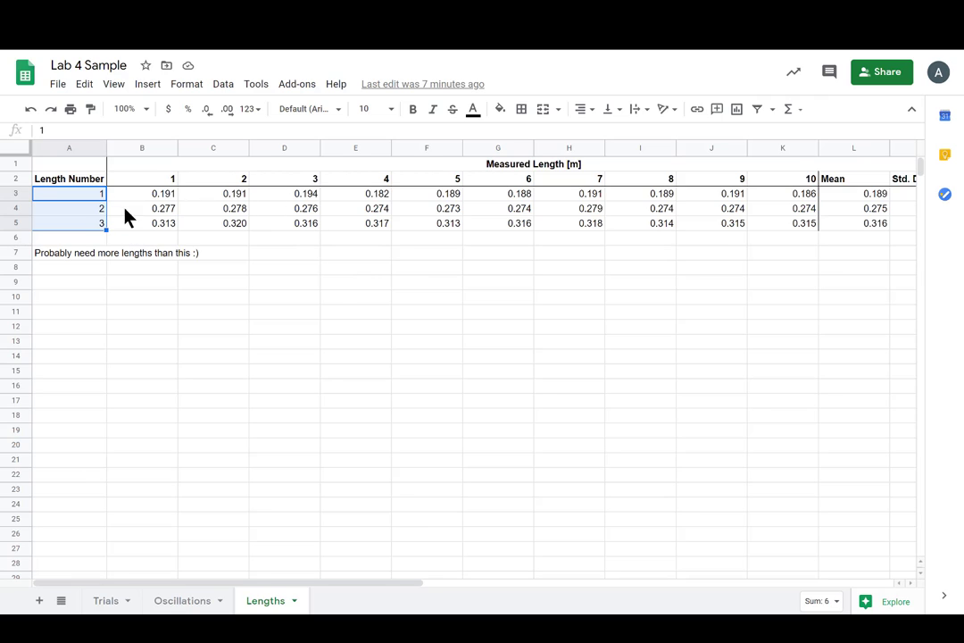
mouse_move(74, 234)
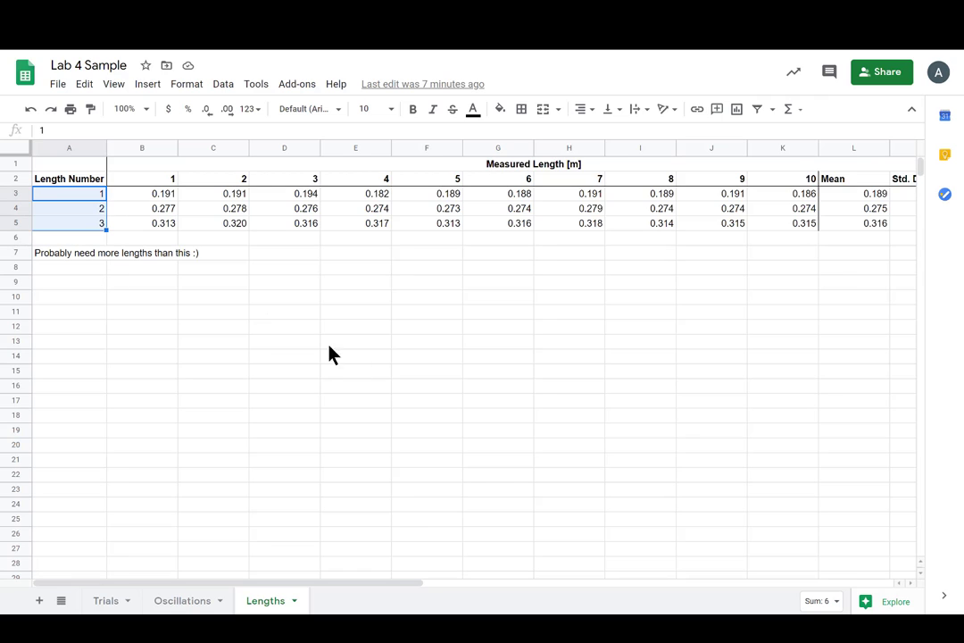
mouse_move(344, 614)
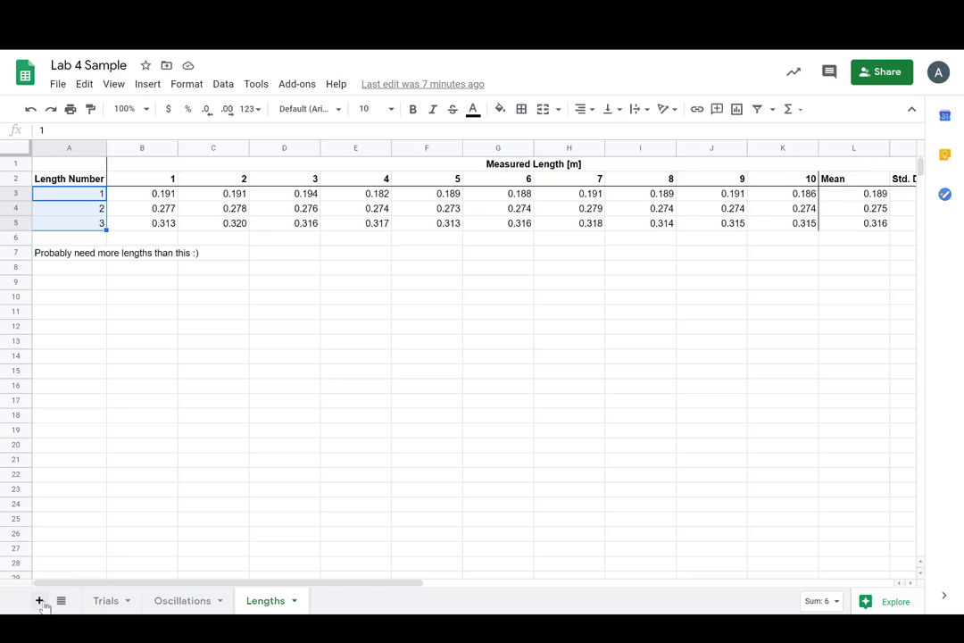
- Add a new blank sheet and rename its tab to ln(L) MC
click(40, 600)
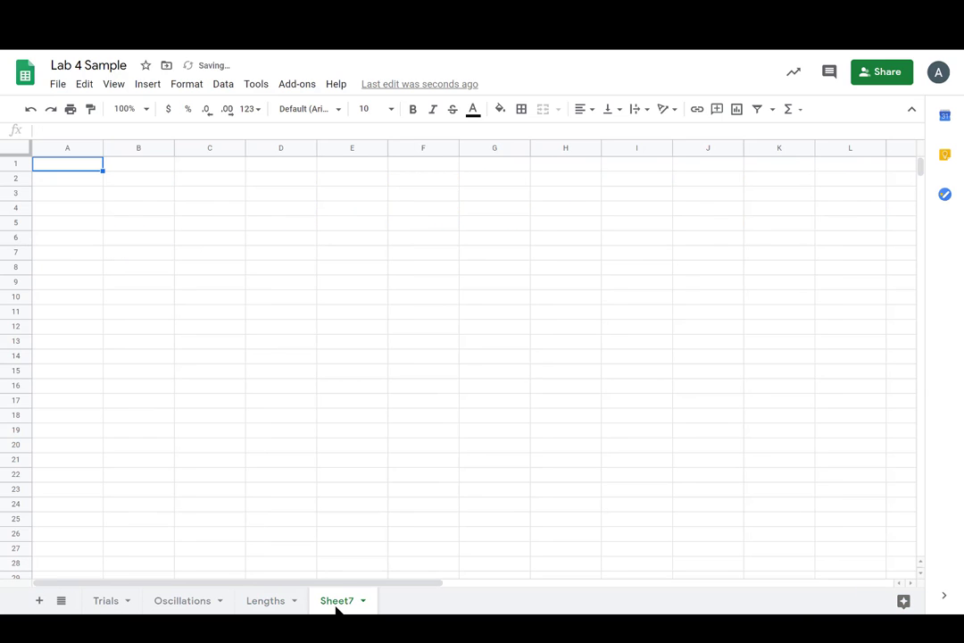
double_click(336, 600)
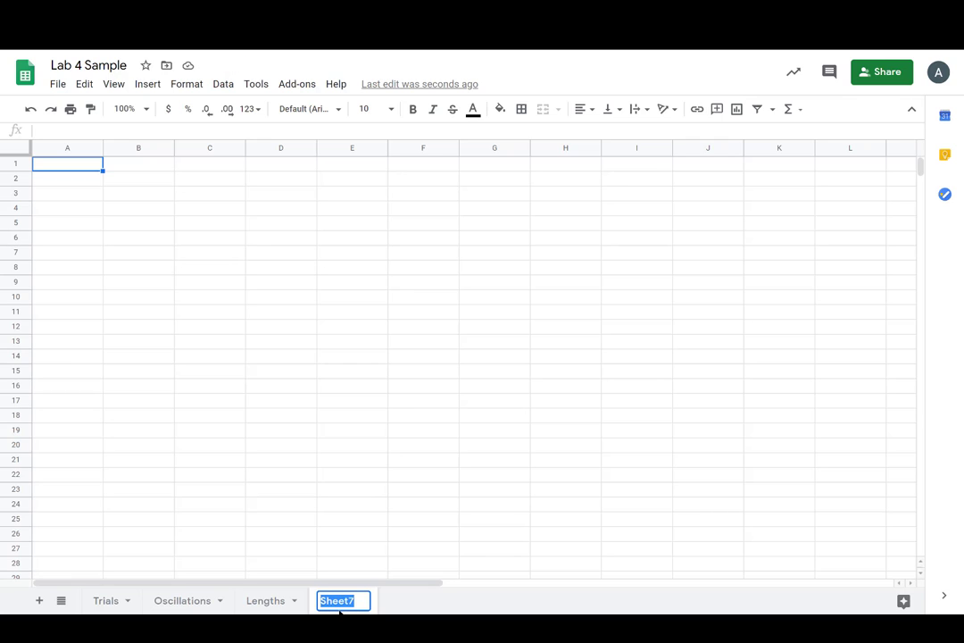
text(Ln)
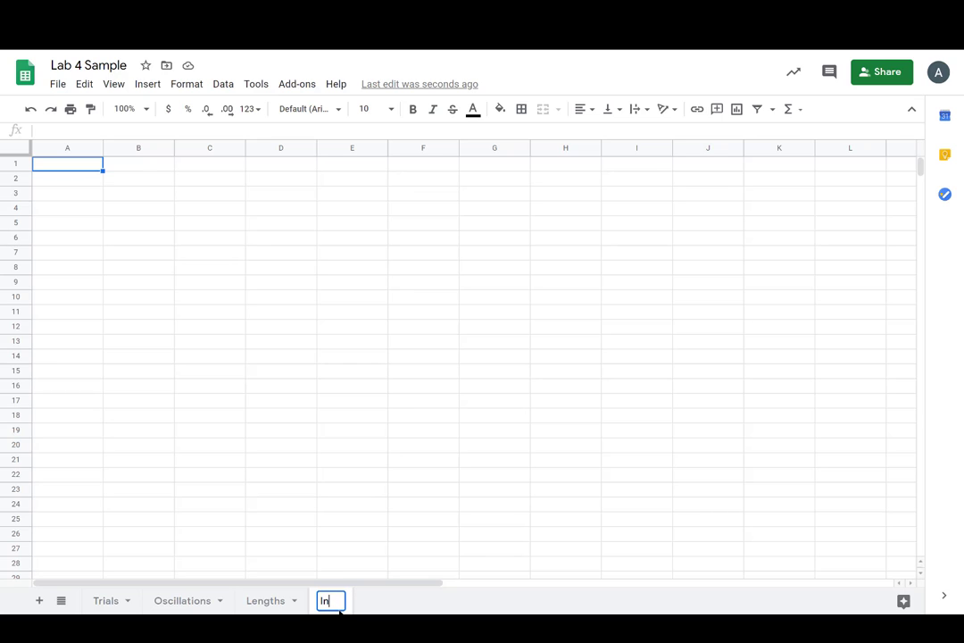
text((L))
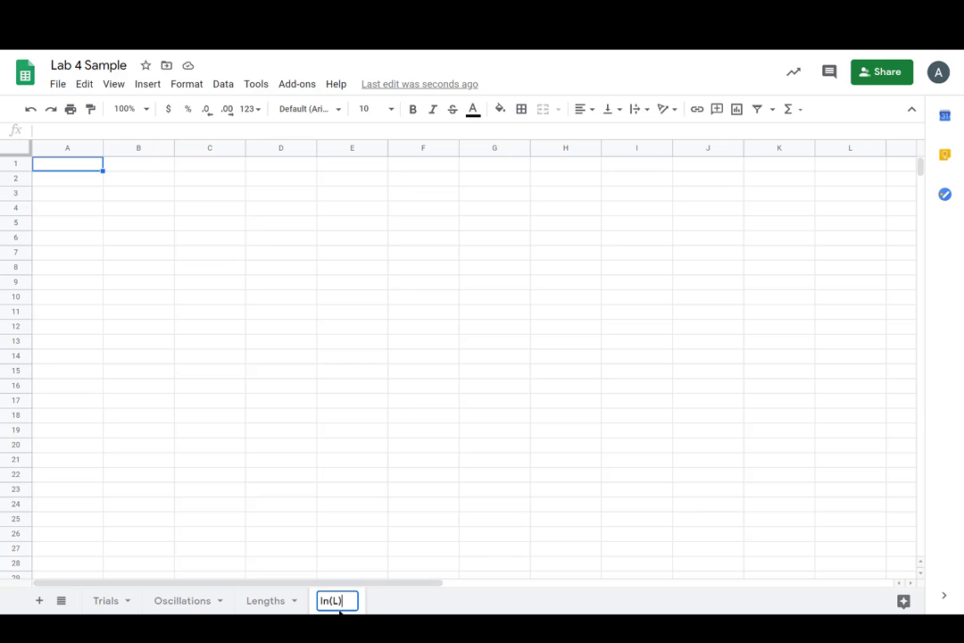
text(MC)
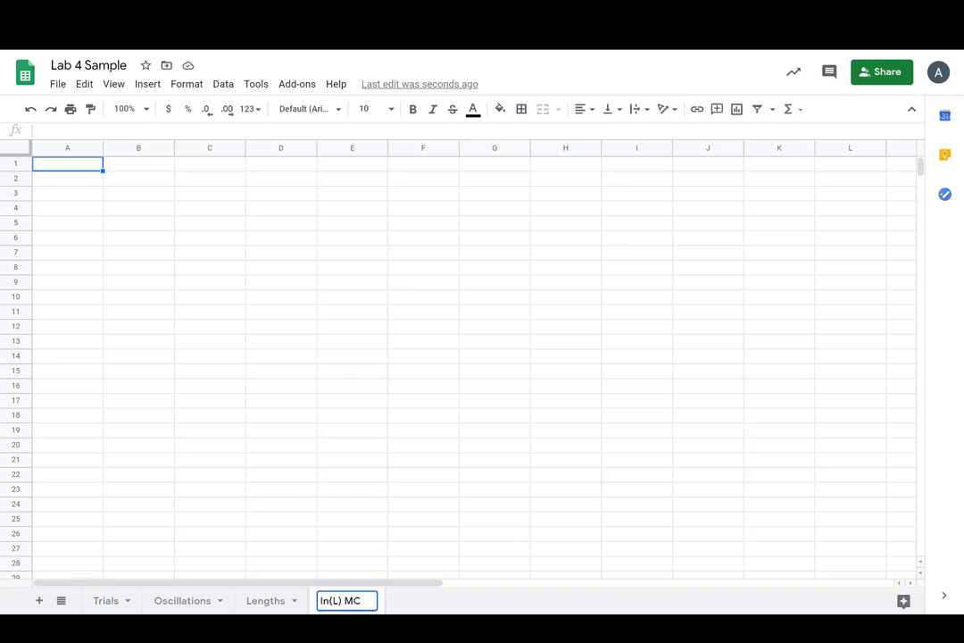
mouse_move(212, 164)
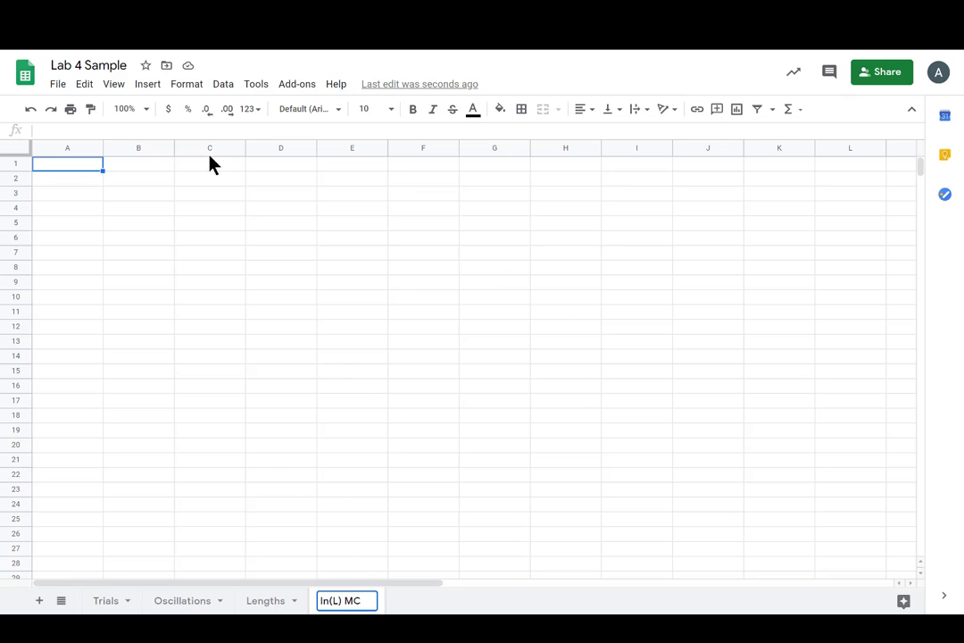
mouse_move(134, 174)
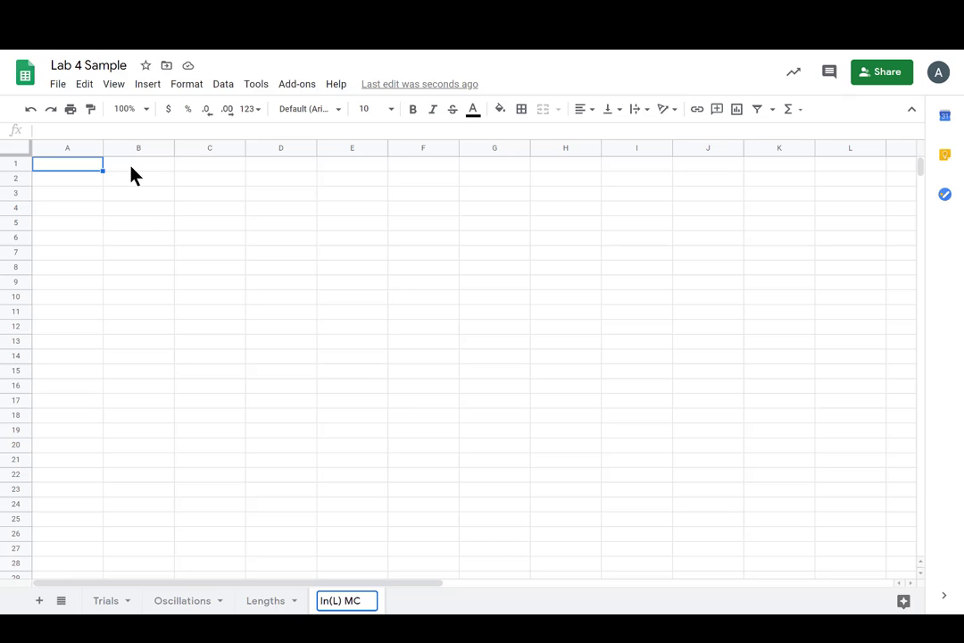
- Enter row labels Length #, L [m], sigma l [m], ln(L) and sigma ln(L) in column A
click(67, 163)
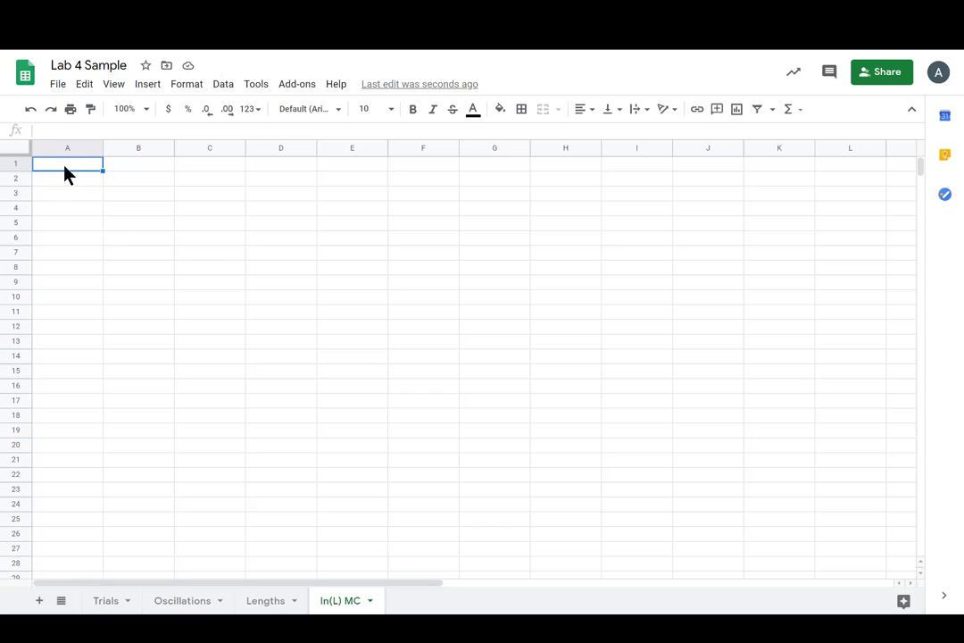
mouse_move(87, 169)
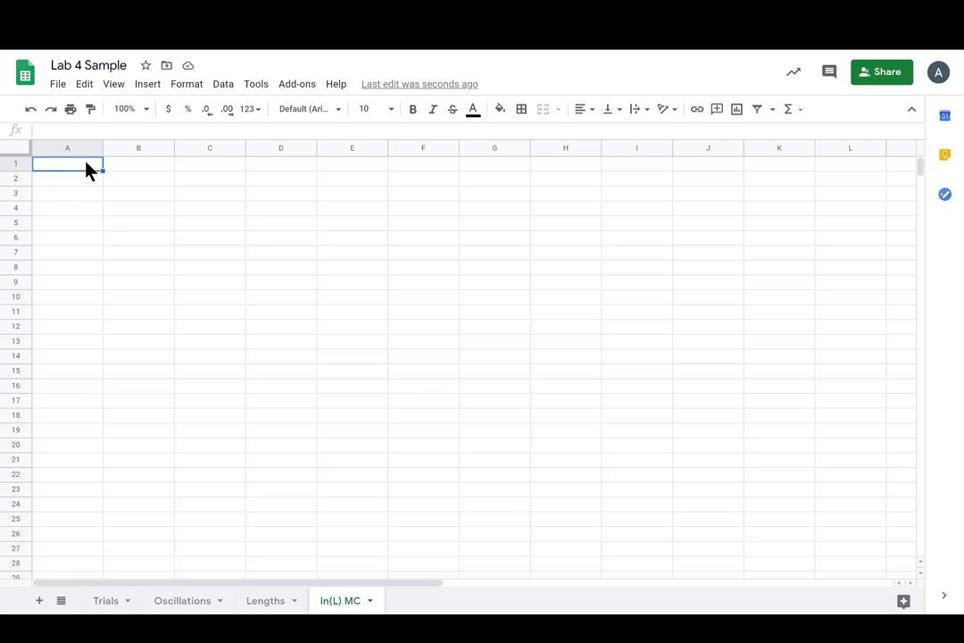
text(L)
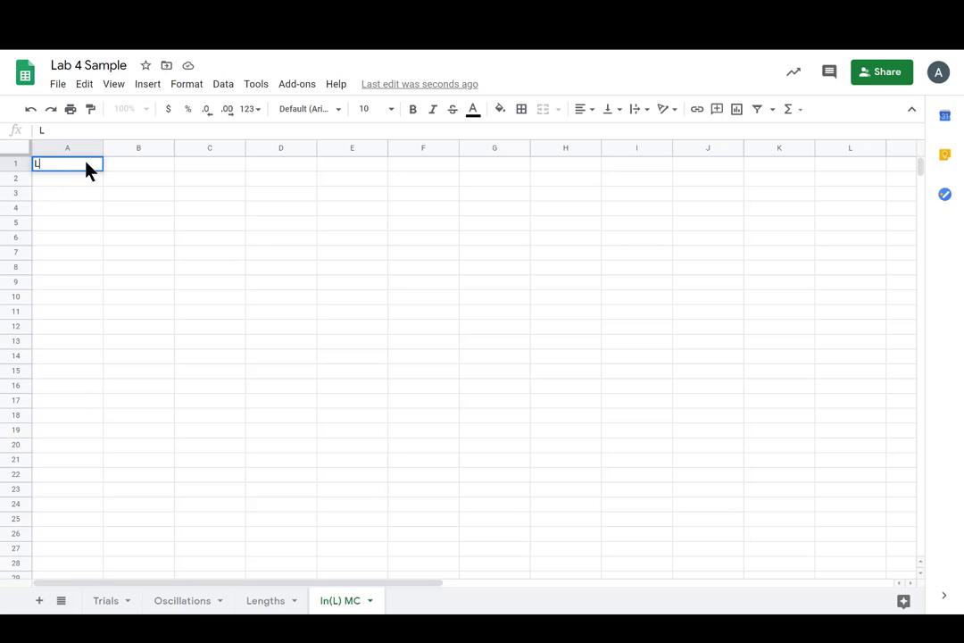
text(ength)
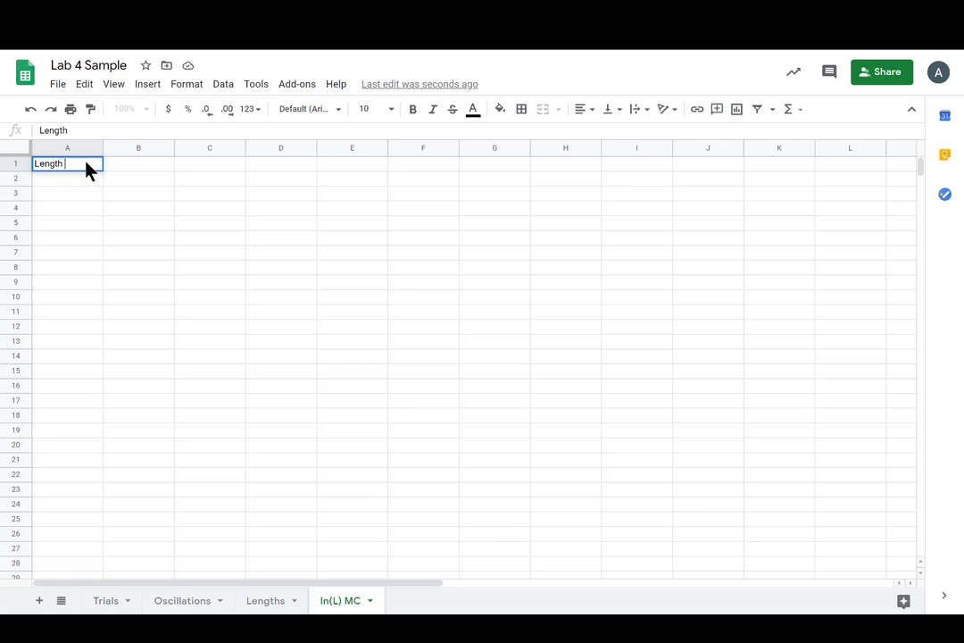
text(#)
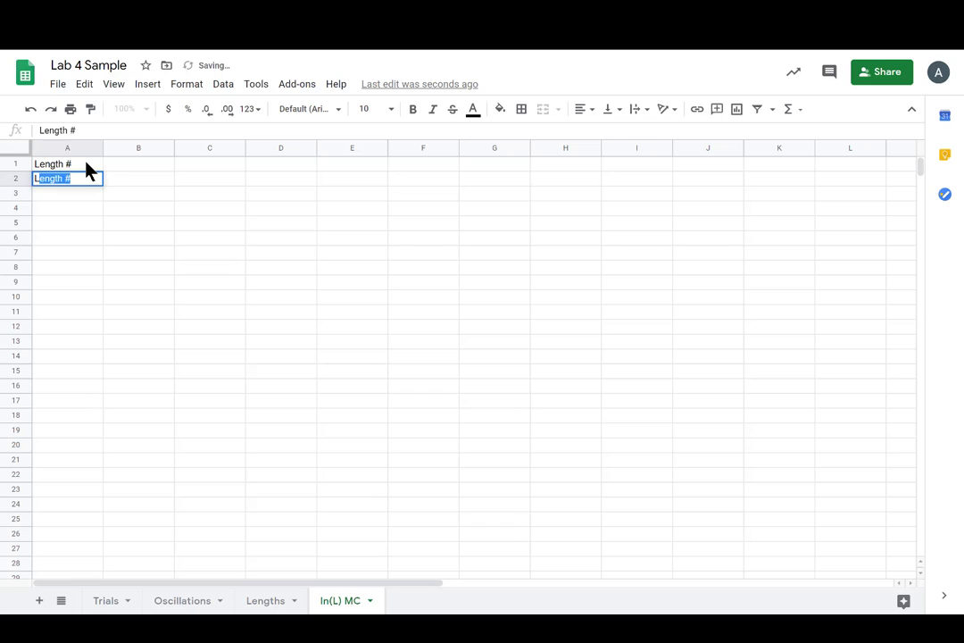
text(L [m)
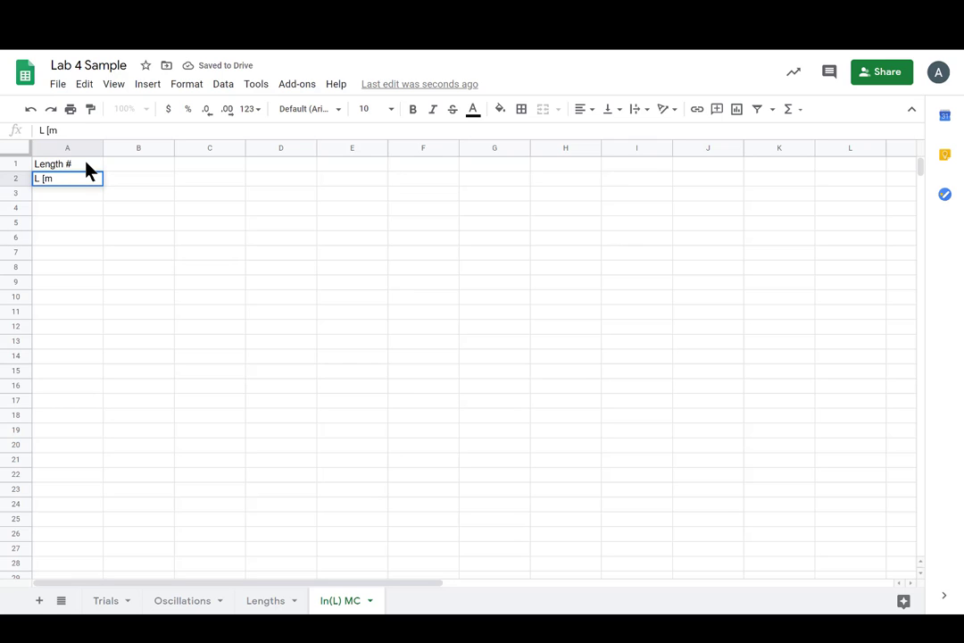
text(sigma l ()
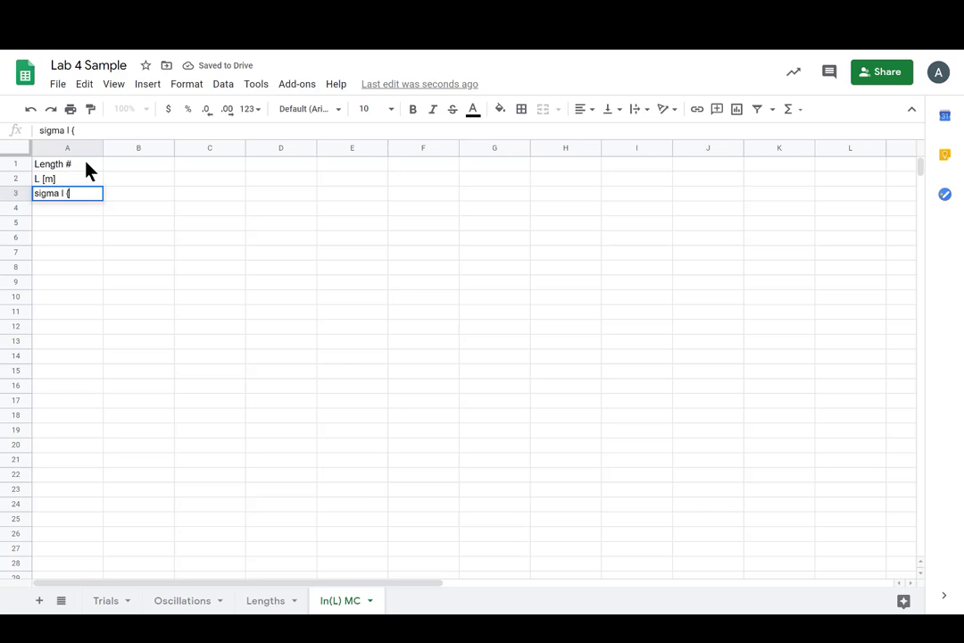
text(m)
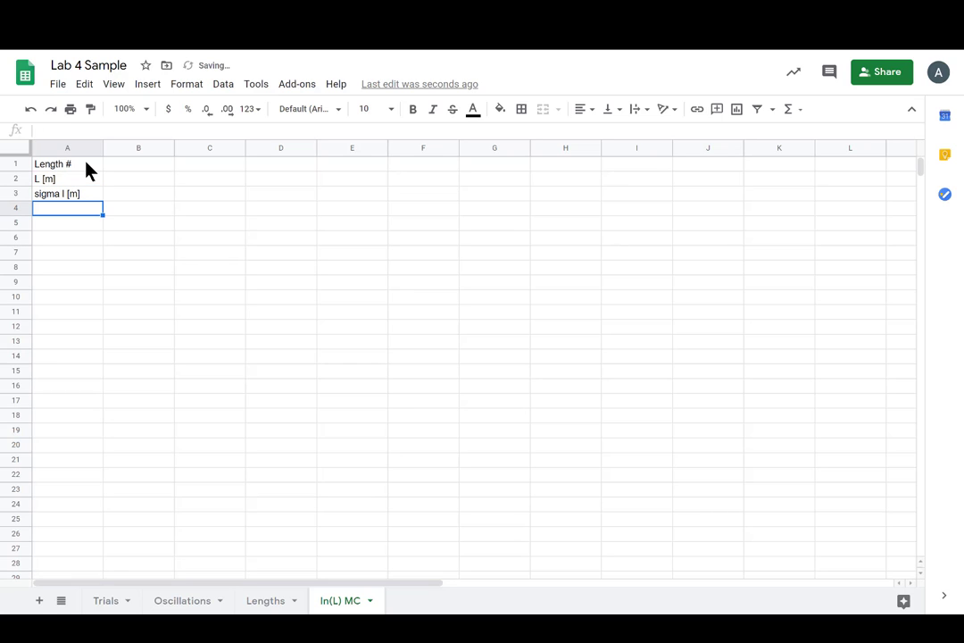
text(ln)
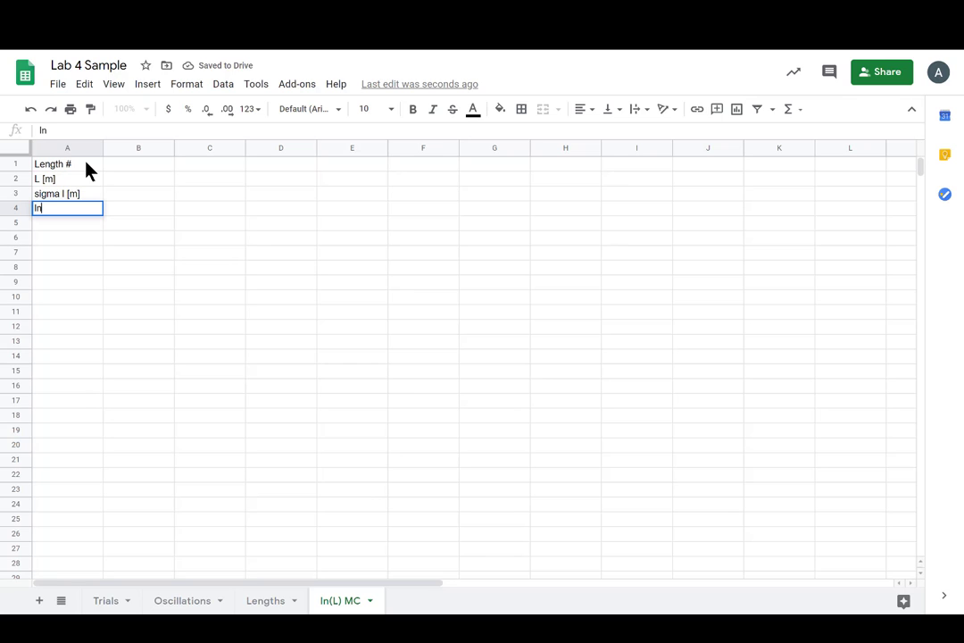
text(9L))
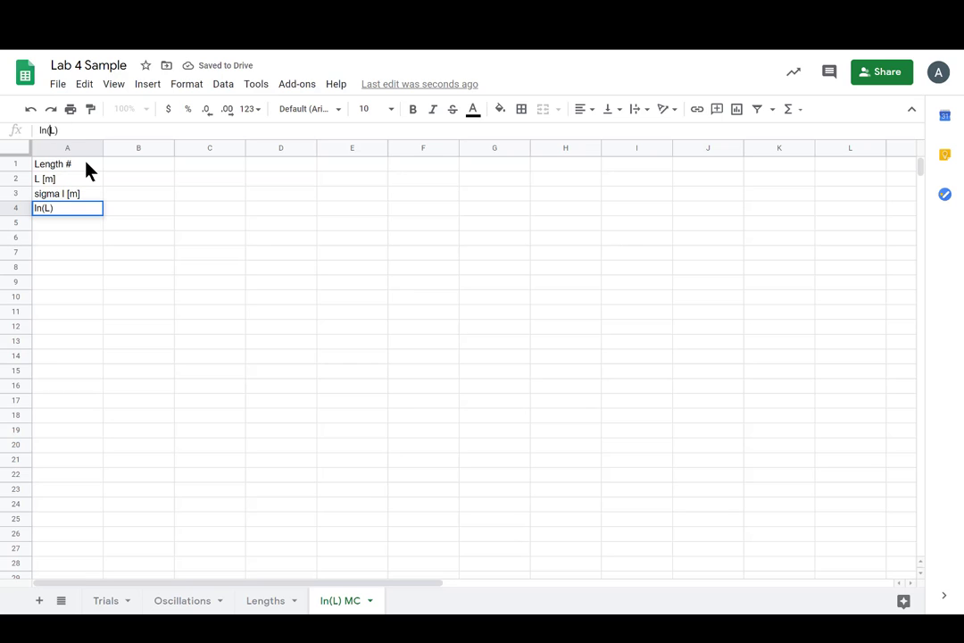
key(enter)
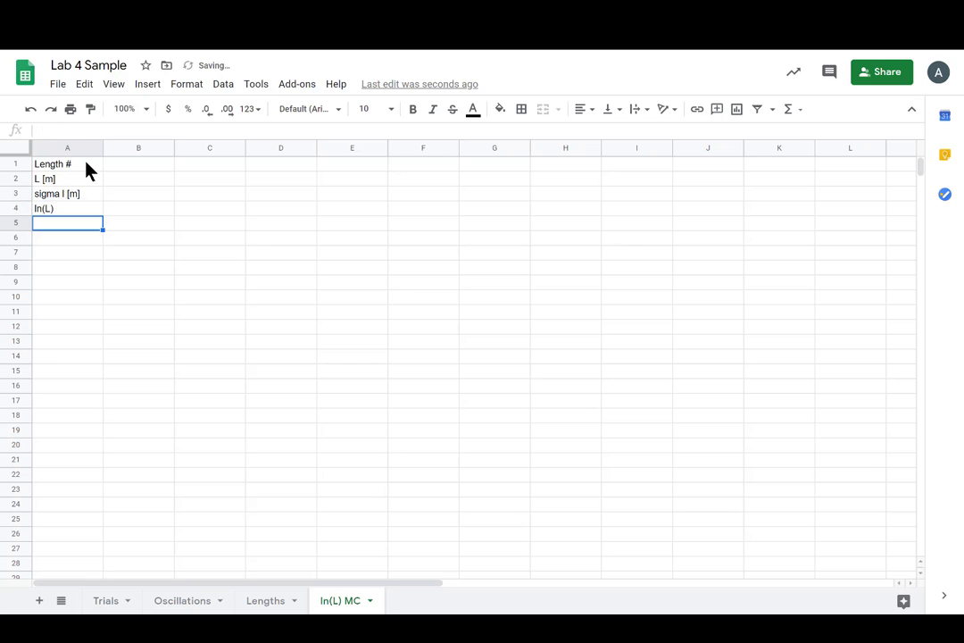
text(sigma l [m])
text(sigma ln(L))
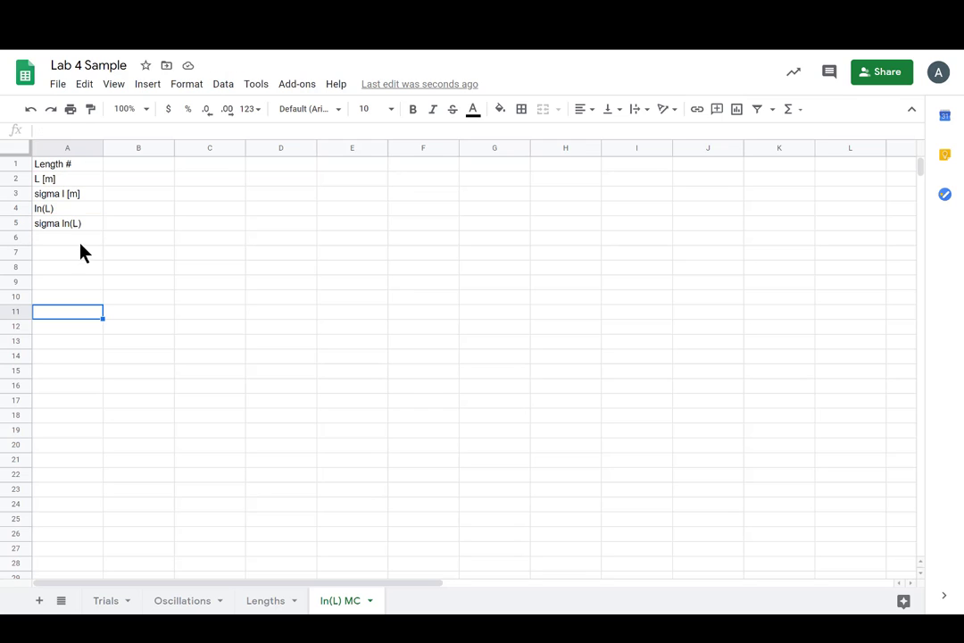
mouse_move(139, 174)
text(1)
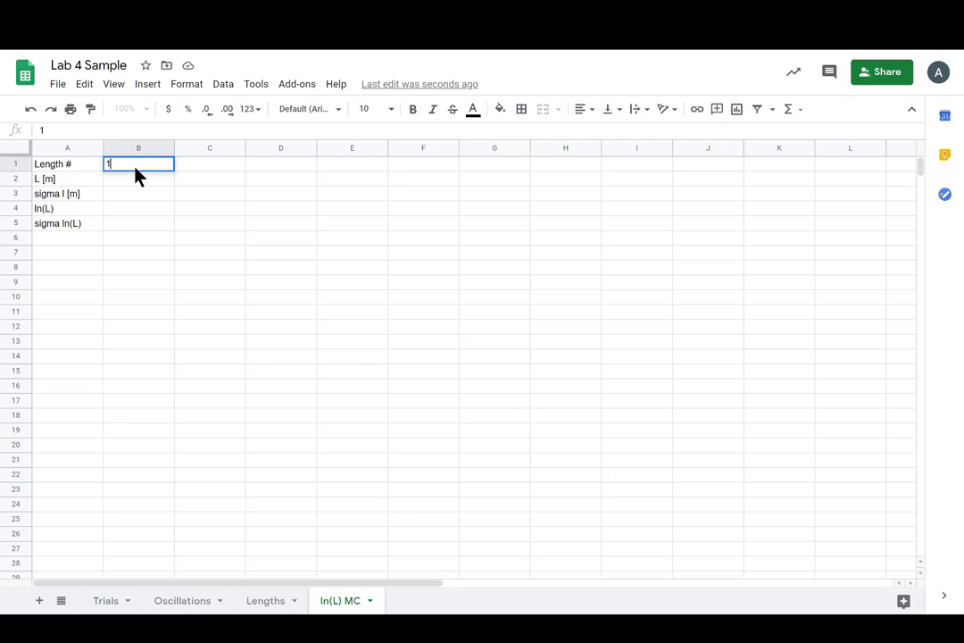
mouse_move(145, 179)
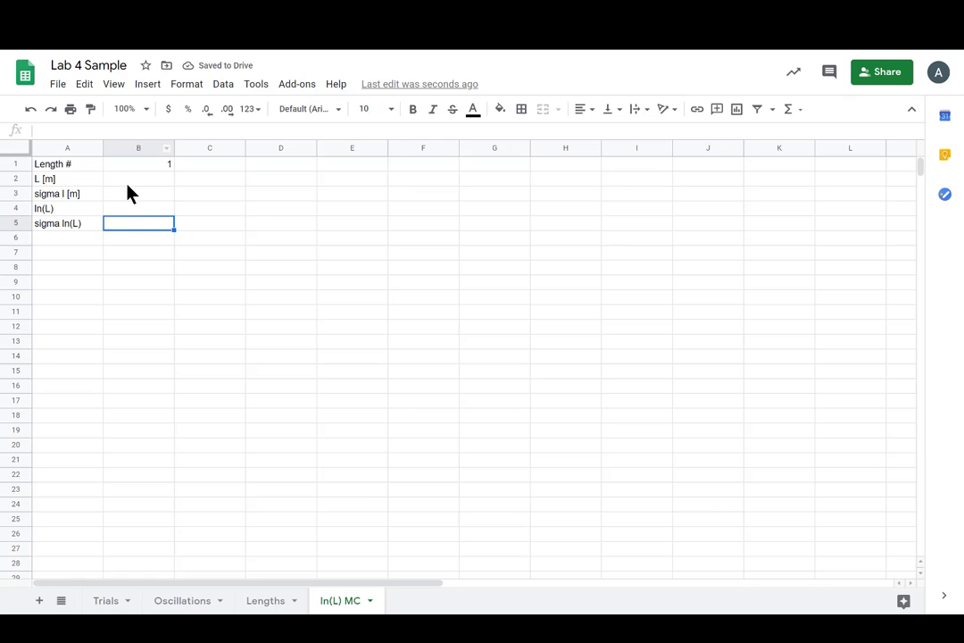
- Link L [m] in B2 to the first length's mean in Lengths!L3
text(=)
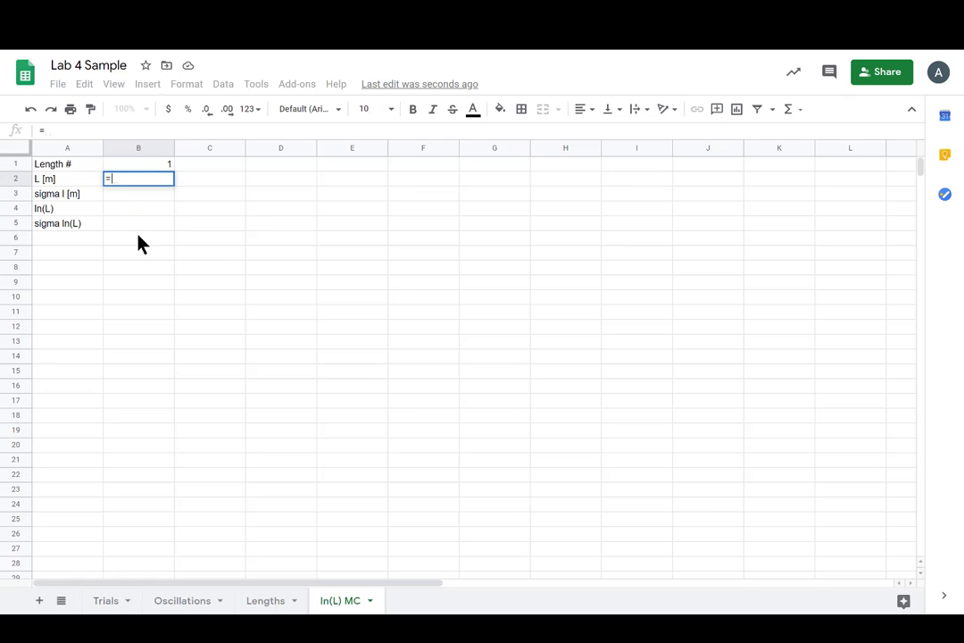
click(265, 600)
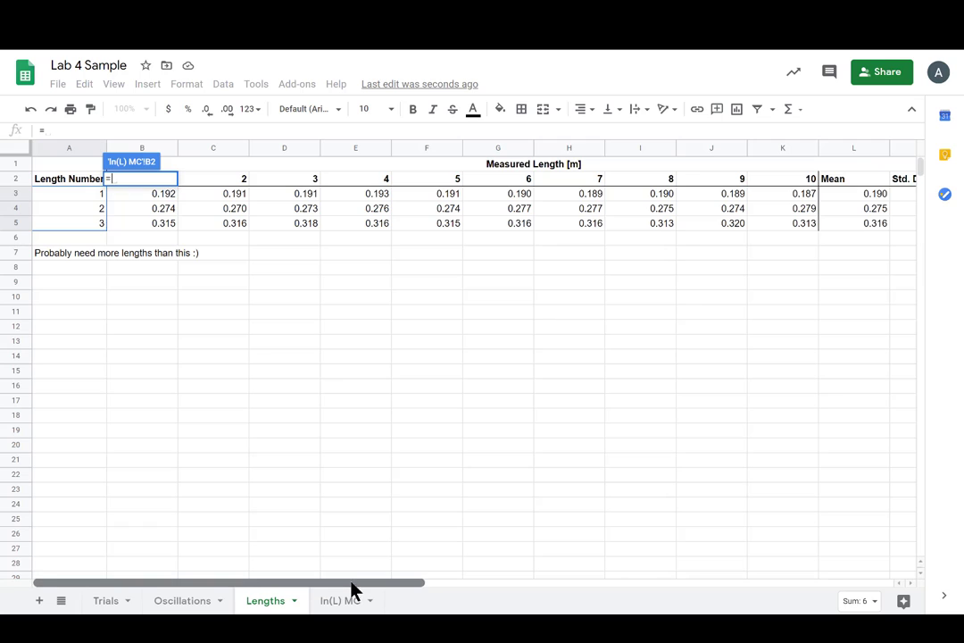
scroll(right, 3)
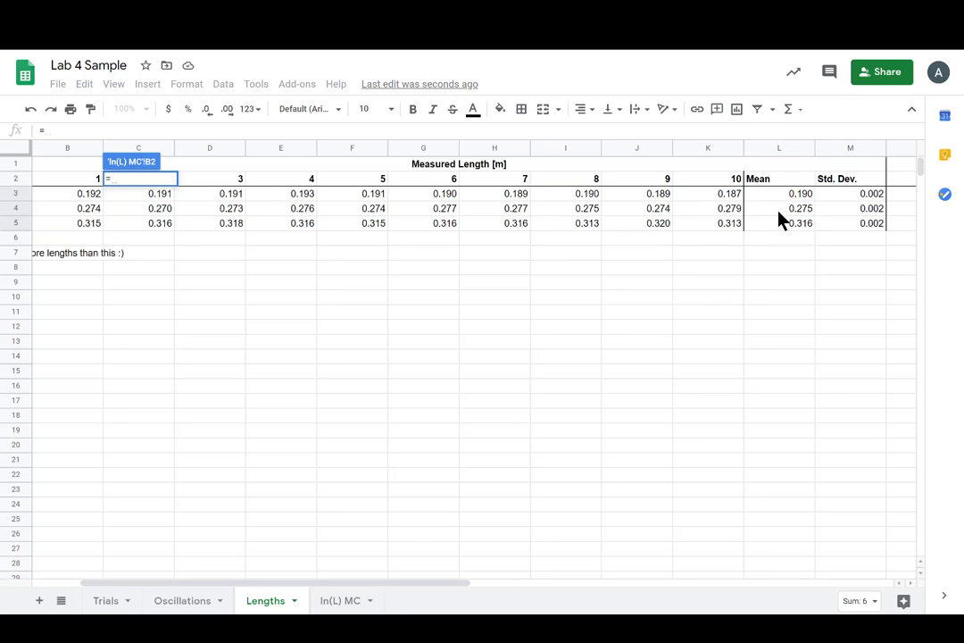
click(779, 193)
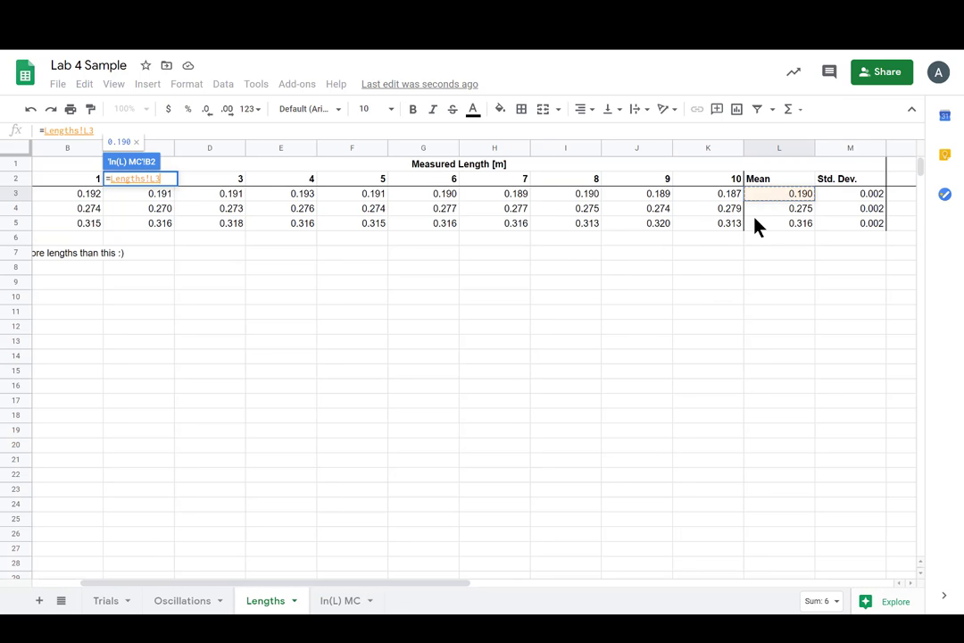
click(340, 600)
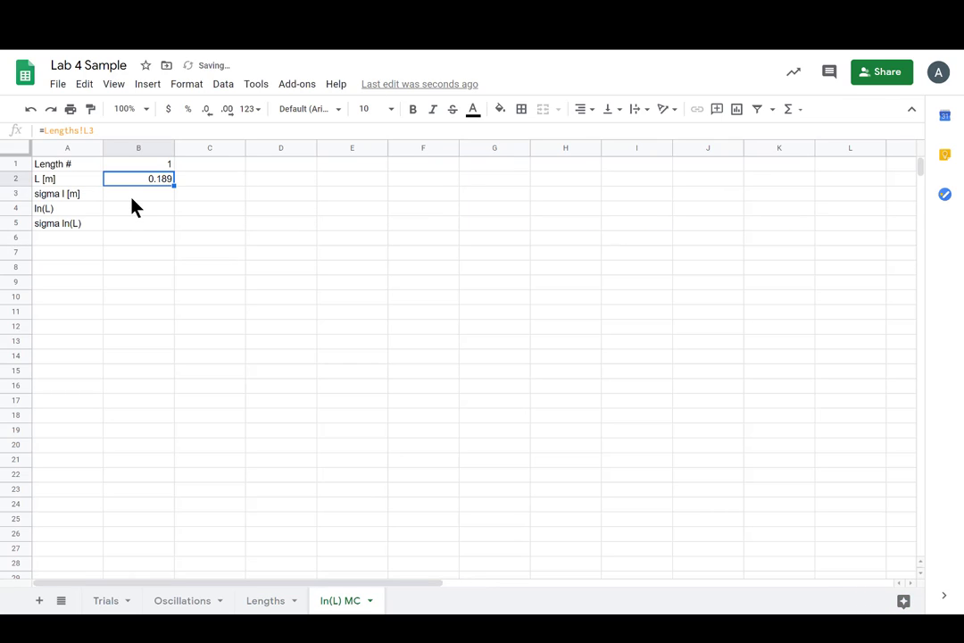
- Link sigma L in B3 to the first length's standard deviation in Lengths!M3
click(67, 194)
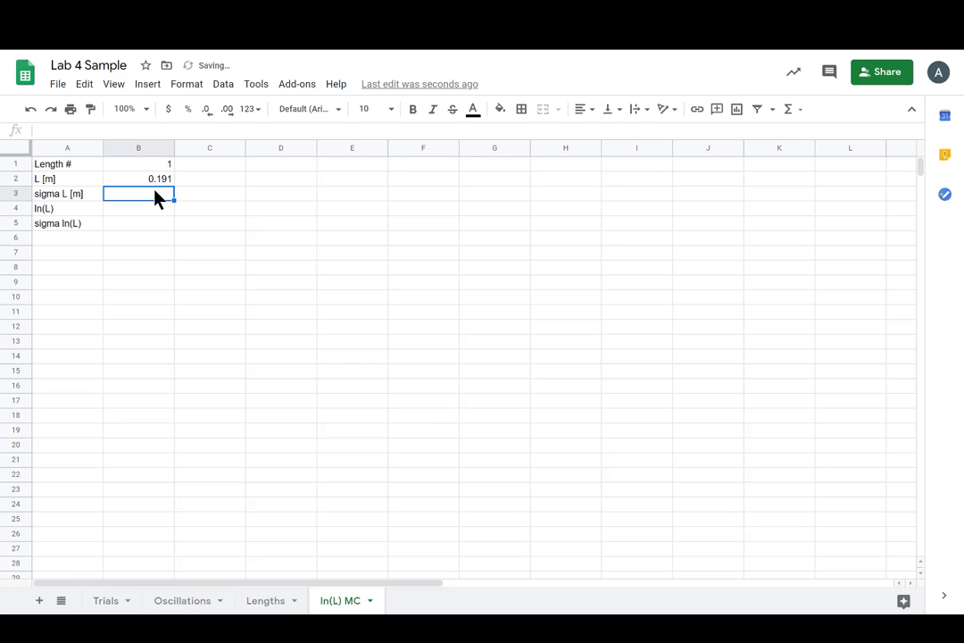
text(=)
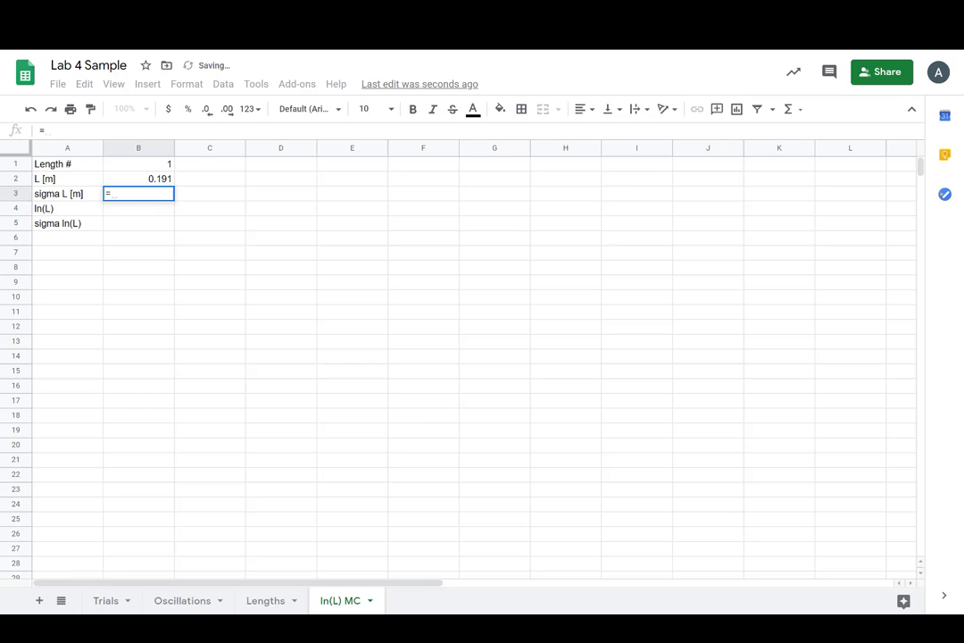
click(265, 600)
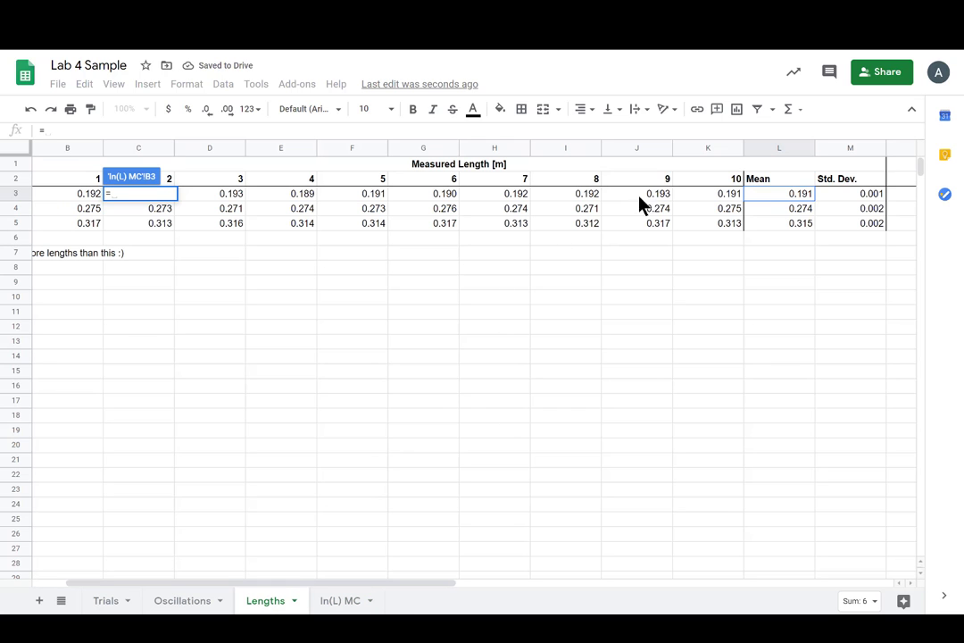
click(849, 193)
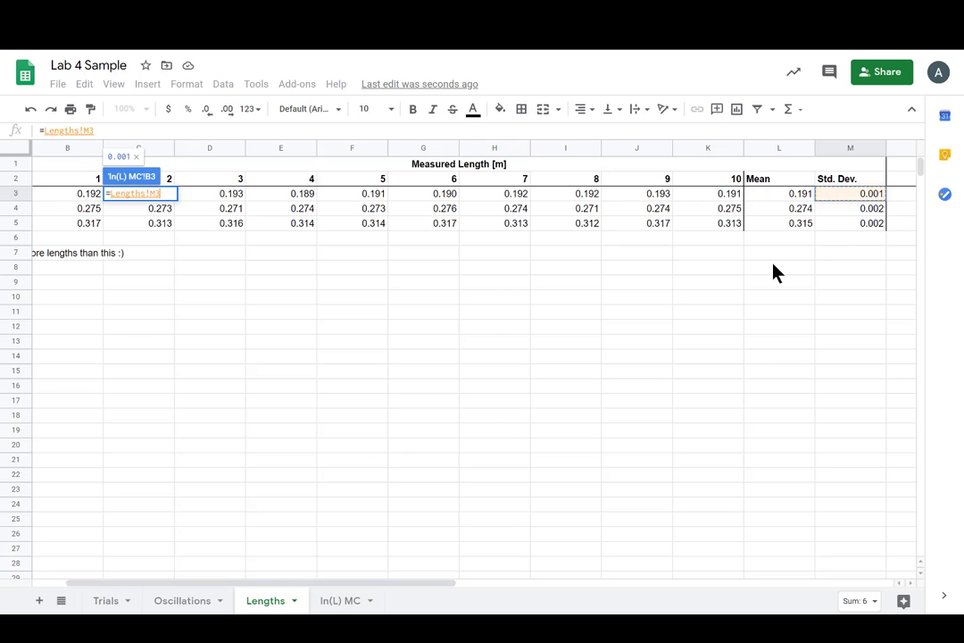
click(340, 600)
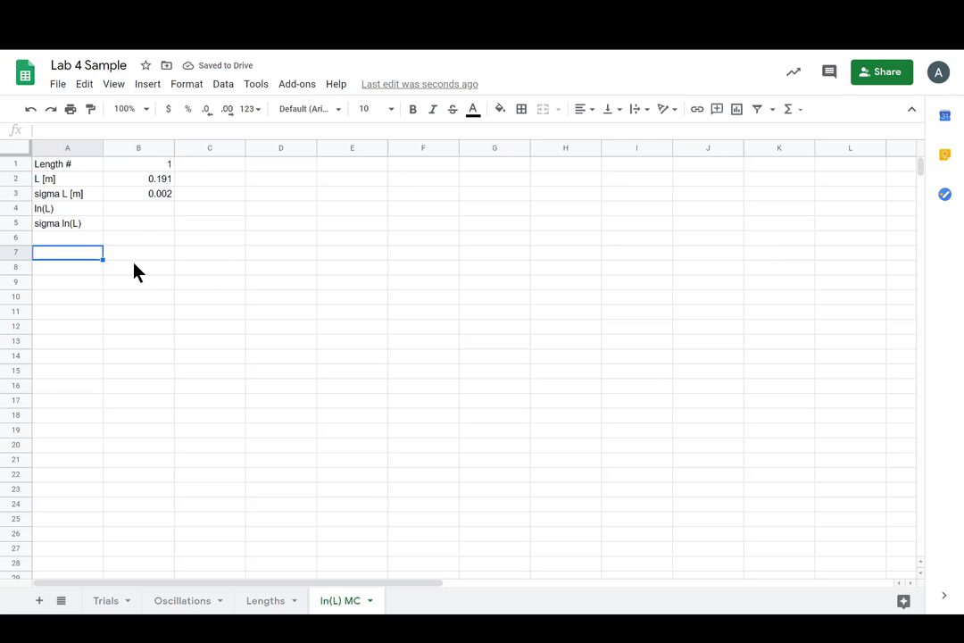
- Add a Trial # heading with 1 and =A8+1, plus an ln(L) MC column heading
text(Trial #)
click(67, 267)
text(1)
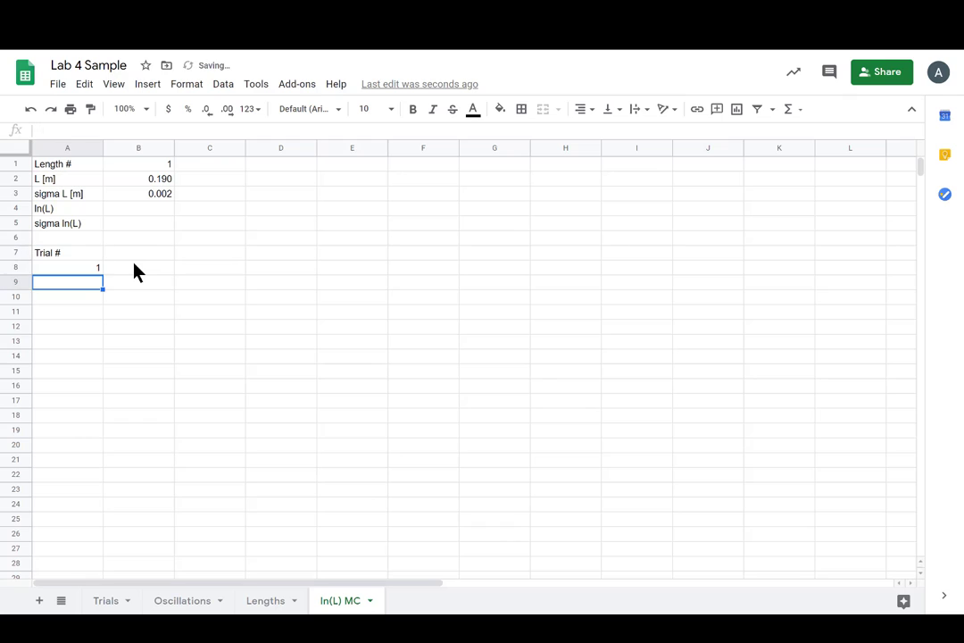
text(=)
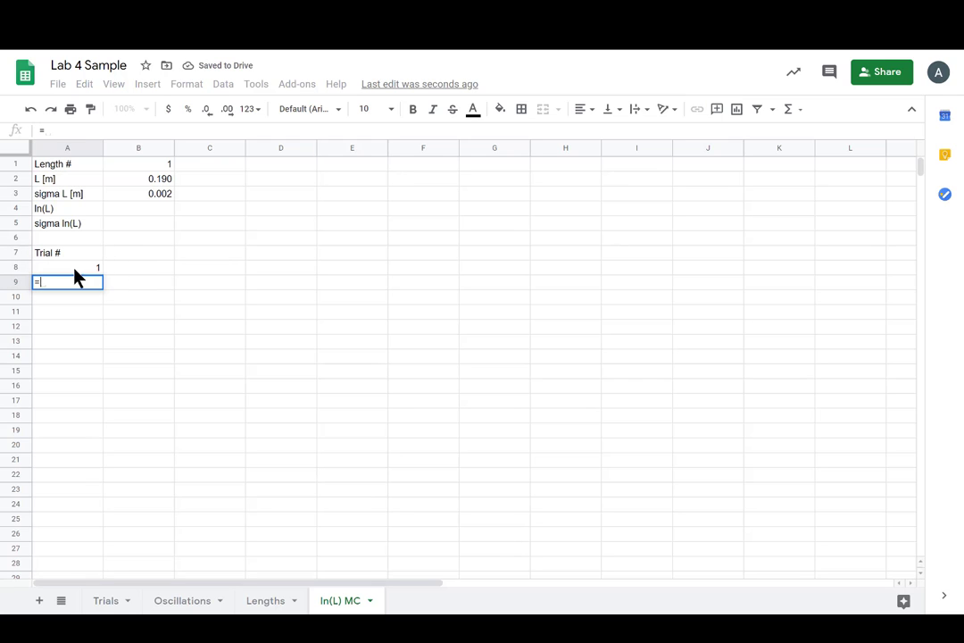
click(67, 267)
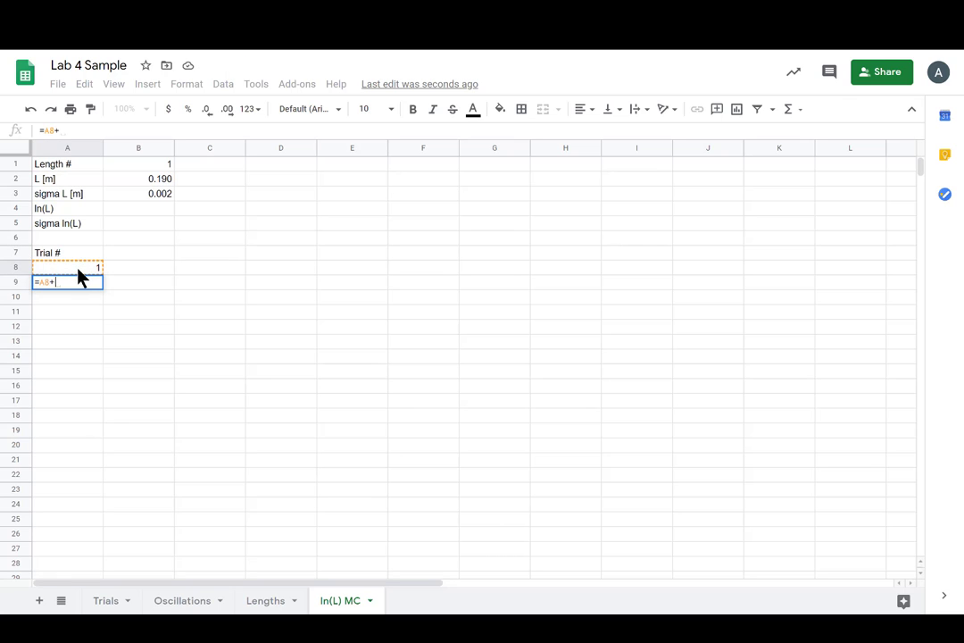
key(enter)
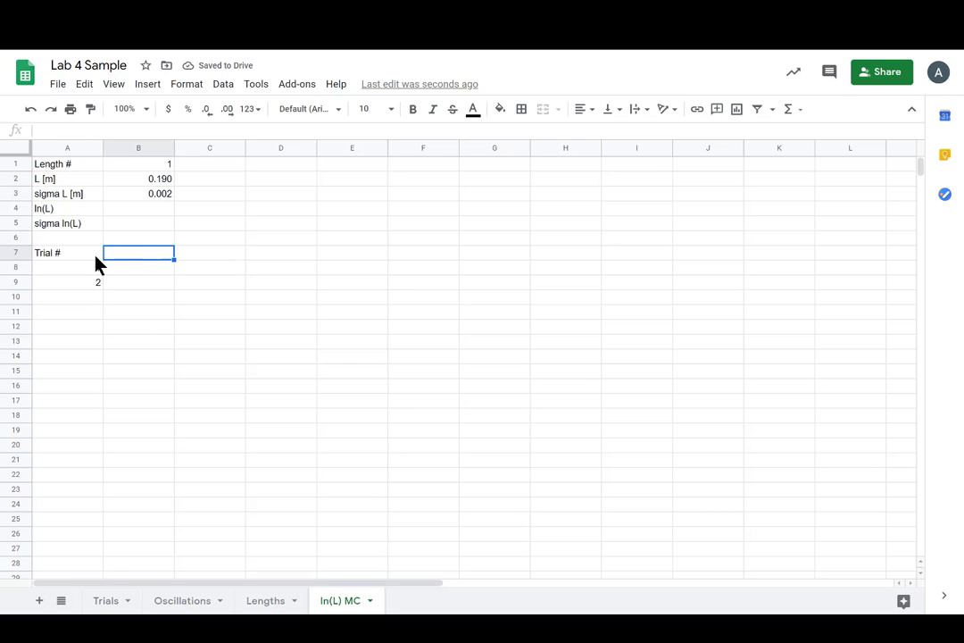
text(ln)
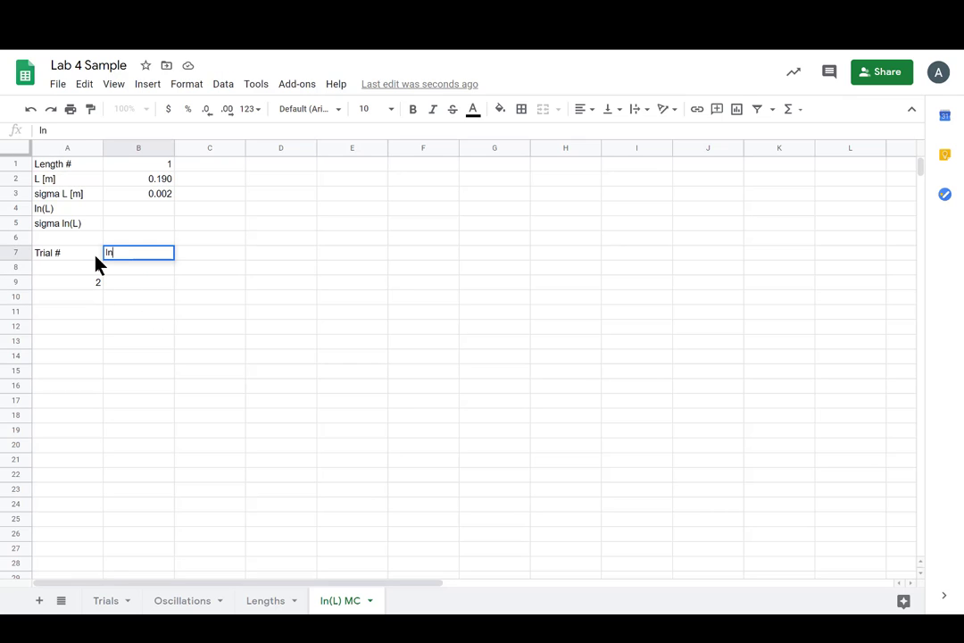
text((L) MC)
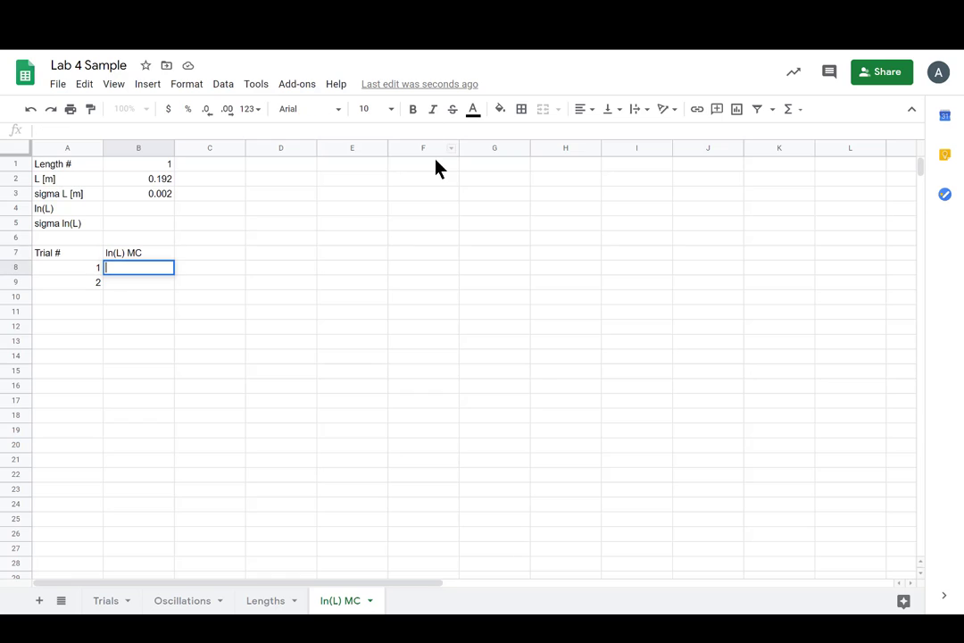
mouse_move(433, 152)
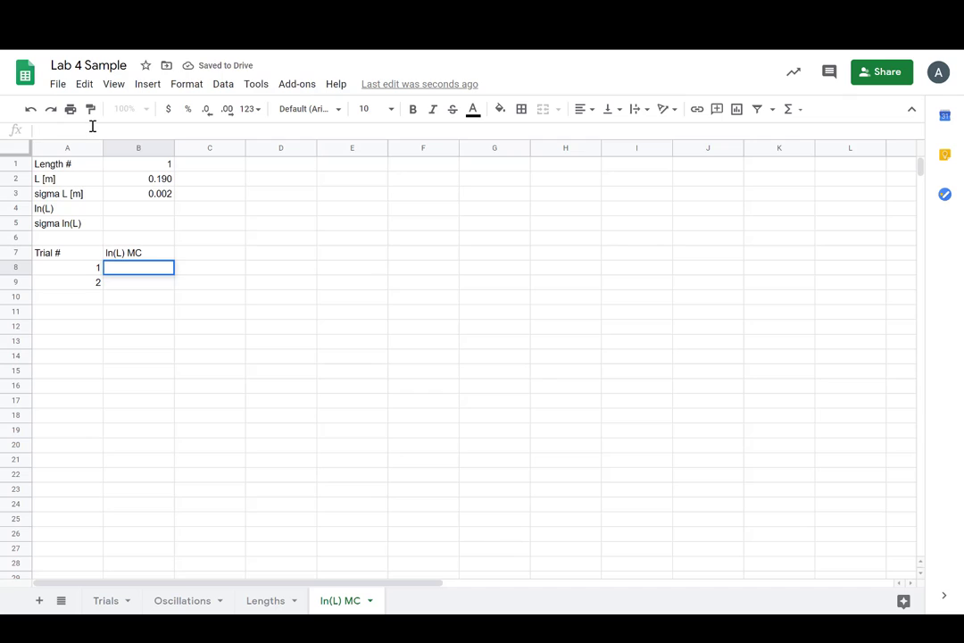
- Enter =ln(NORMINV(rand(),B$2,B$3)) in B8 as the first random trial
text(=ln)
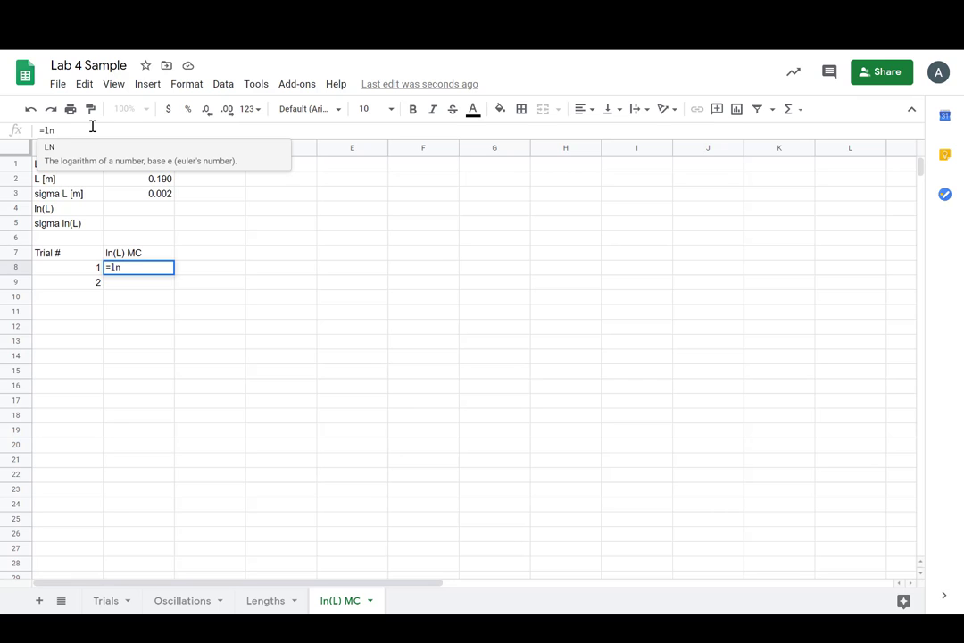
text(()
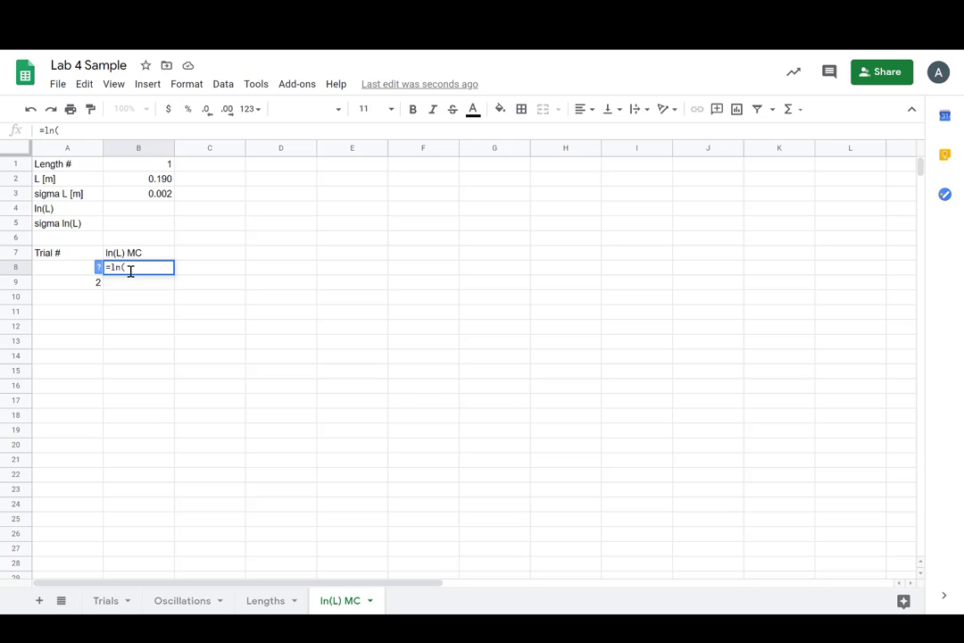
text(norm)
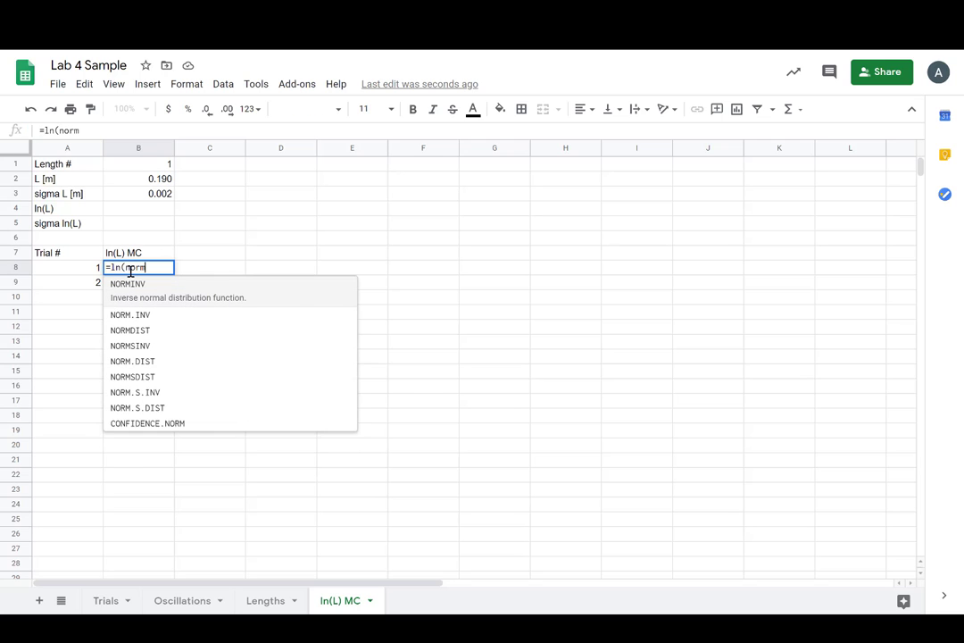
text(in)
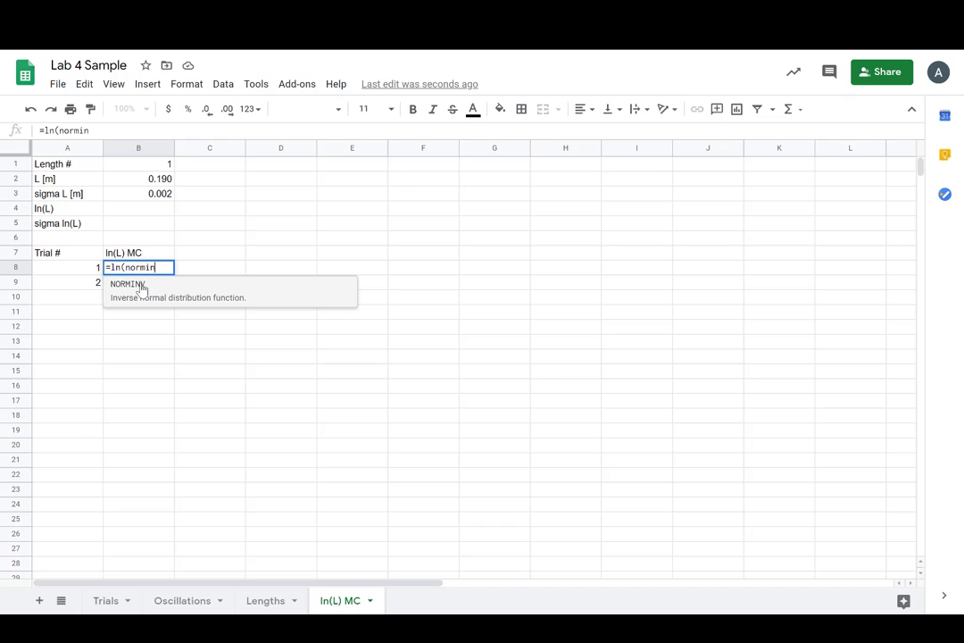
click(128, 284)
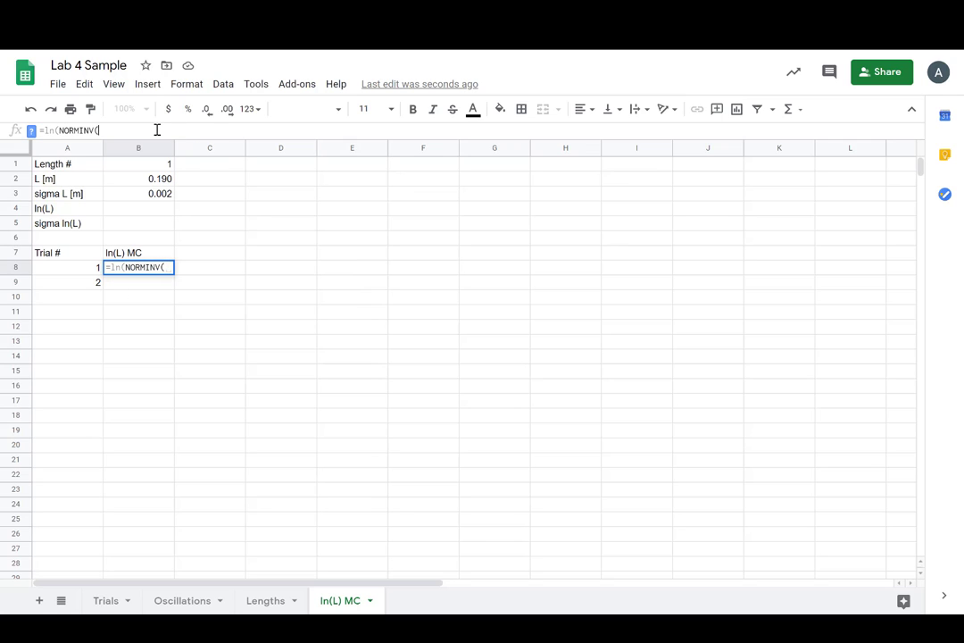
text(rand(),)
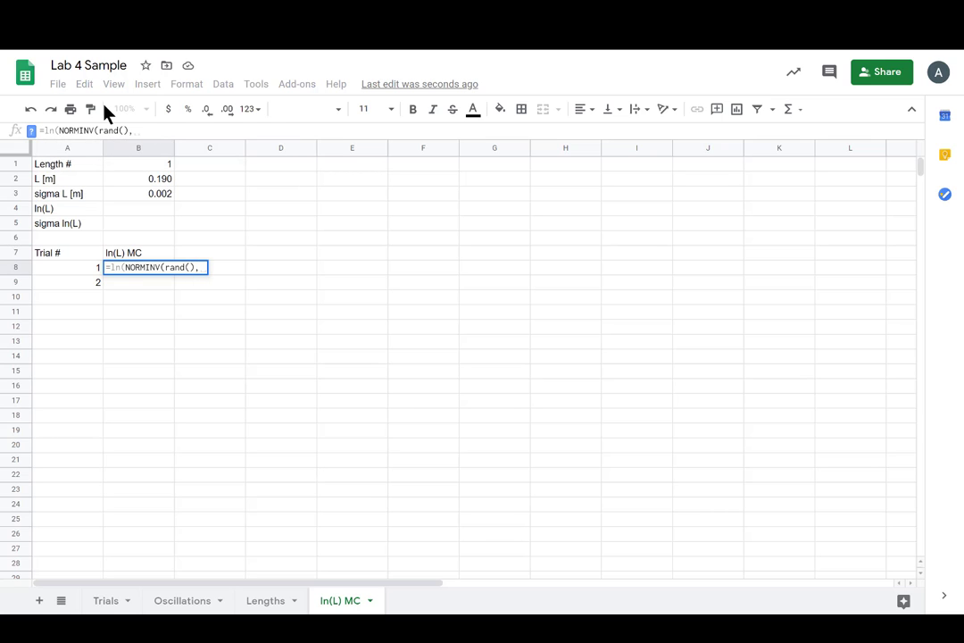
click(138, 178)
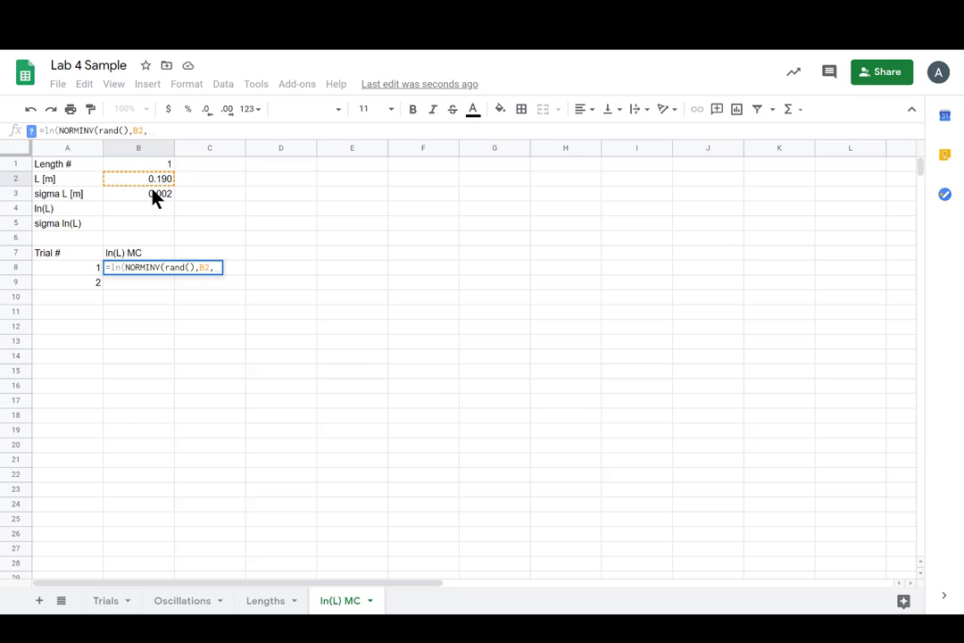
click(138, 194)
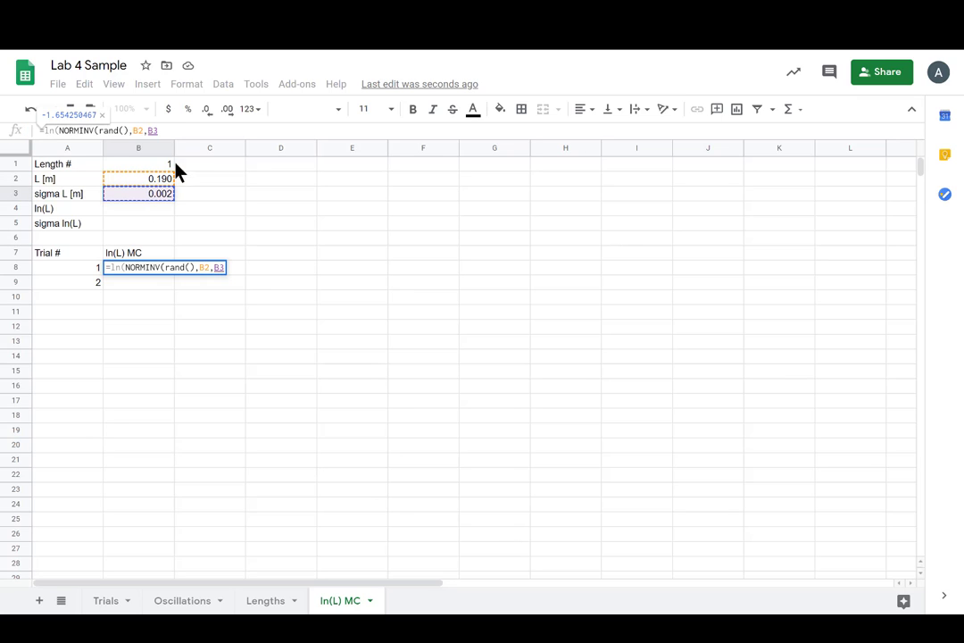
mouse_move(121, 299)
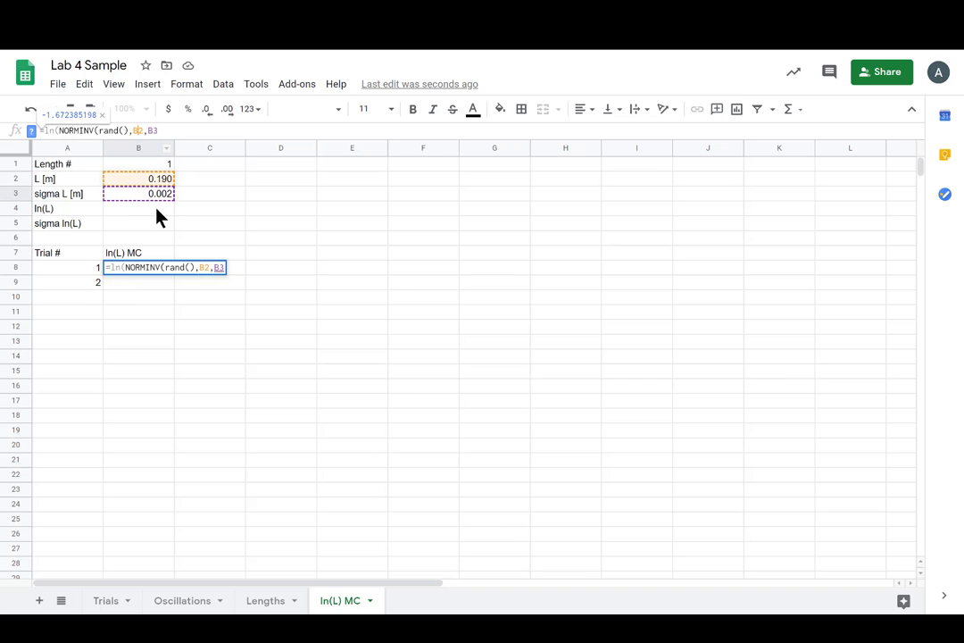
key(f4)
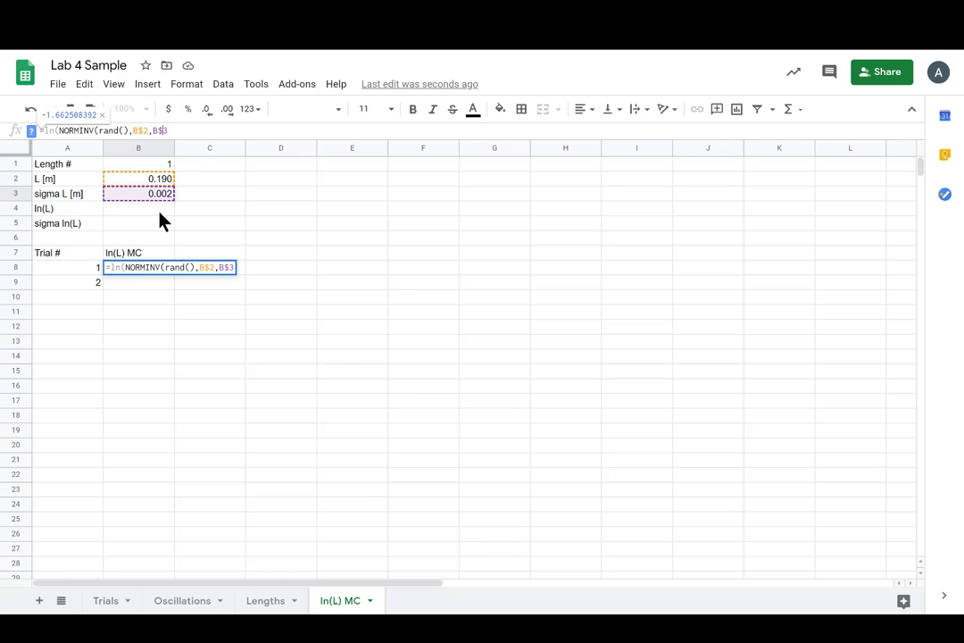
mouse_move(770, 255)
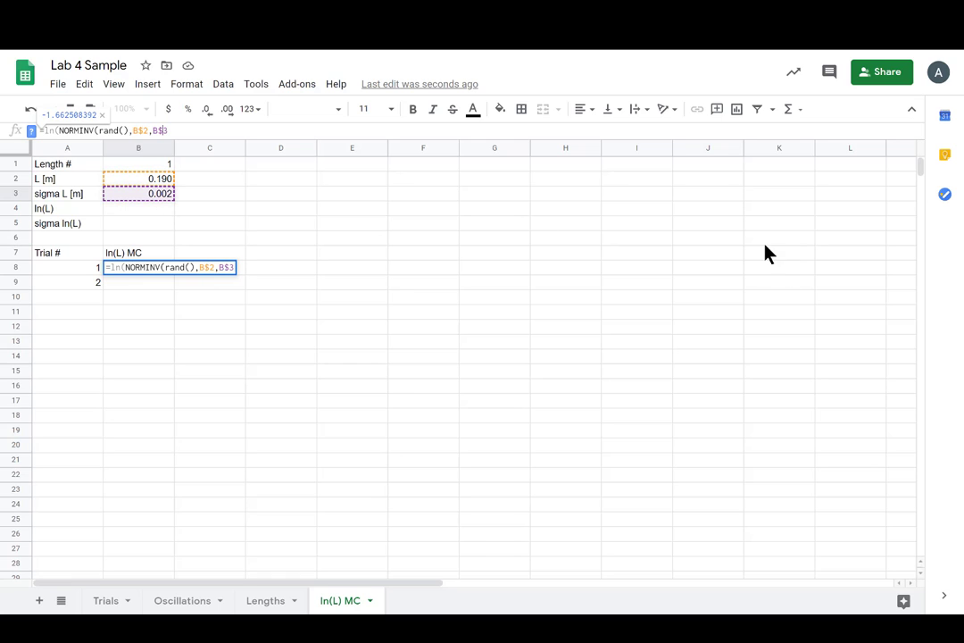
key(enter)
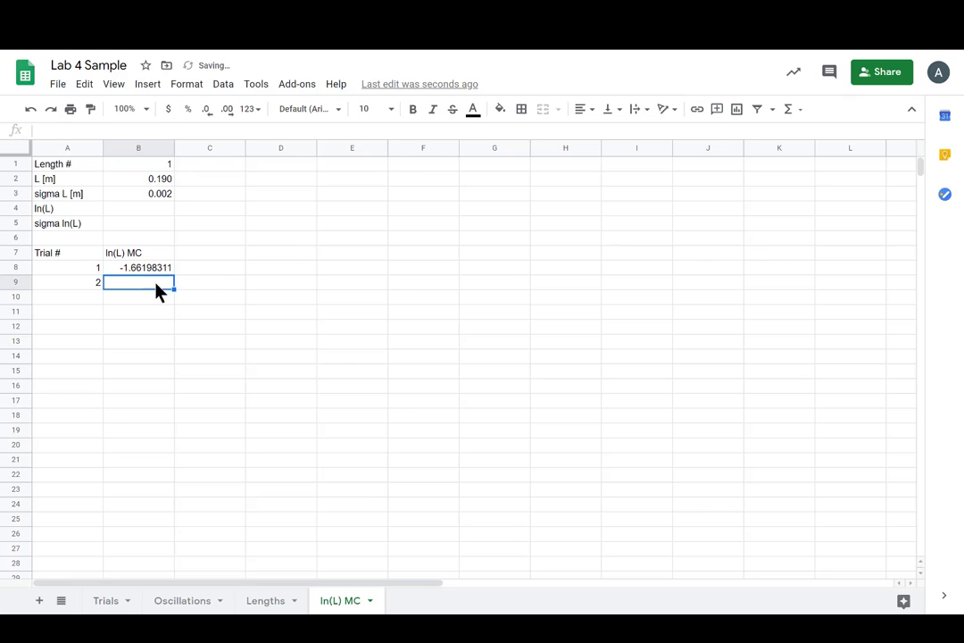
- Fill A8:B8 down, adding rows, until the trials reach 1000
click(67, 267)
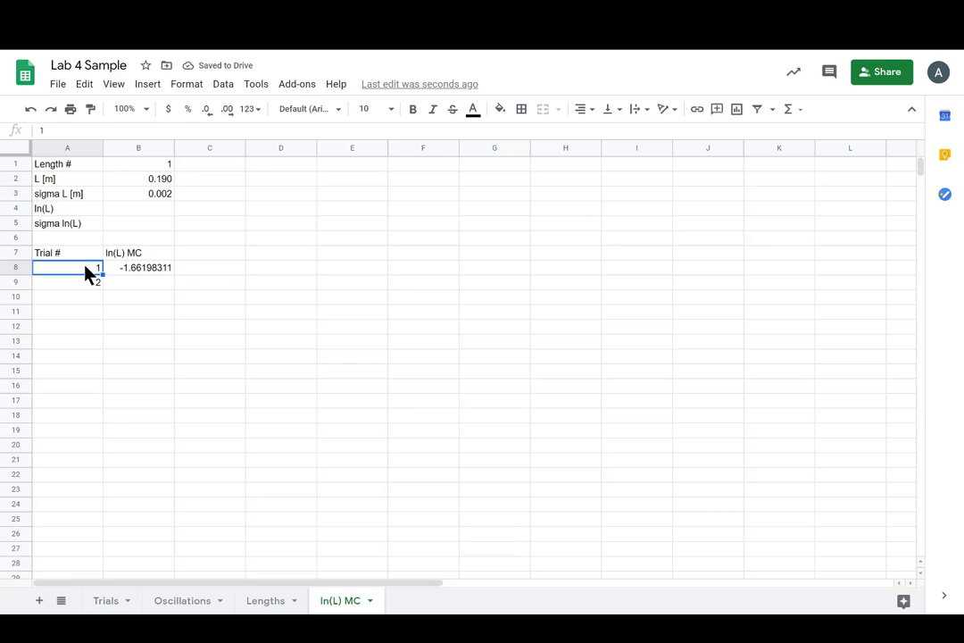
click(139, 267)
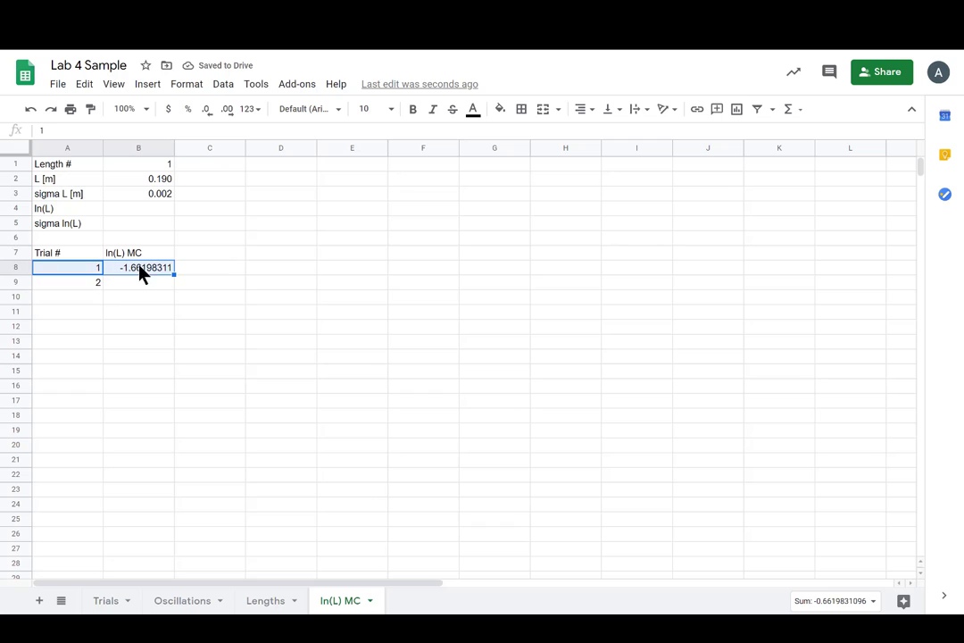
click(67, 267)
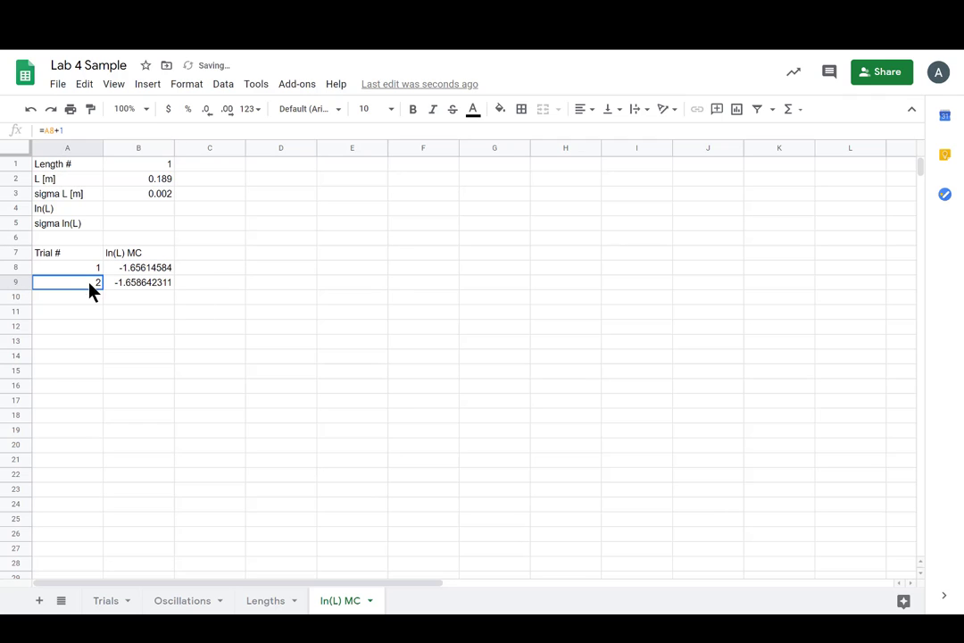
drag(67, 283, 143, 282)
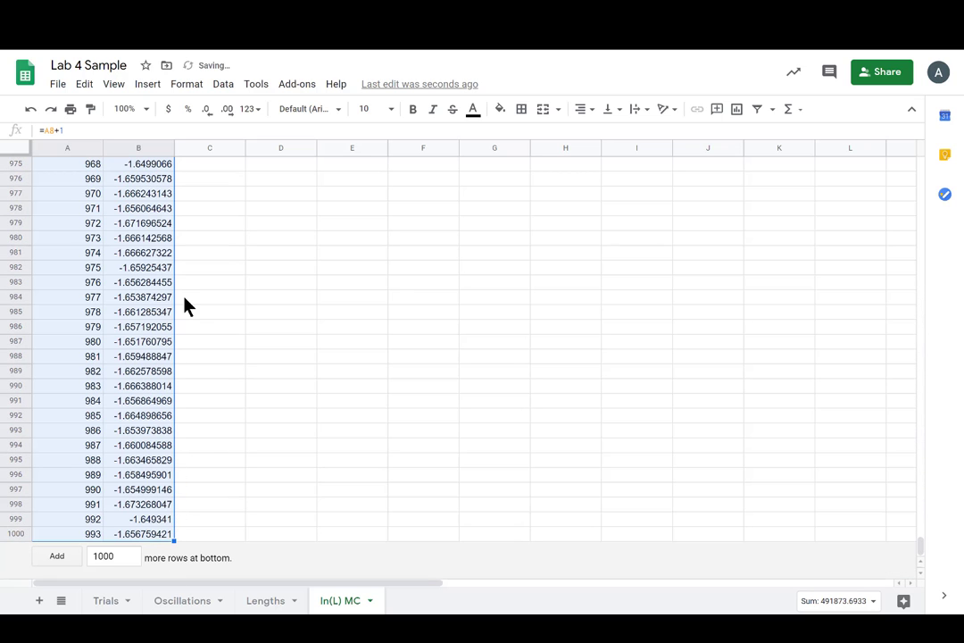
click(352, 459)
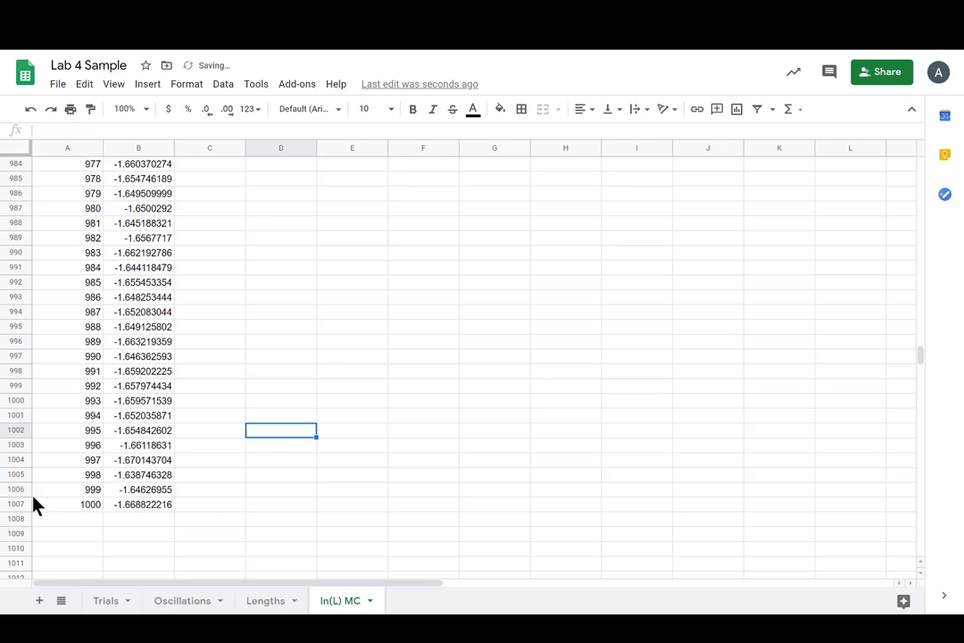
click(352, 533)
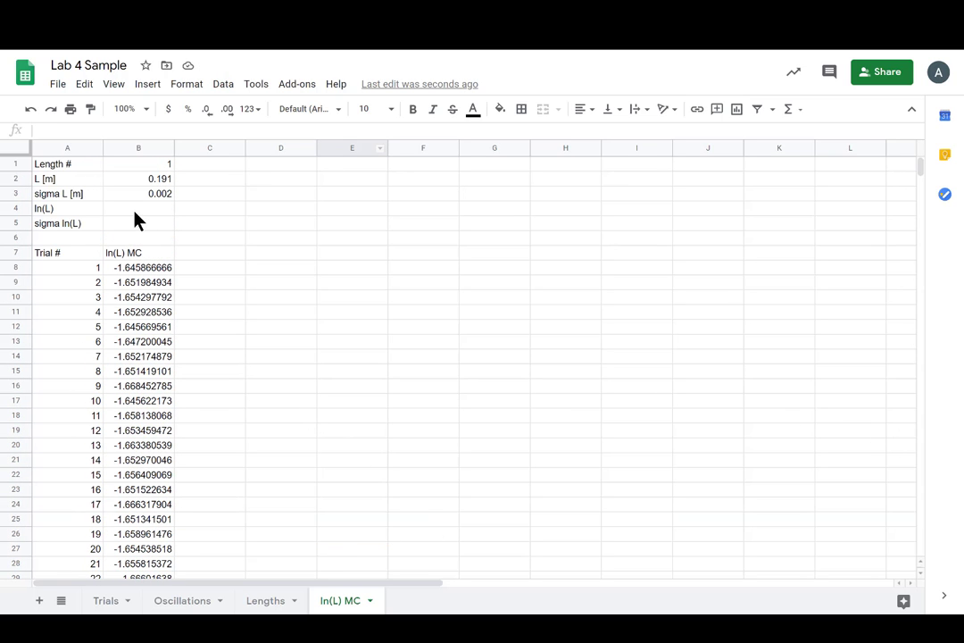
- Enter =AVERAGE(B8:B1007) in B4 to average the ln(L) trials
click(139, 208)
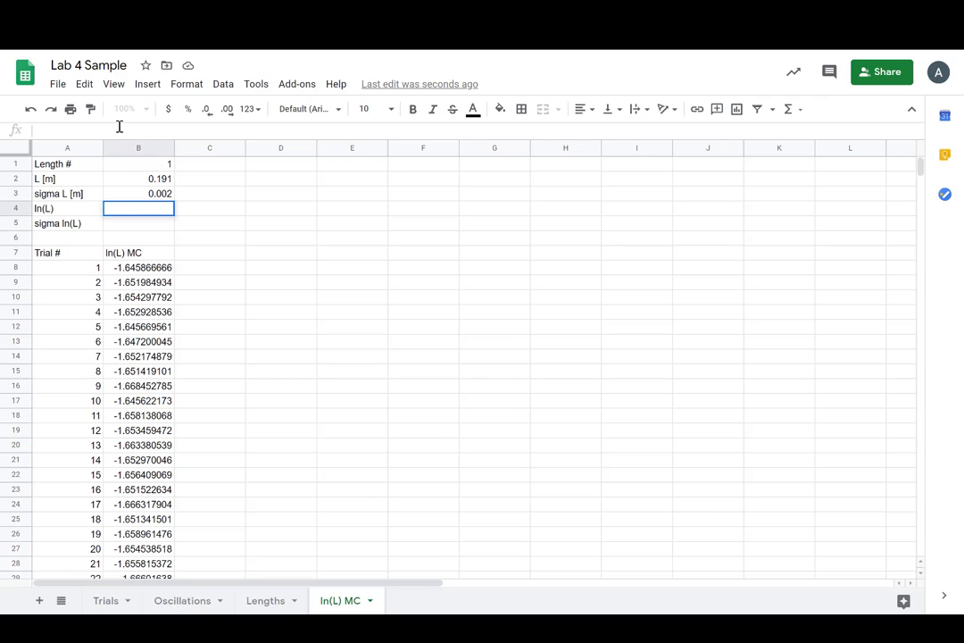
text(=aver)
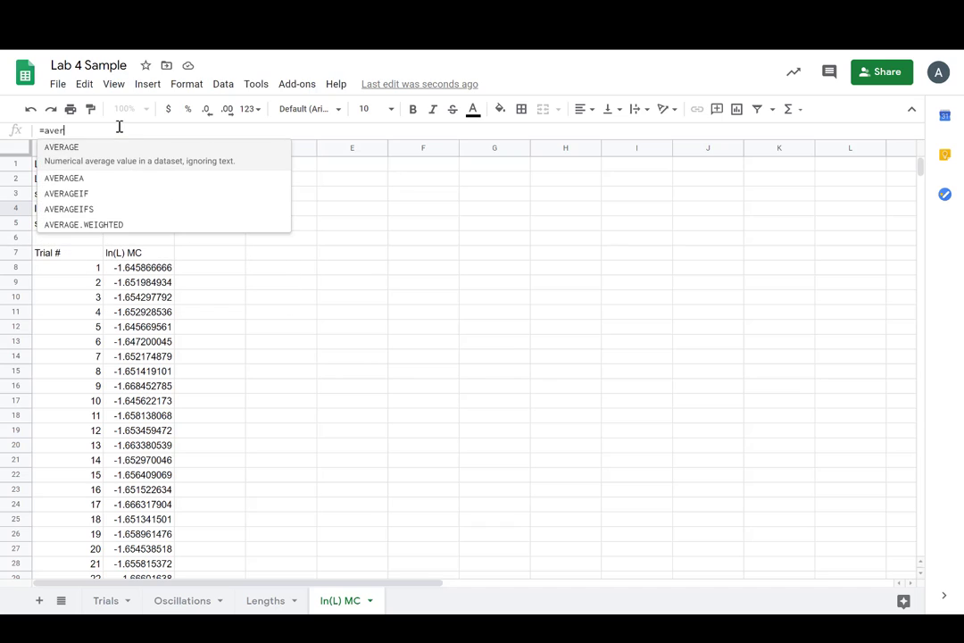
click(60, 146)
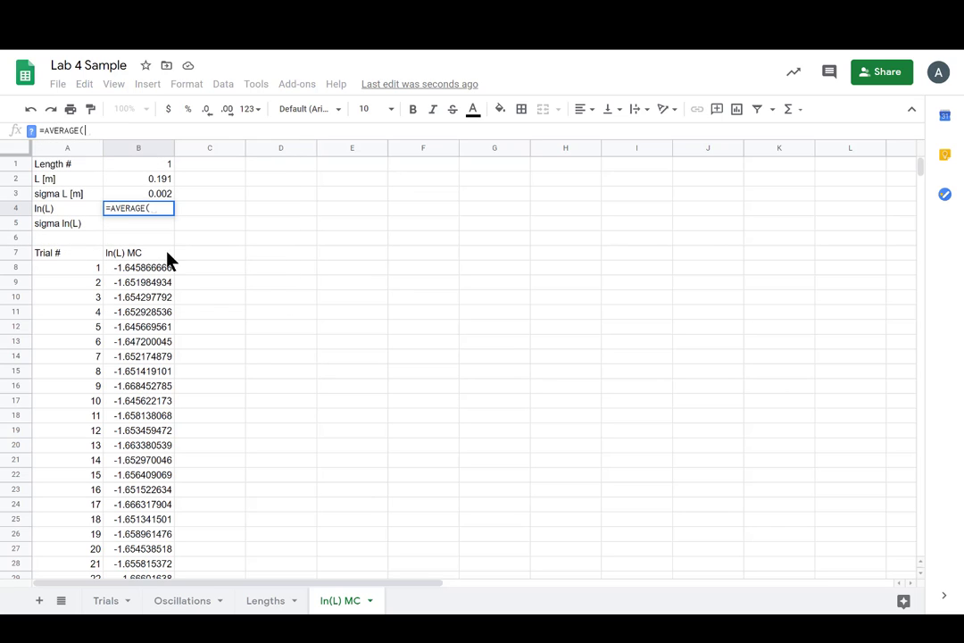
drag(138, 267, 139, 311)
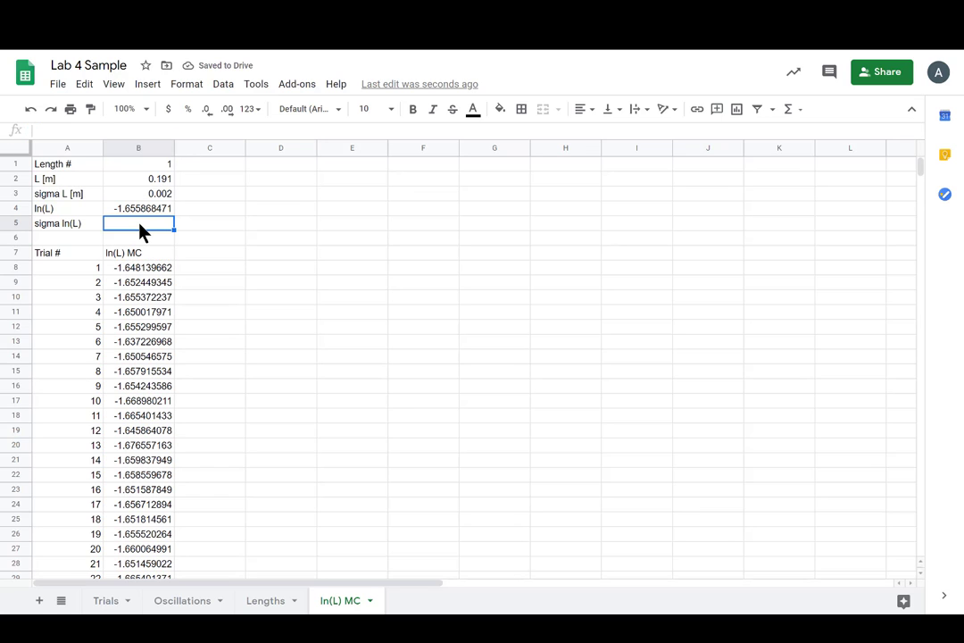
- Start a STDEV.S formula over B8:B1007 in B5 via autocomplete
text(=st)
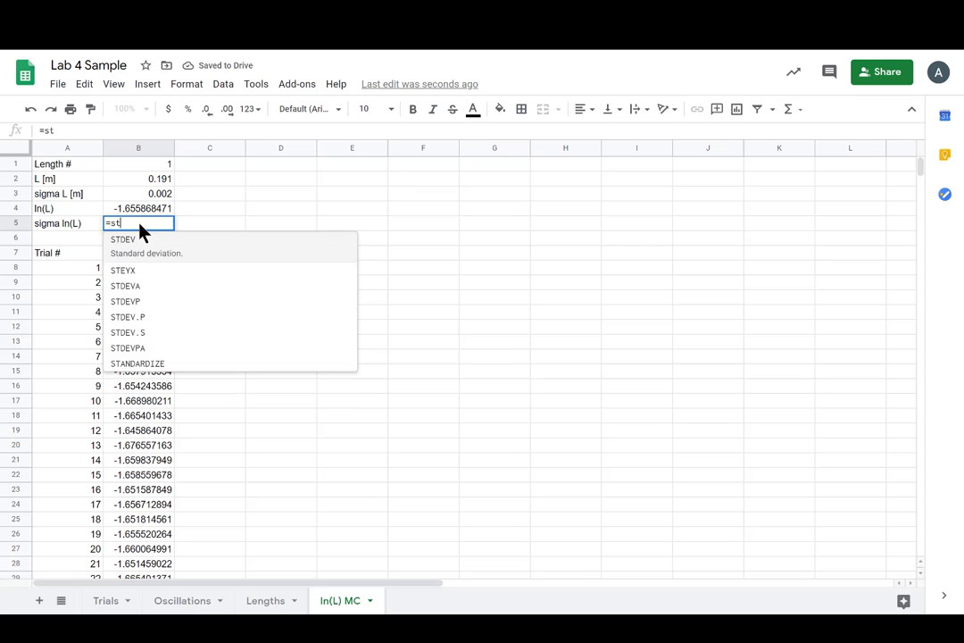
mouse_move(179, 333)
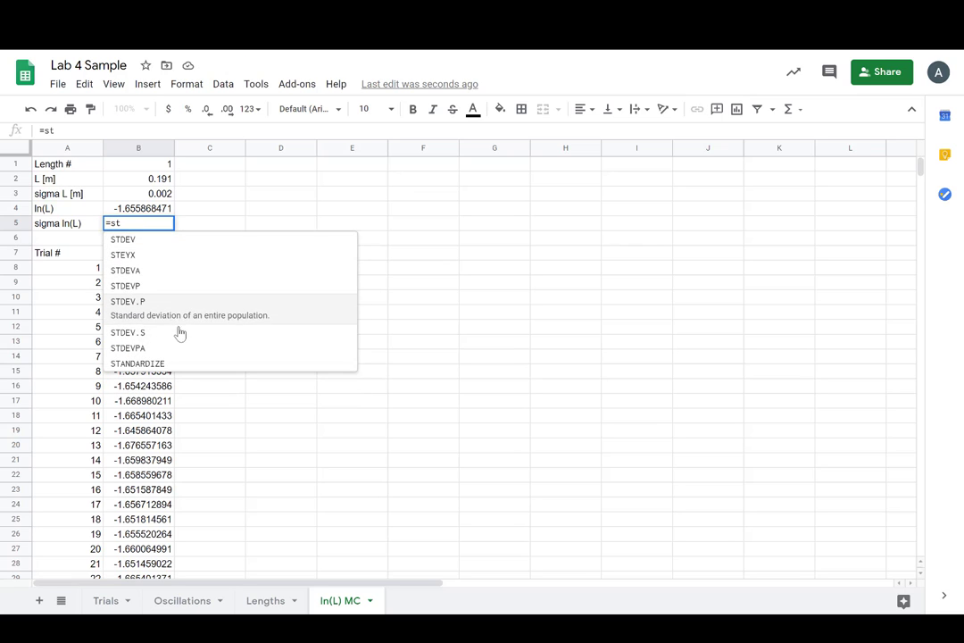
mouse_move(128, 317)
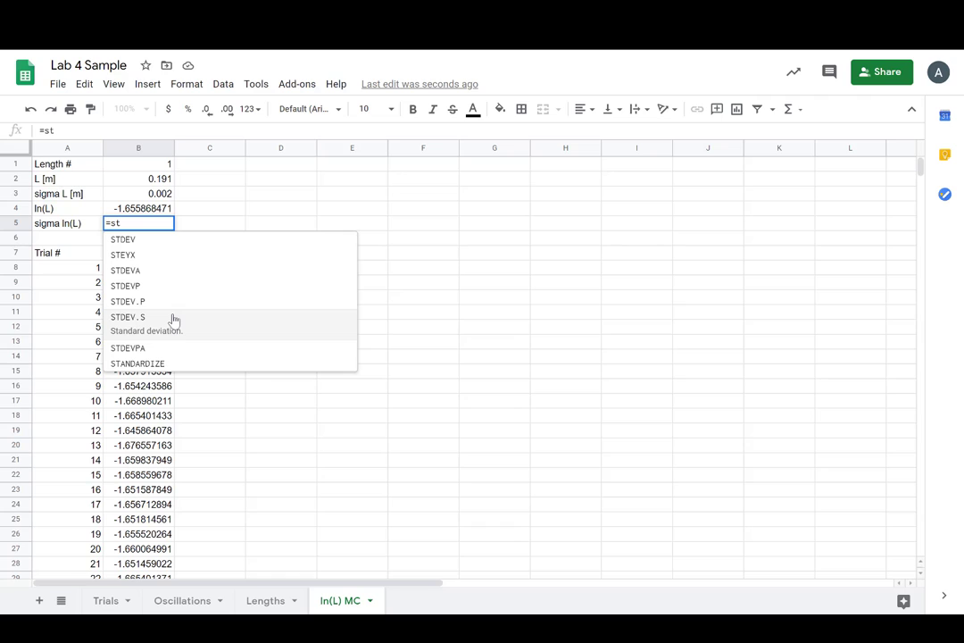
mouse_move(177, 323)
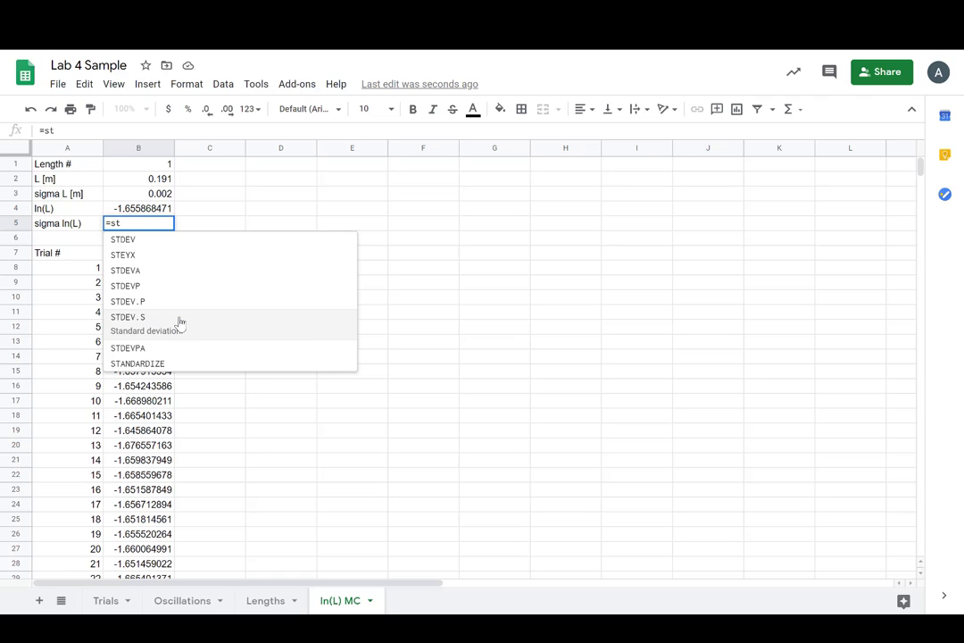
click(127, 317)
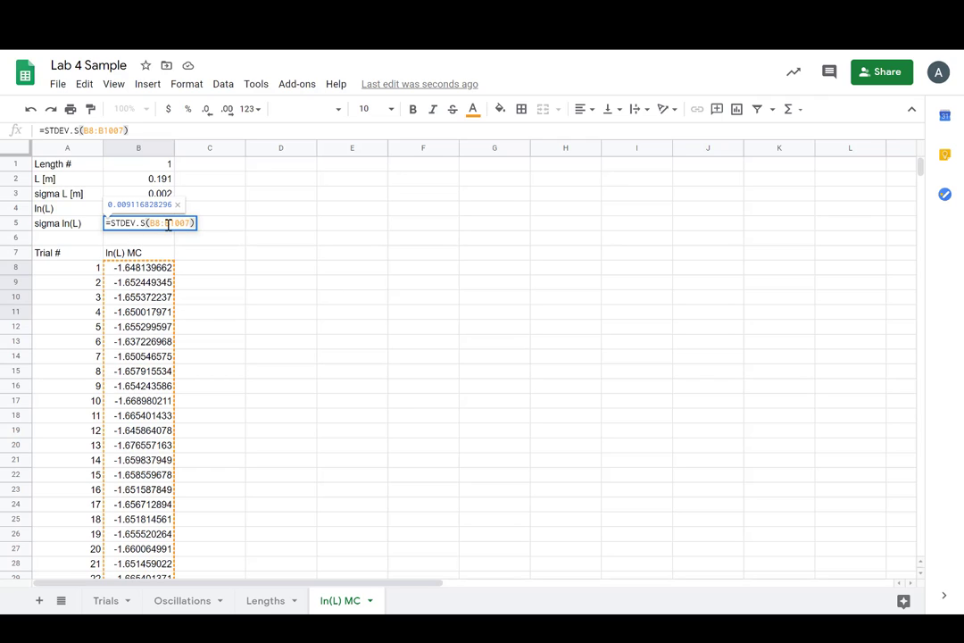
mouse_move(187, 340)
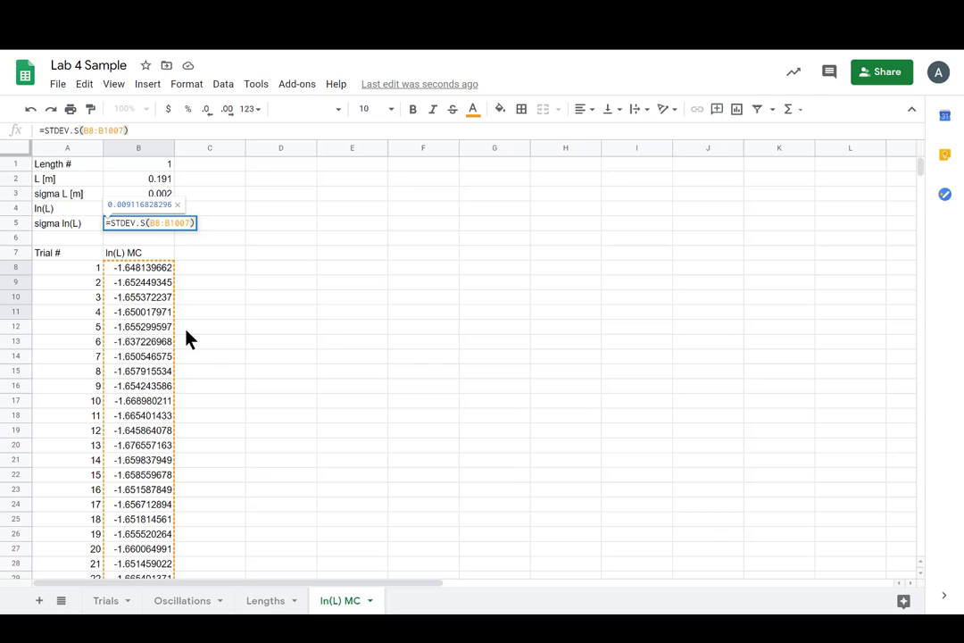
mouse_move(306, 306)
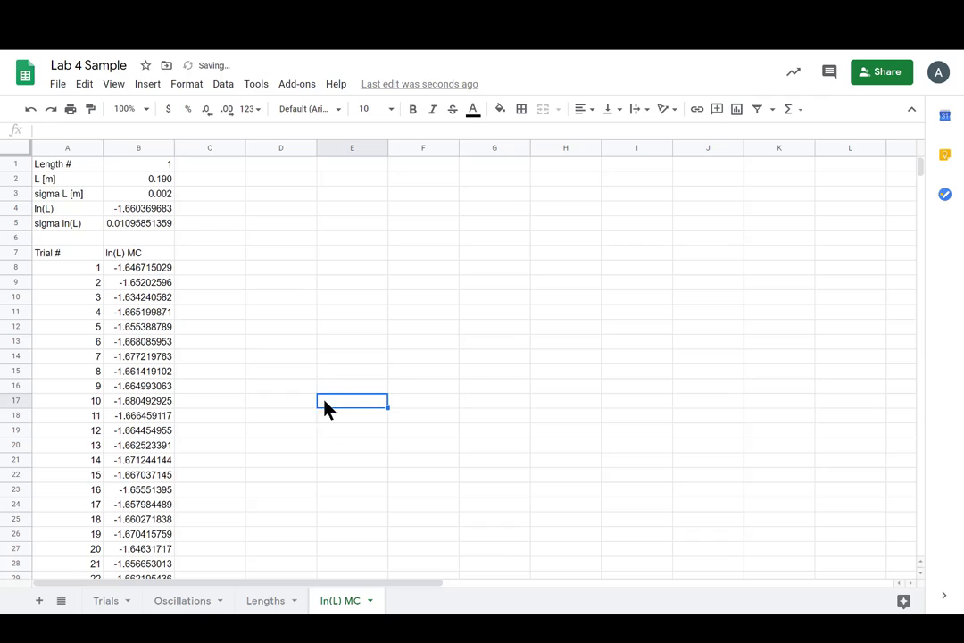
mouse_move(326, 315)
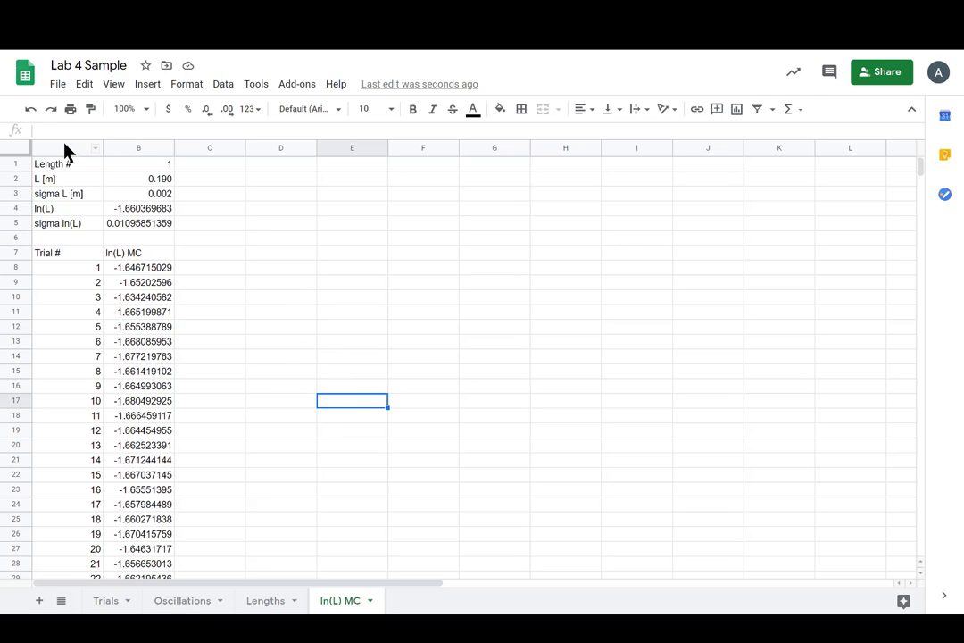
- Paste copies of the trial block and set the middle block's Length # to 2
click(422, 267)
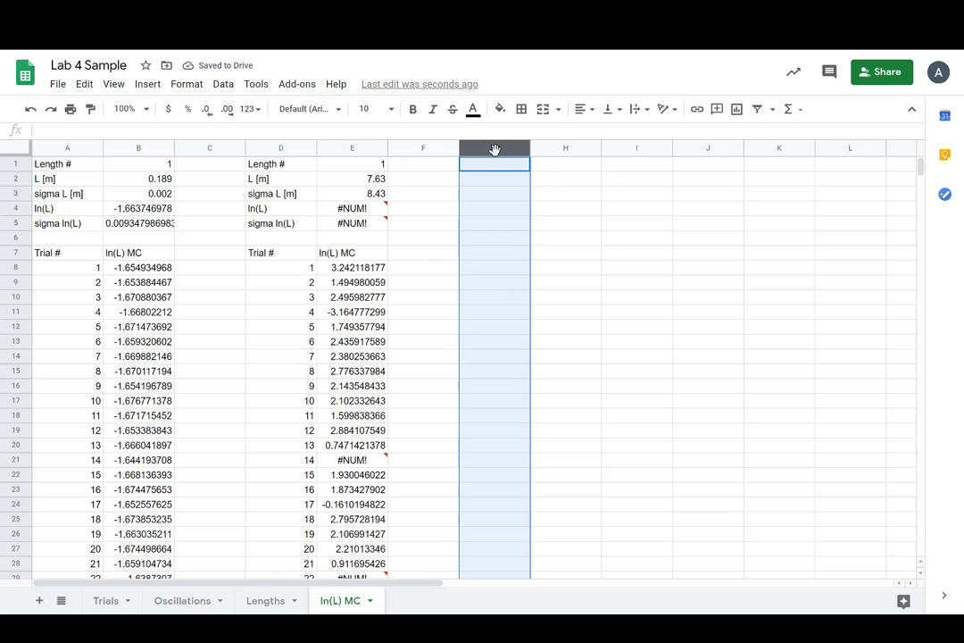
key(ctrl+v)
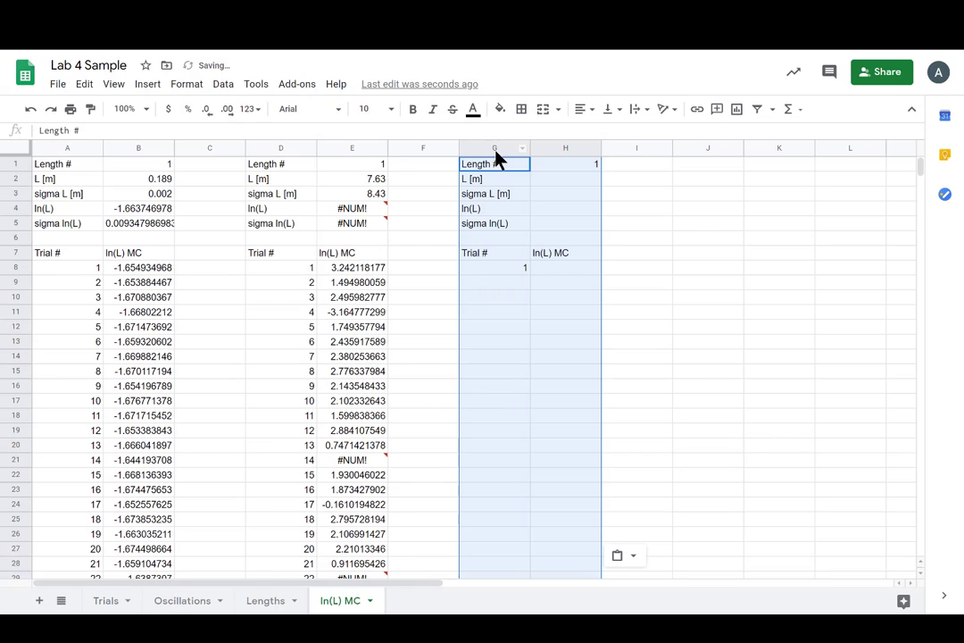
click(352, 164)
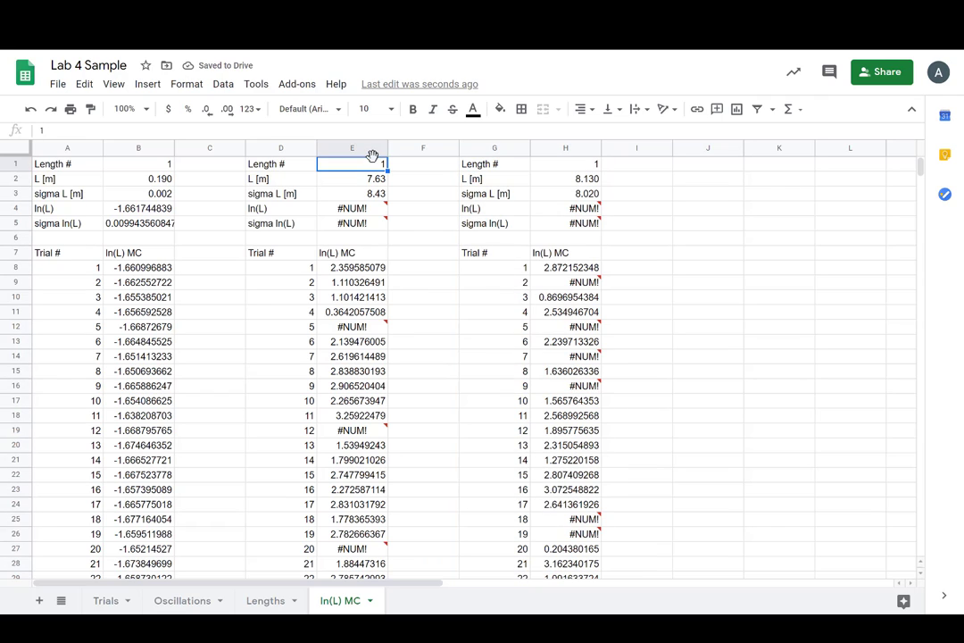
text(2)
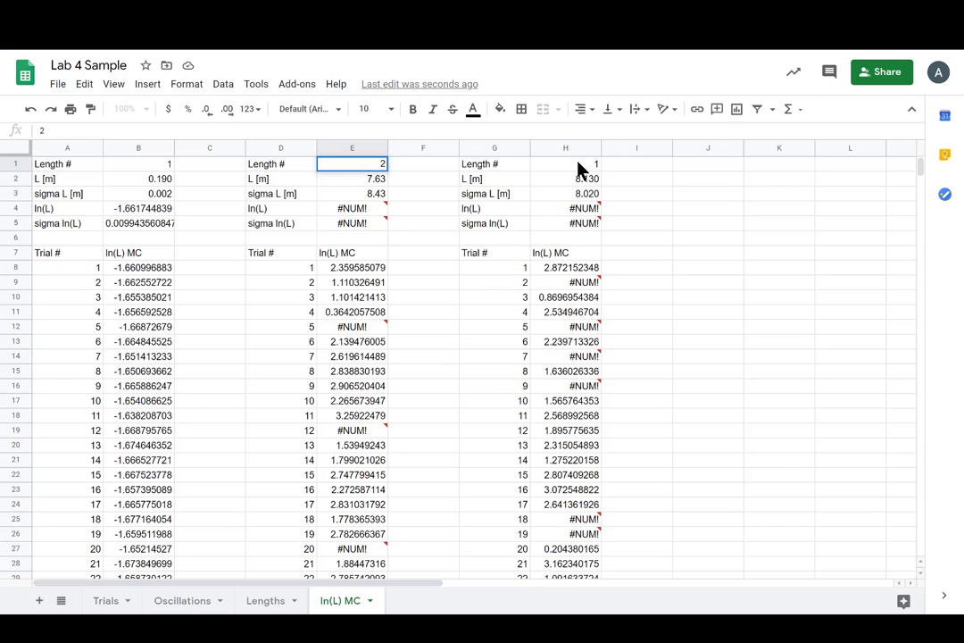
click(565, 163)
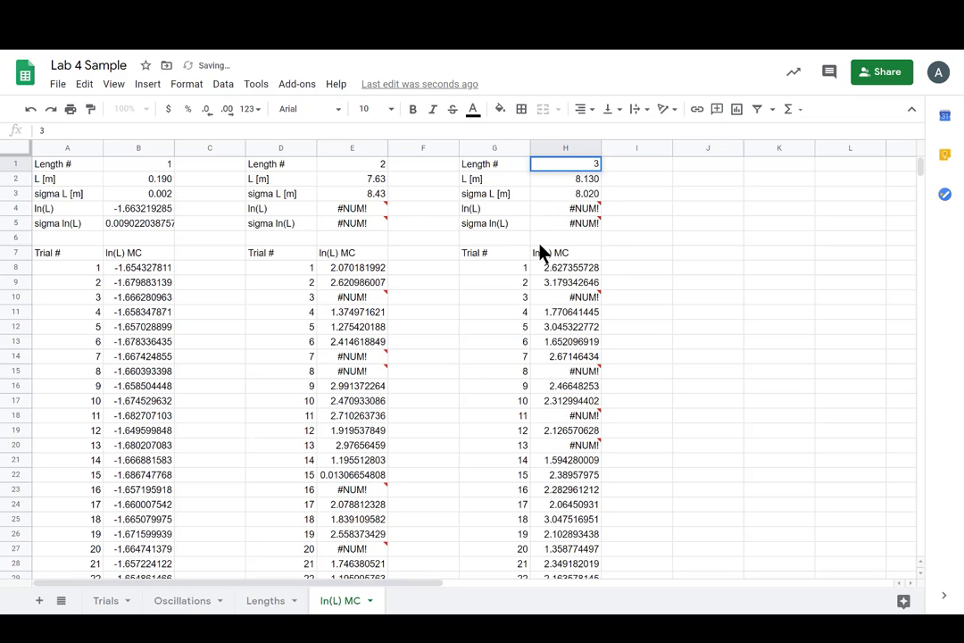
- Inspect the ln(L), sigma ln(L) and trial formulas, then select the middle block's L cell
click(352, 208)
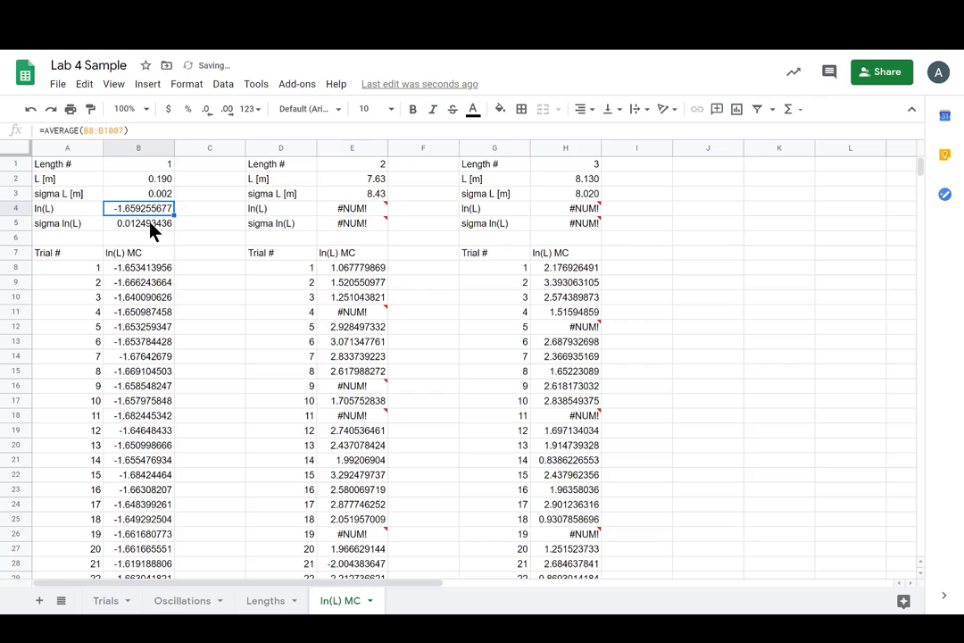
click(352, 223)
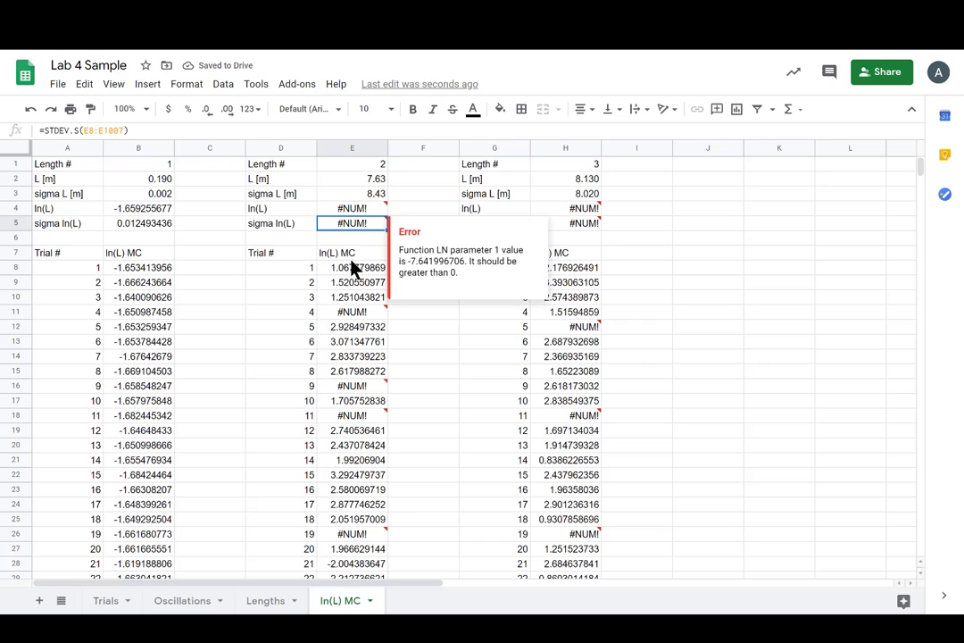
click(352, 297)
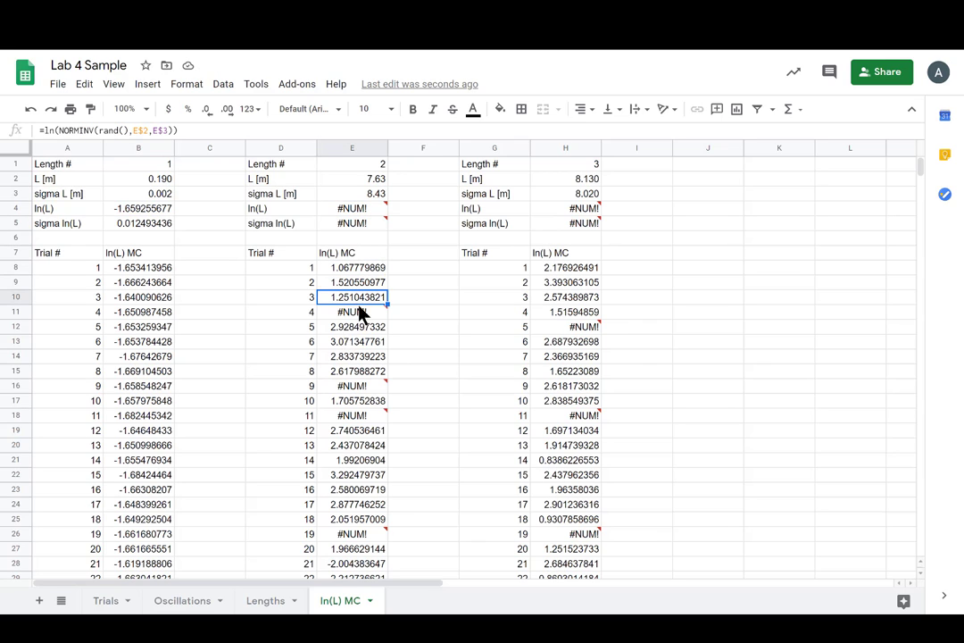
click(352, 193)
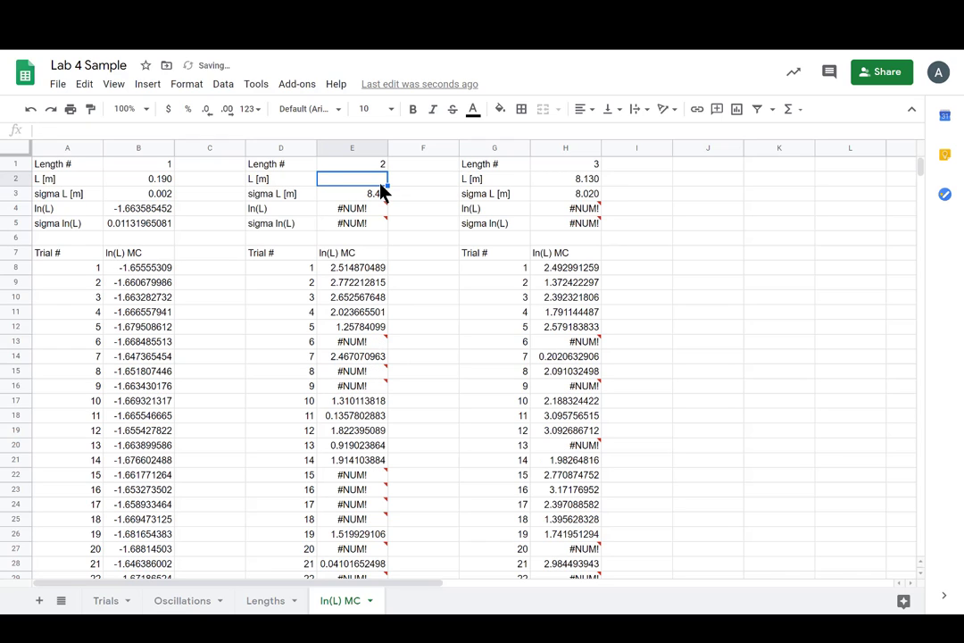
- Link E2 and E3 to the second length's mean (L4) and deviation (M4) on Lengths
text(=)
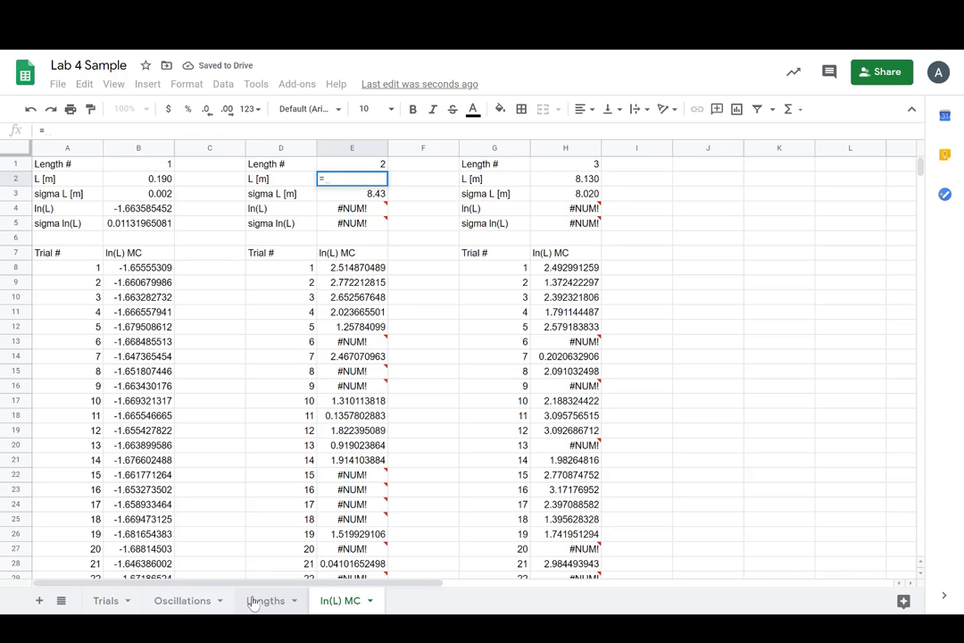
click(265, 600)
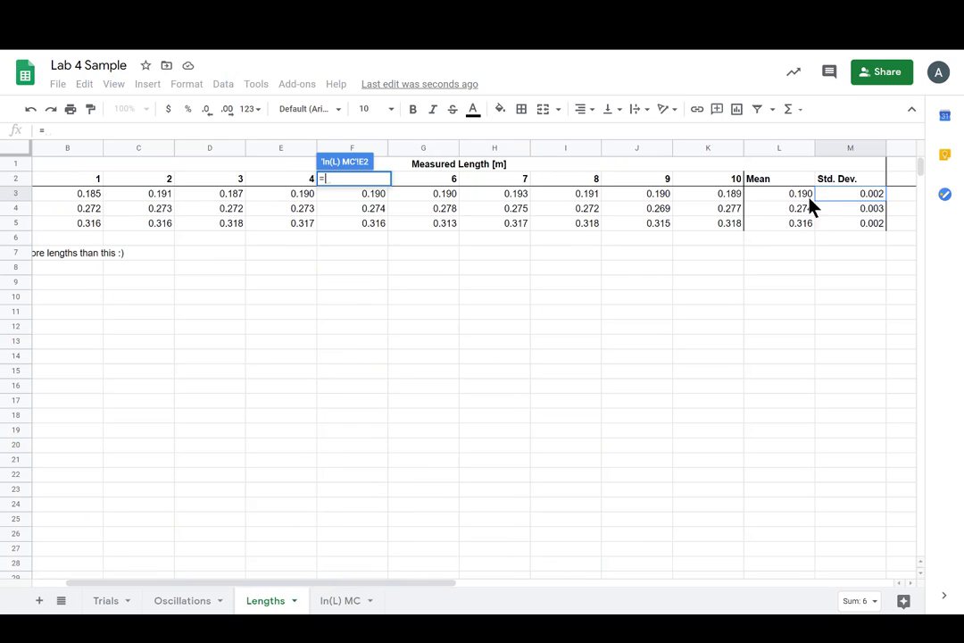
click(780, 208)
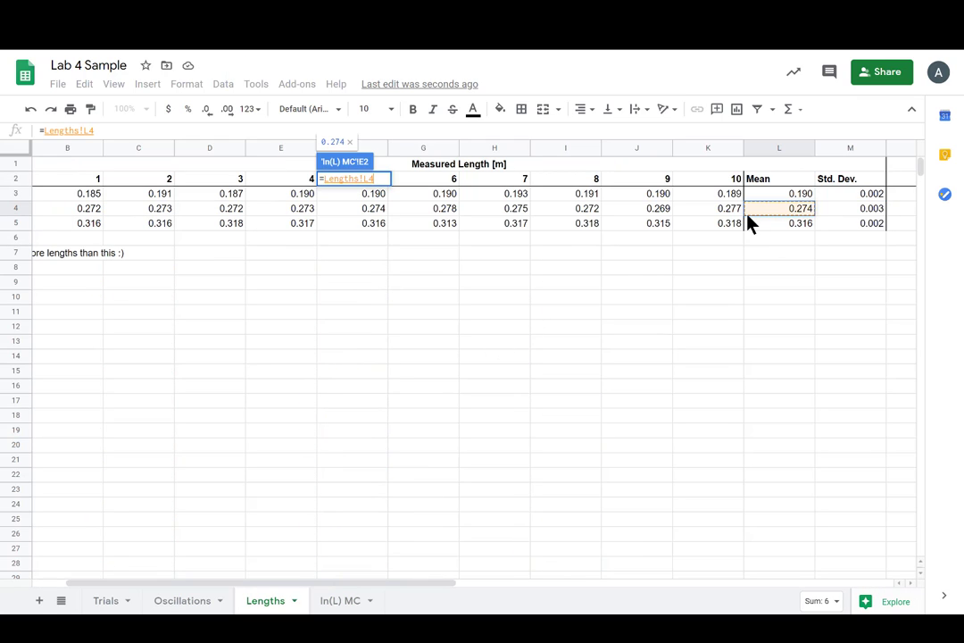
click(339, 600)
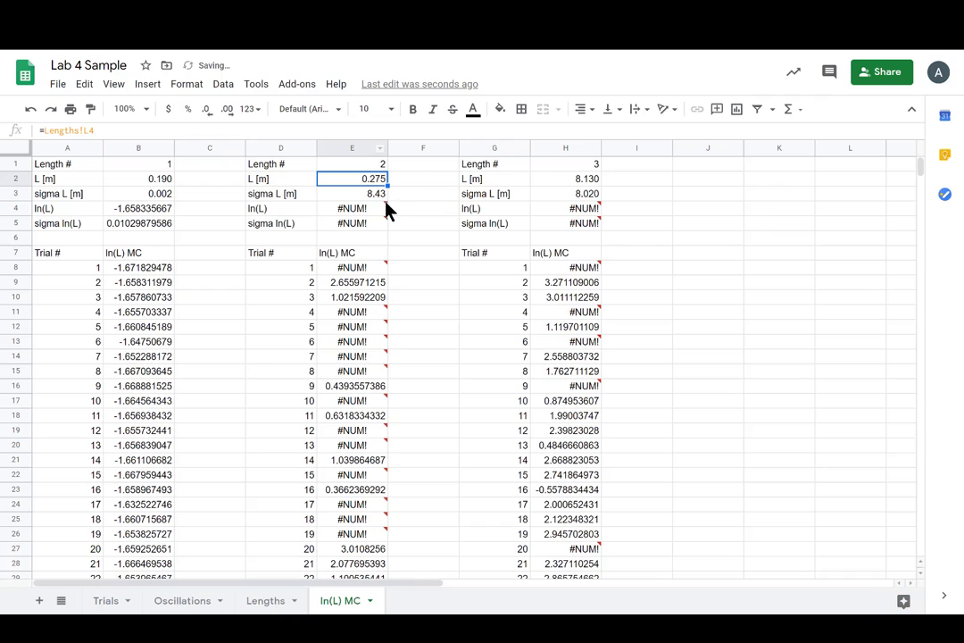
click(352, 194)
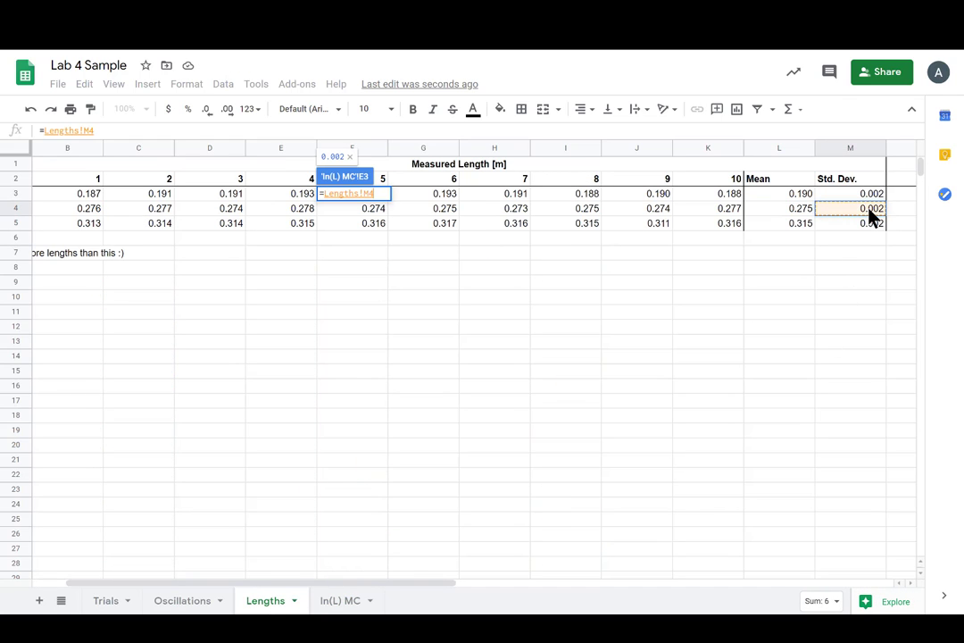
click(339, 600)
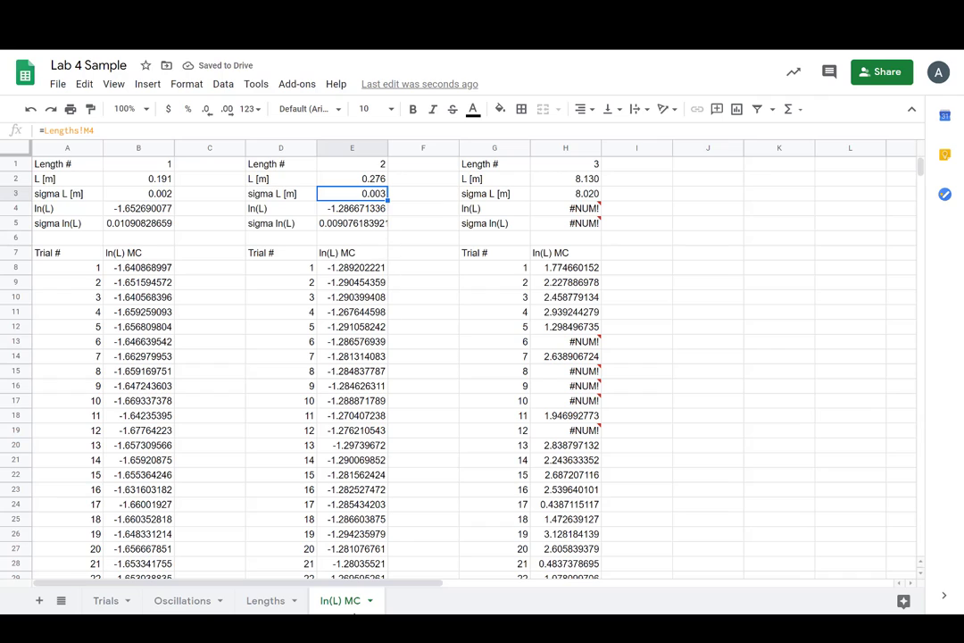
click(351, 209)
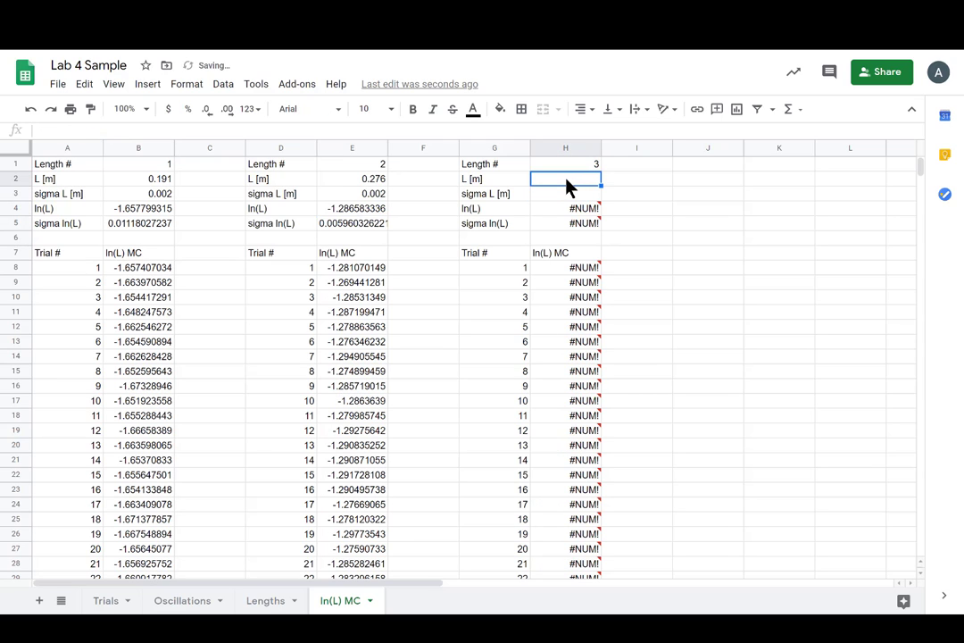
- Link the right block's L to Lengths!L5 and sigma L to Lengths!M5, then check H5
text(=)
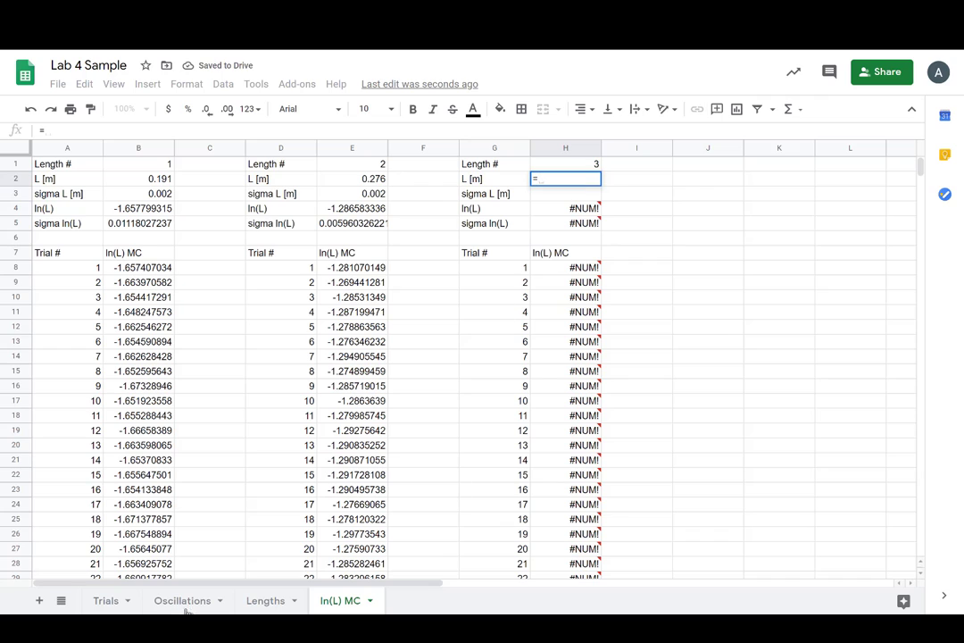
click(265, 600)
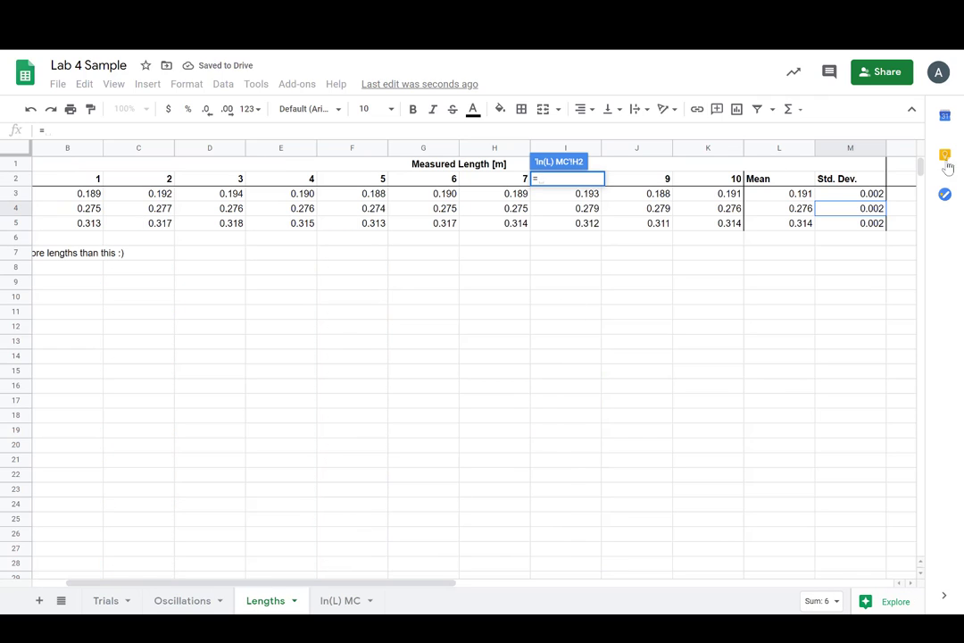
mouse_move(804, 197)
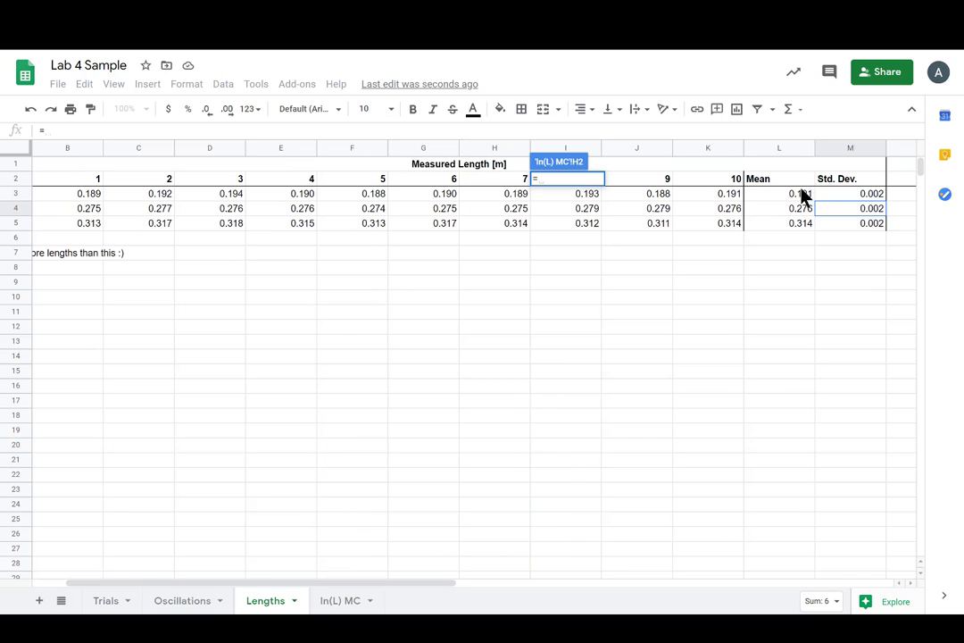
click(779, 224)
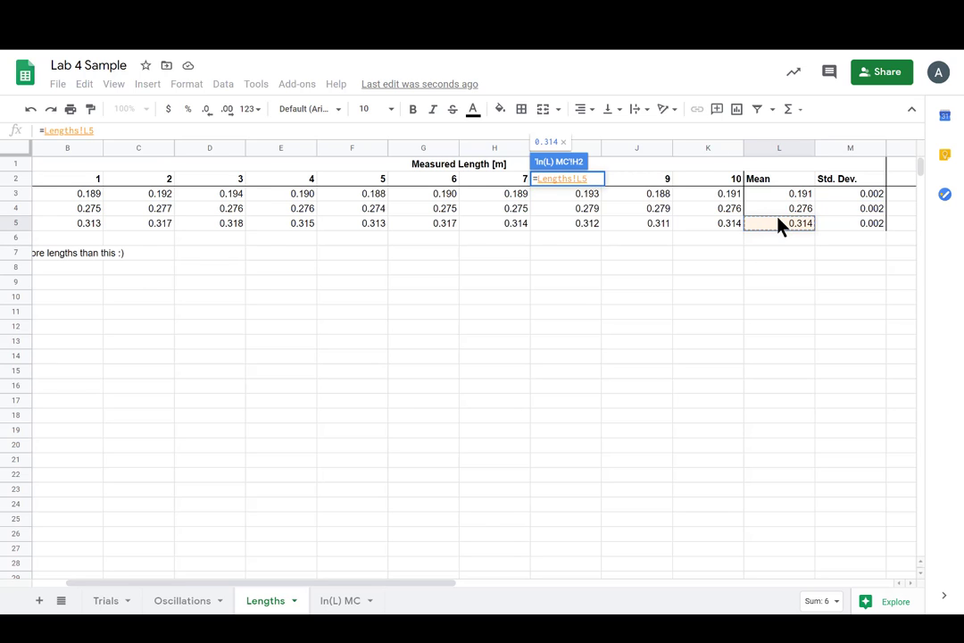
click(340, 600)
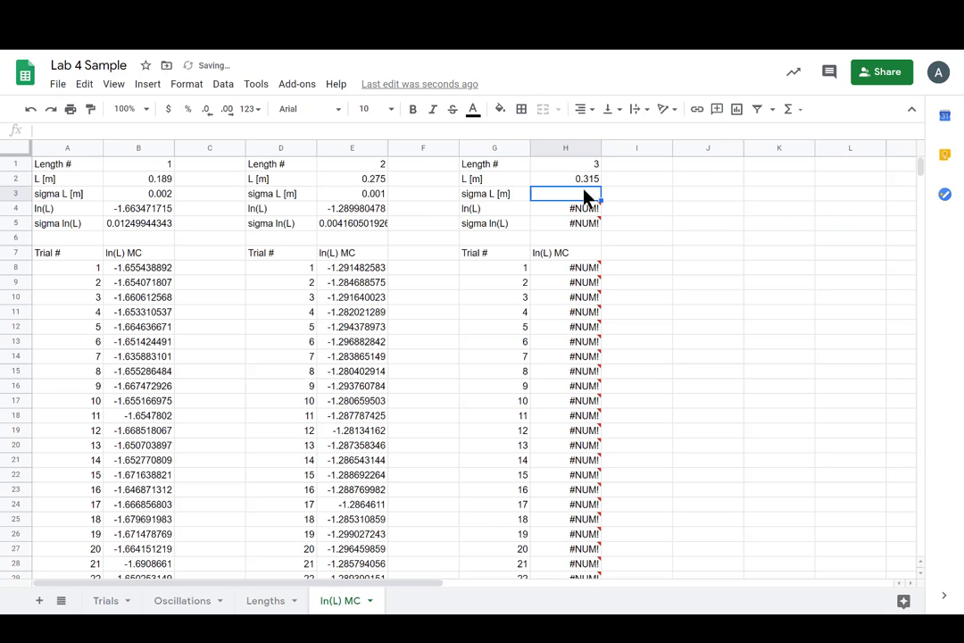
text(=)
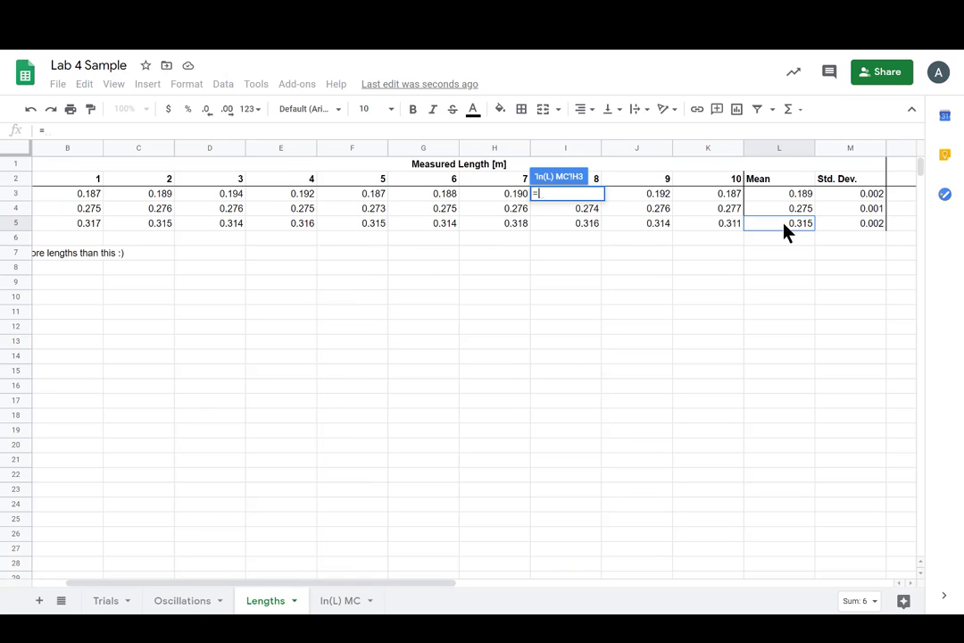
click(340, 600)
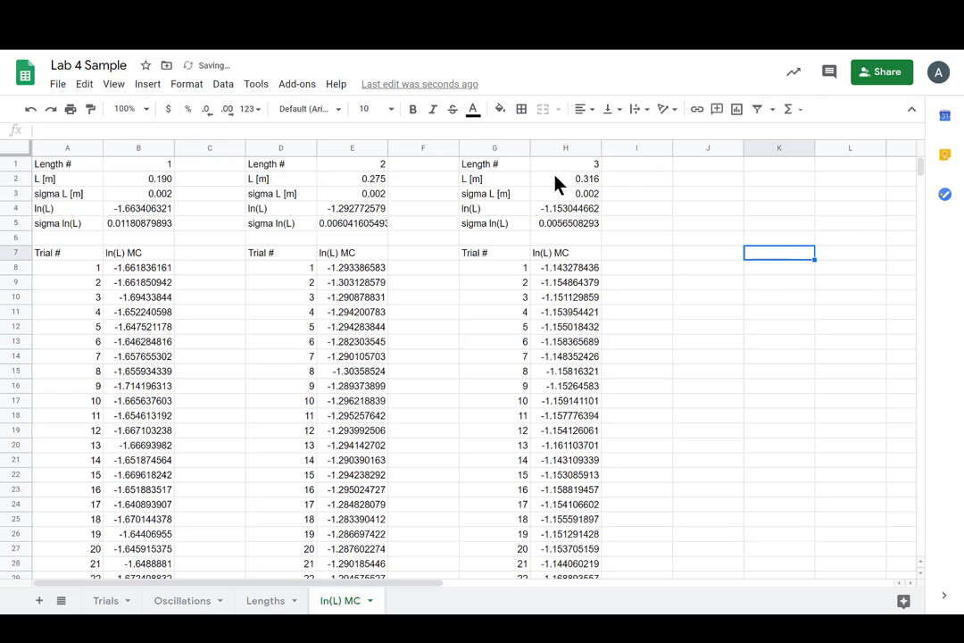
click(138, 208)
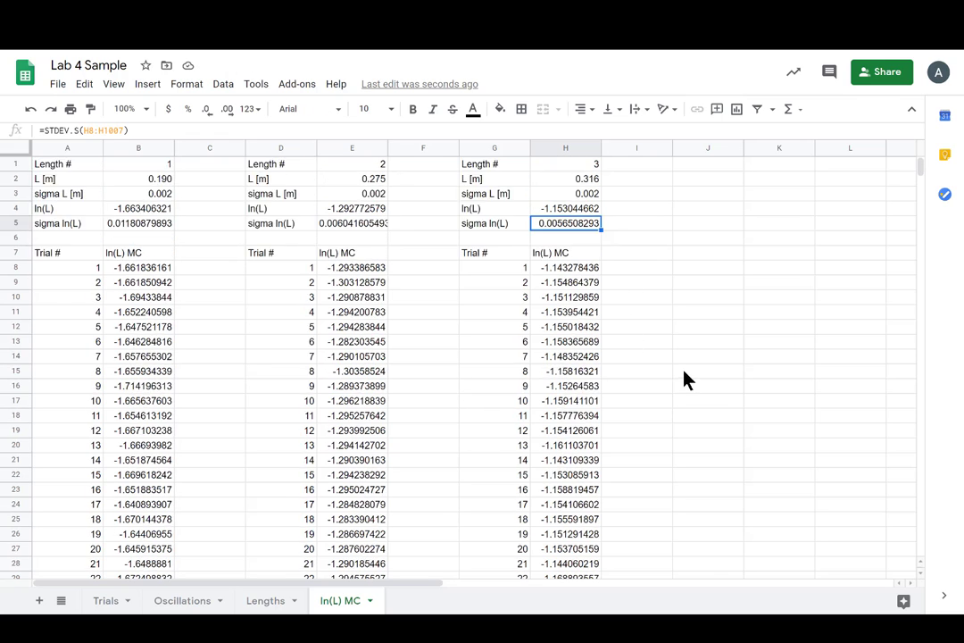
mouse_move(705, 266)
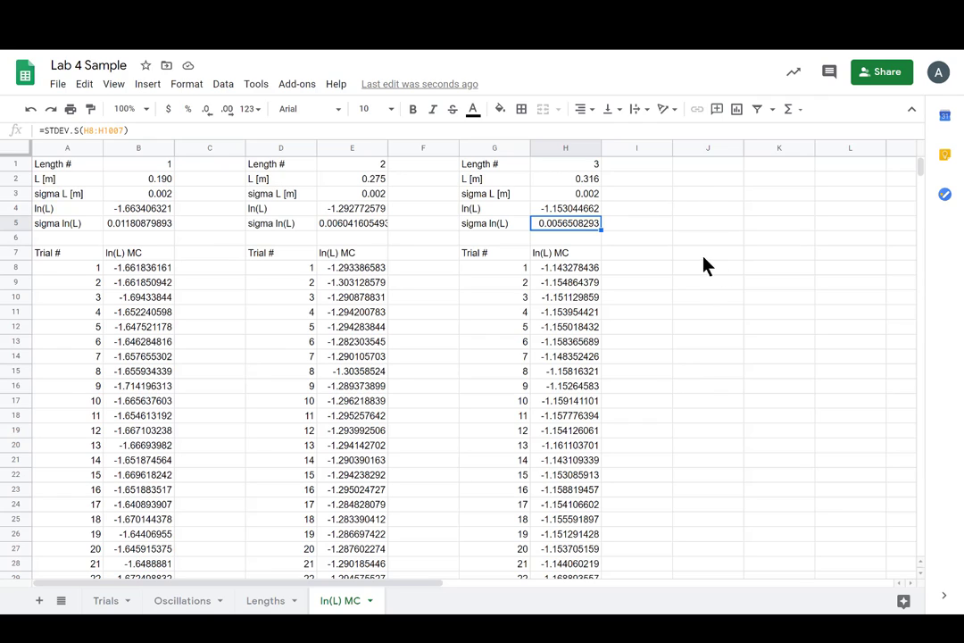
mouse_move(536, 341)
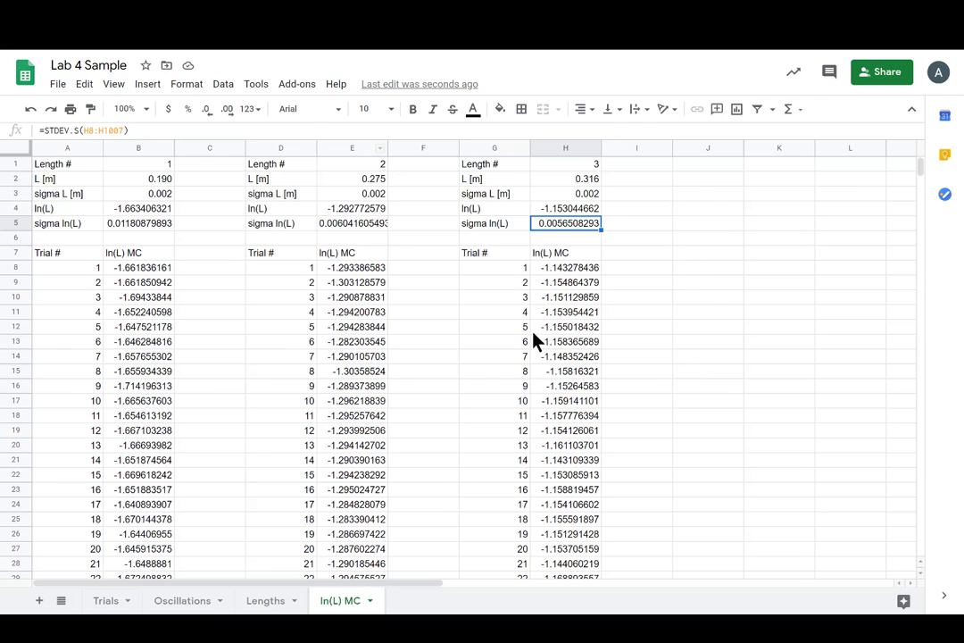
mouse_move(533, 326)
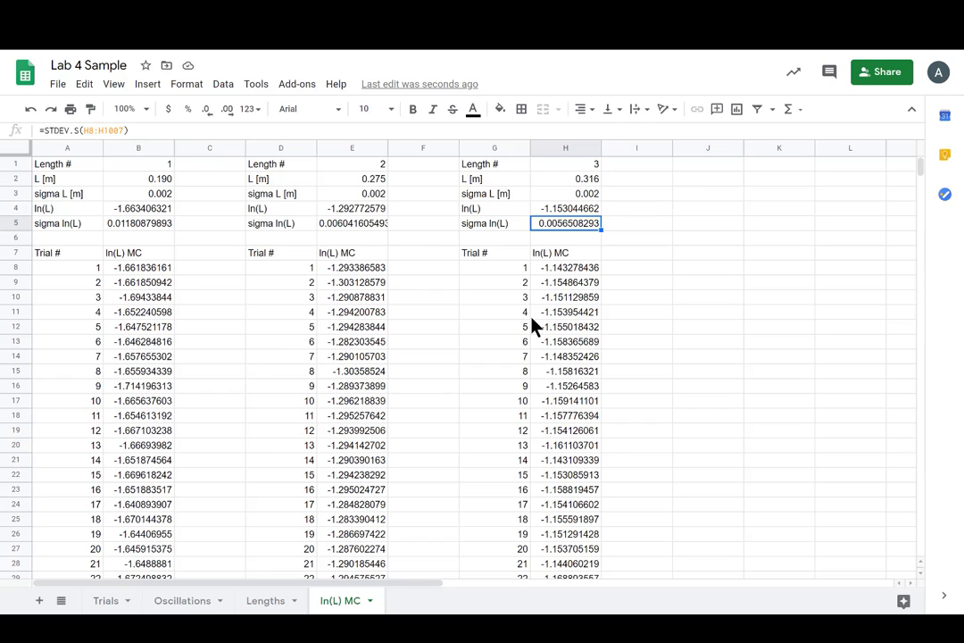
mouse_move(346, 409)
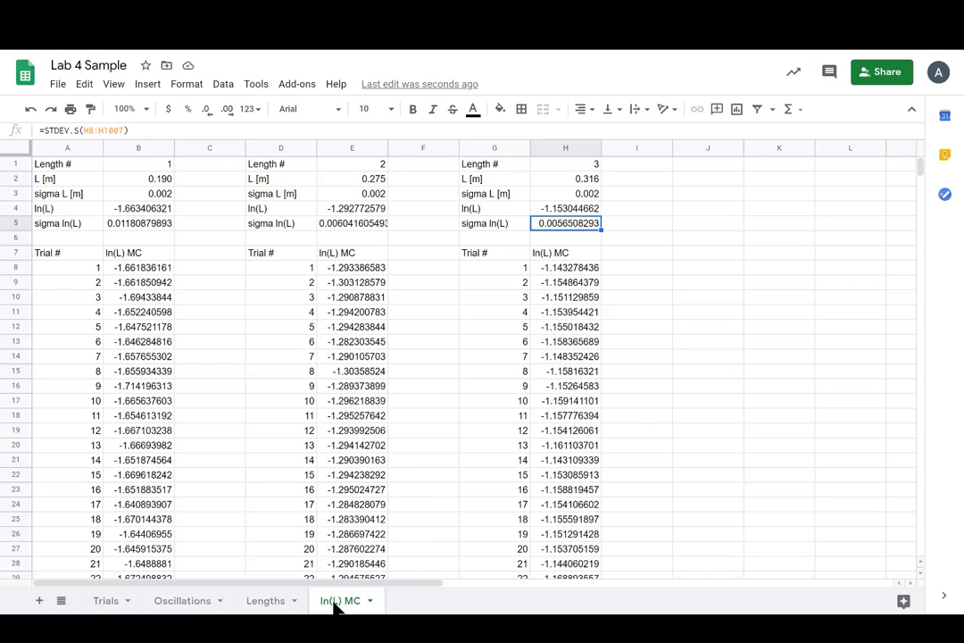
- Duplicate the ln(L) MC sheet tab, creating 'Copy of ln(L) MC'
right_click(340, 600)
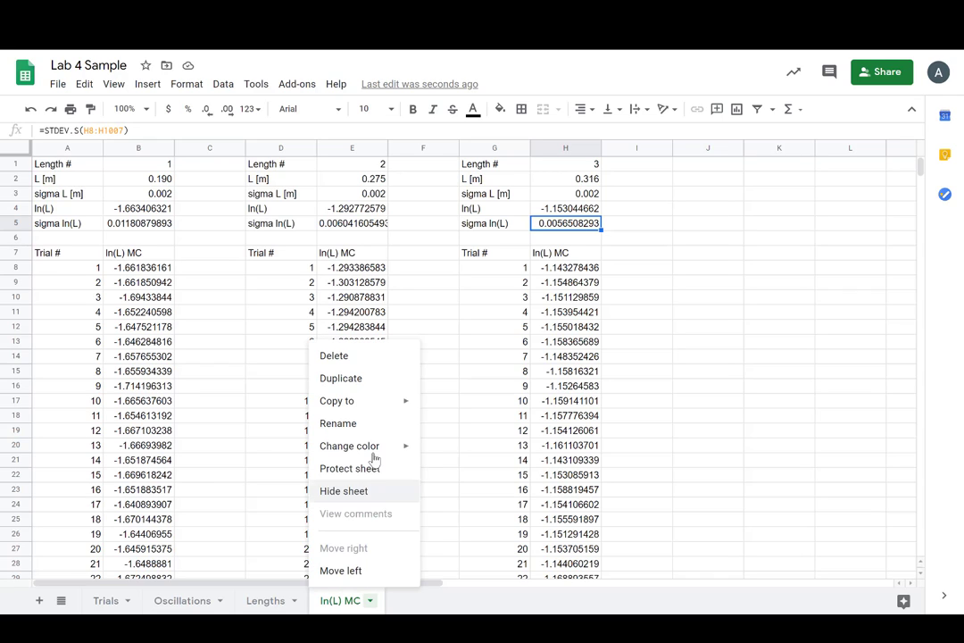
click(349, 446)
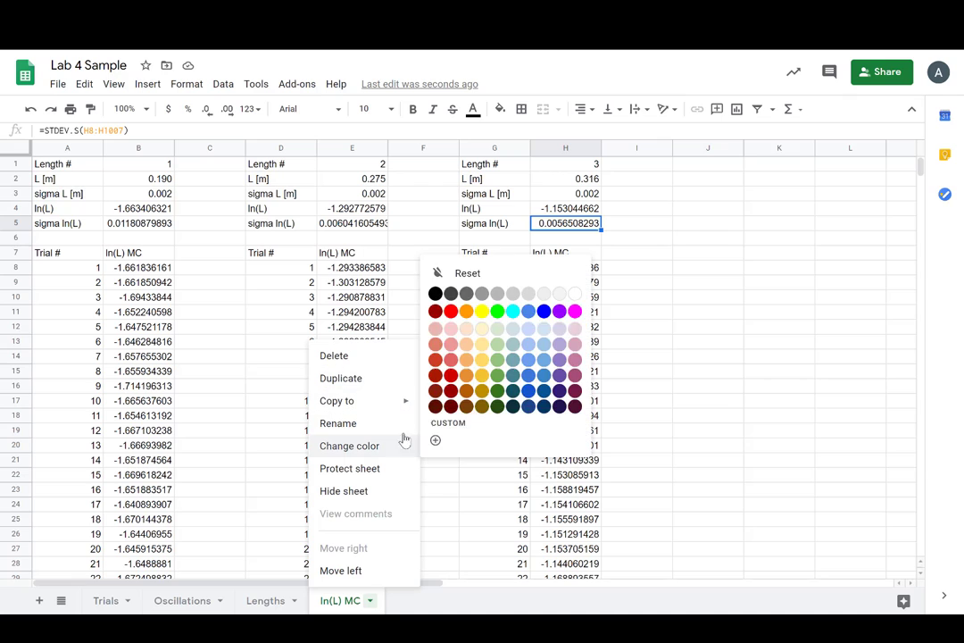
click(341, 377)
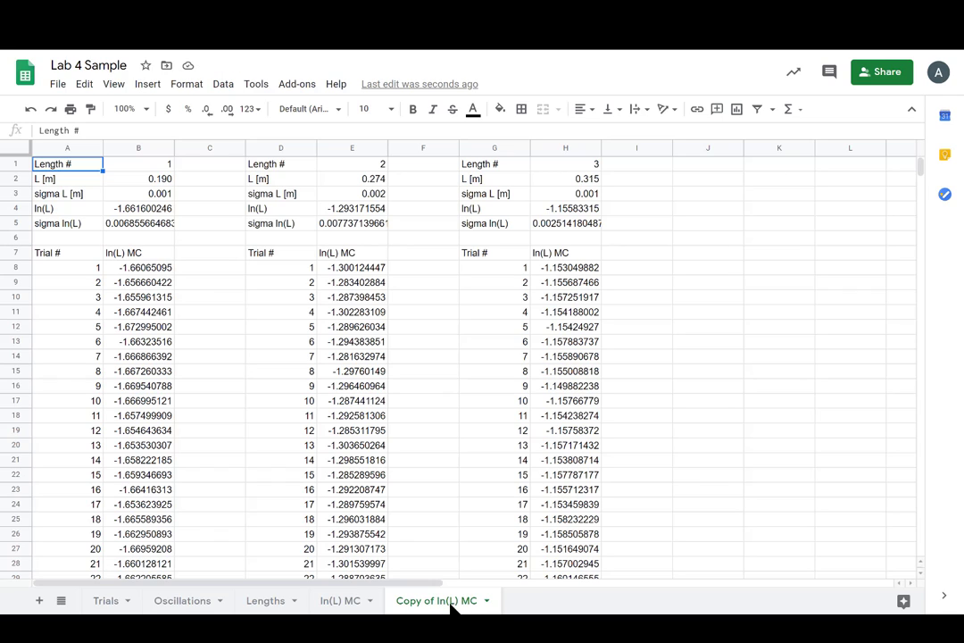
- Rename the 'Copy of ln(L) MC' sheet to 'ln(T) MC'
right_click(437, 600)
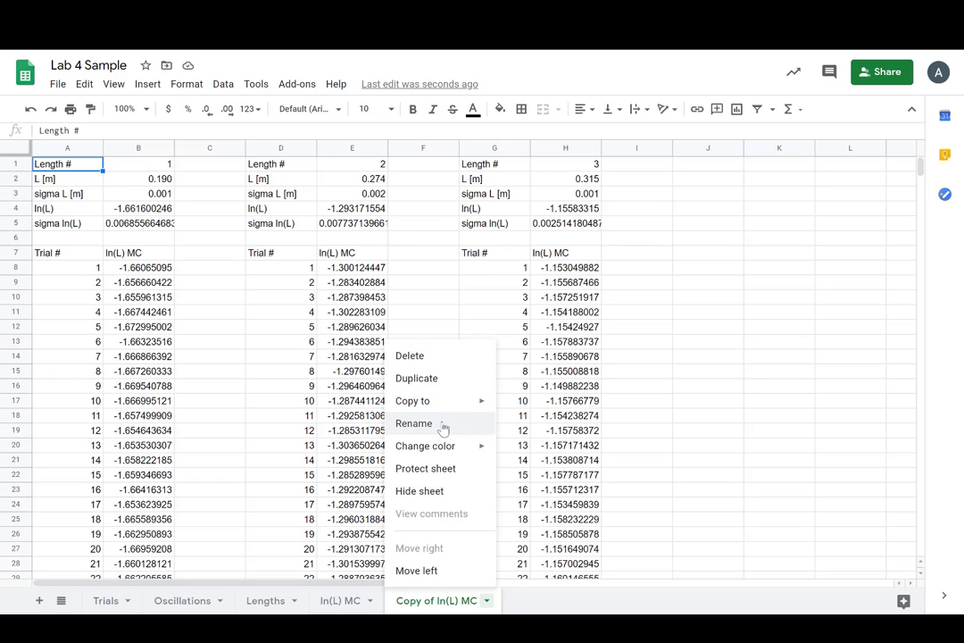
click(413, 422)
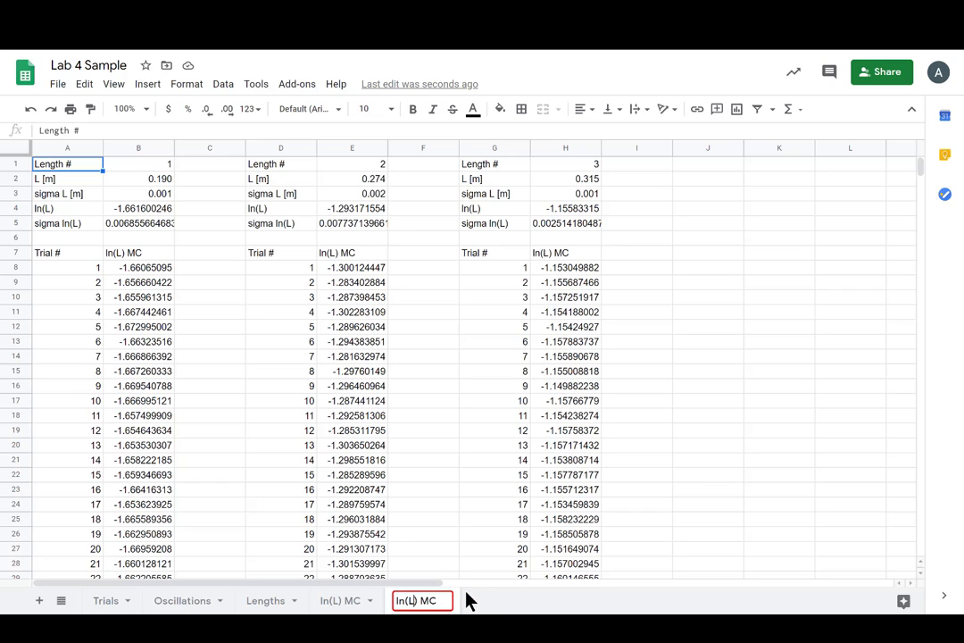
text(ln(T) MC)
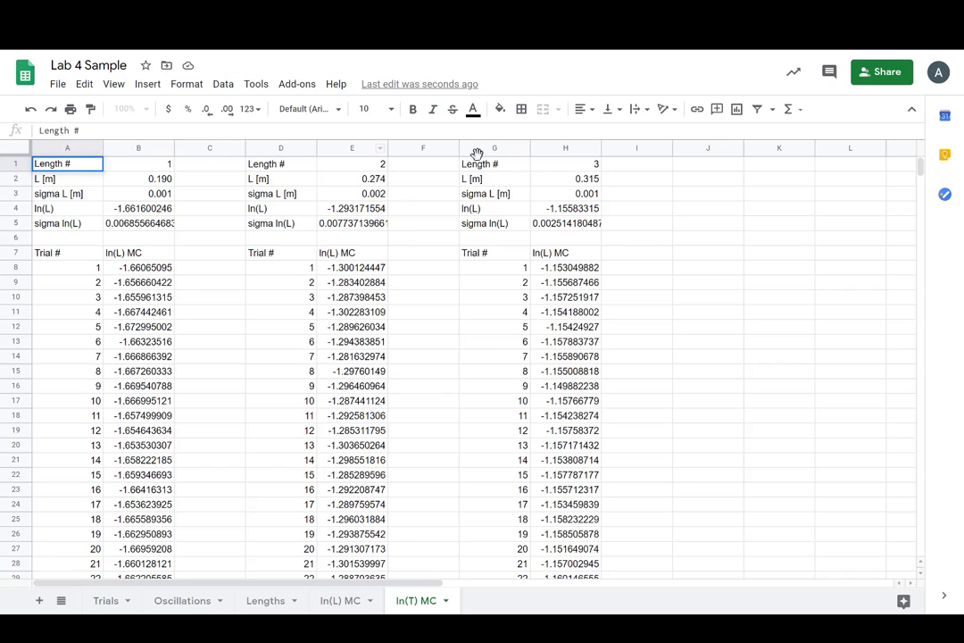
- Relabel A2:A5 as T [s], sigma T [s], ln(T) and sigma ln(T)
click(67, 179)
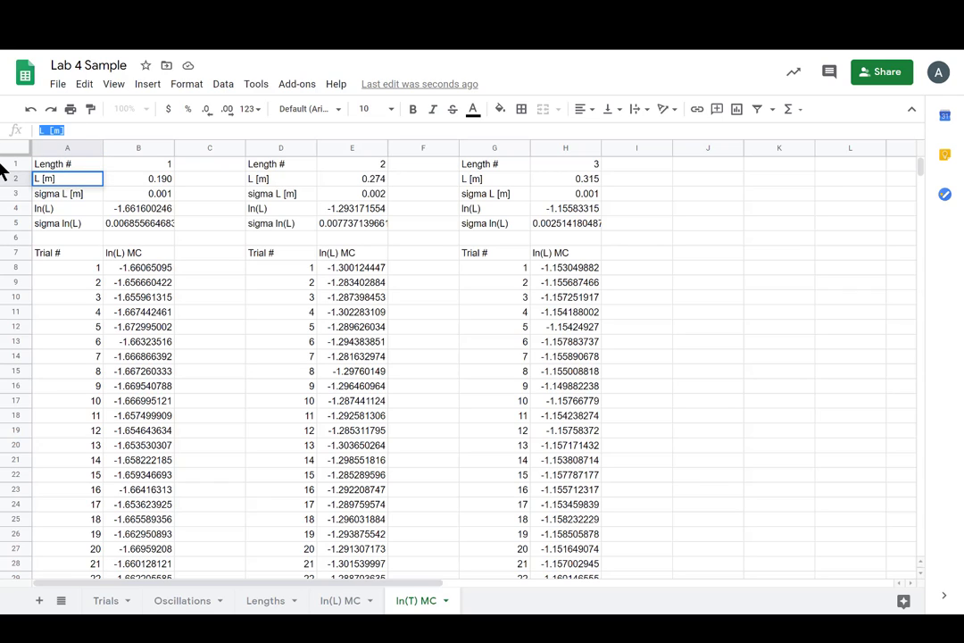
text(T [)
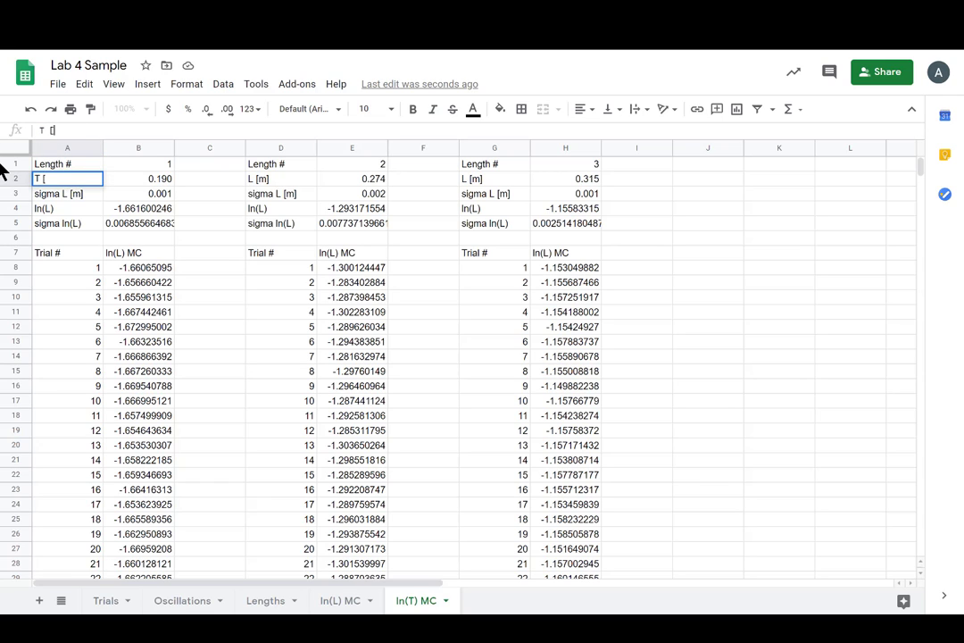
text(s])
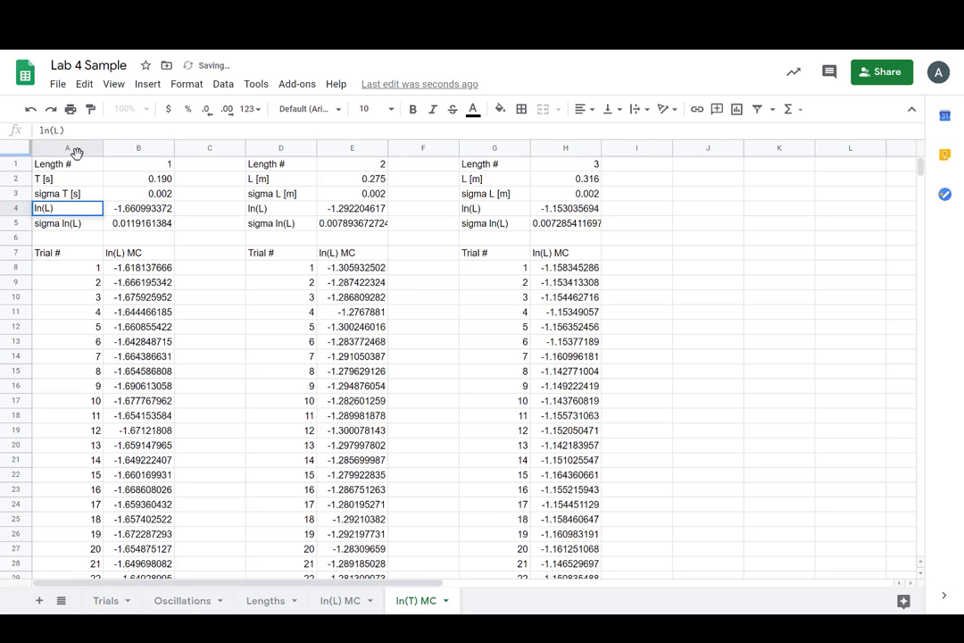
click(67, 223)
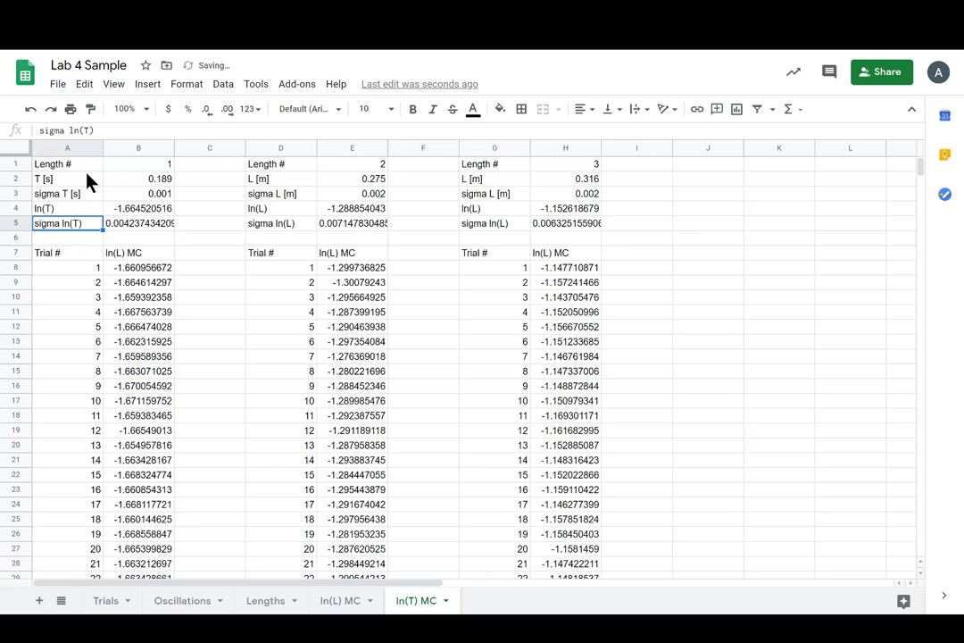
click(66, 179)
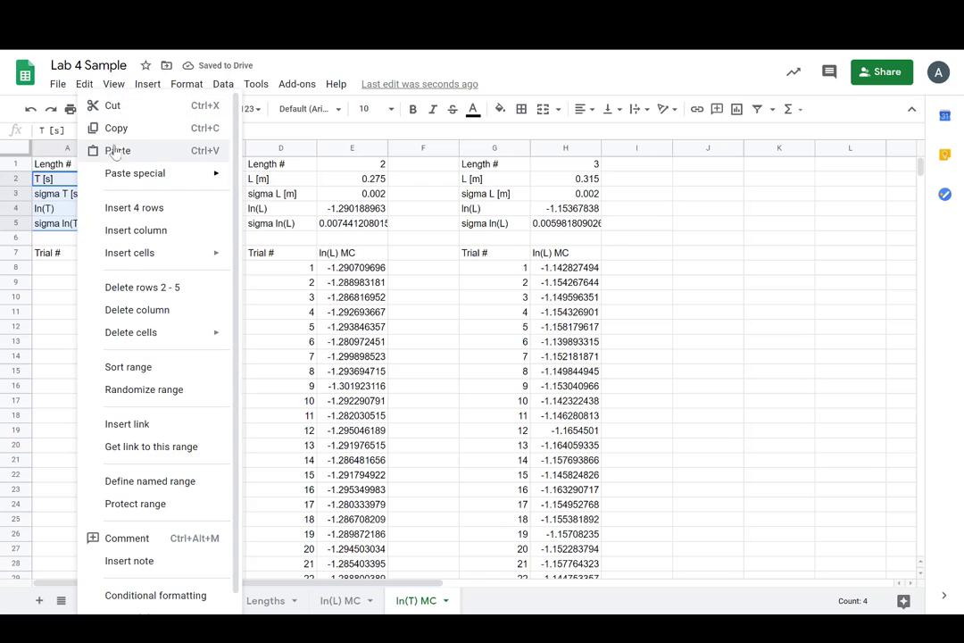
- Paste the A2:A5 time labels into D2 and G2, then select B7 for renaming
click(118, 150)
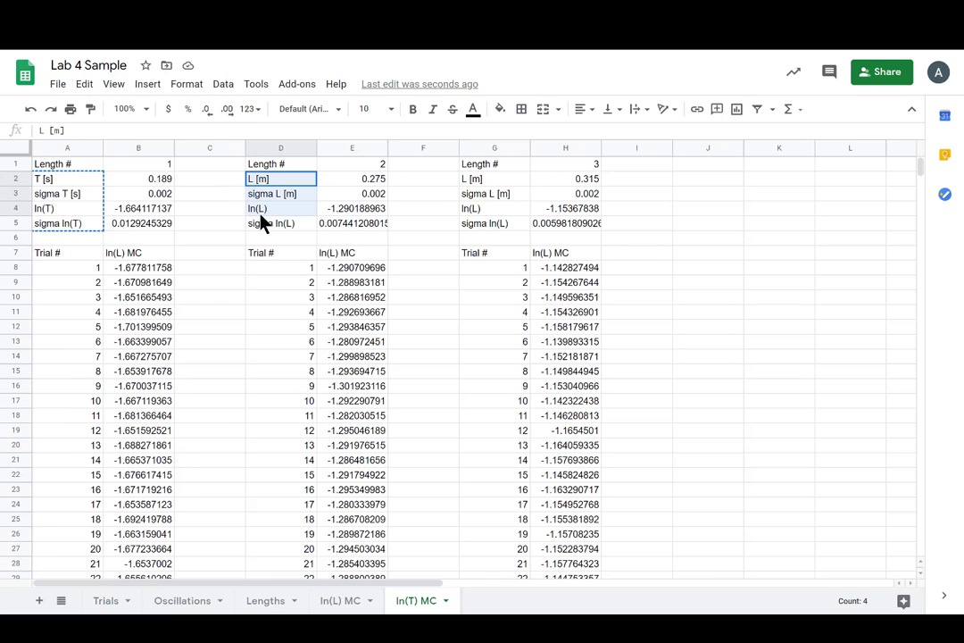
right_click(280, 193)
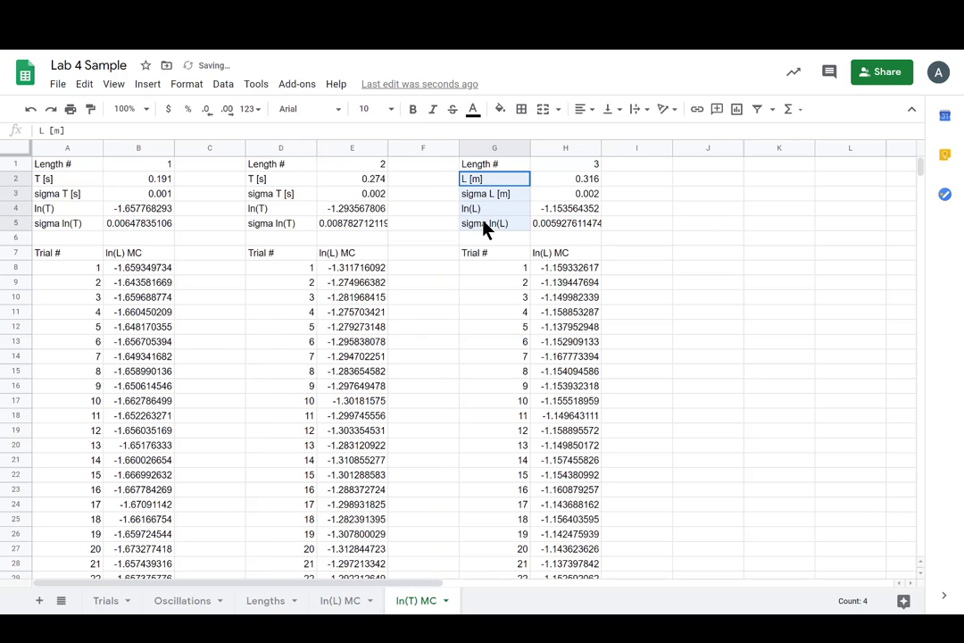
right_click(495, 200)
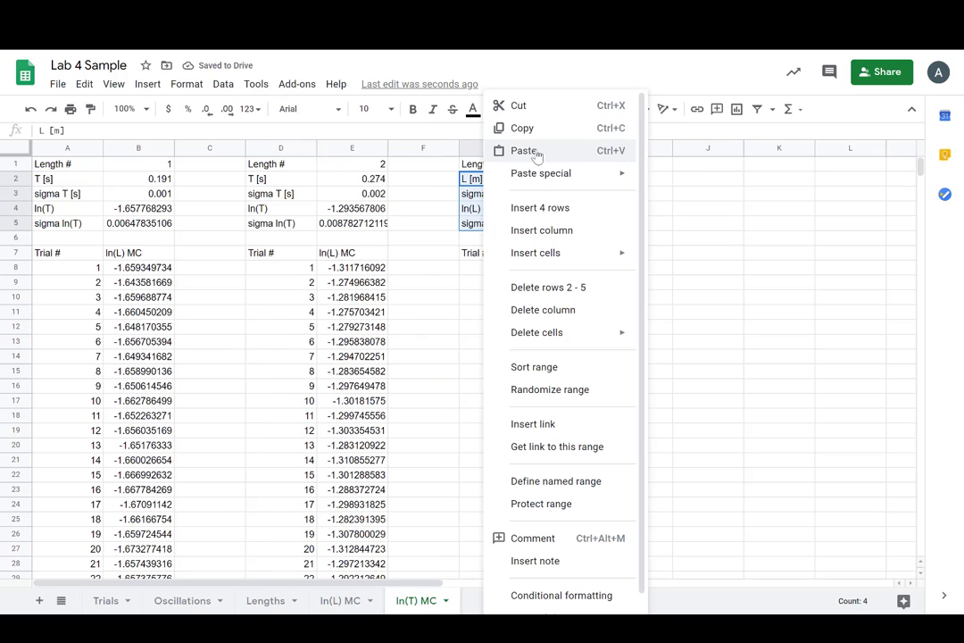
click(523, 150)
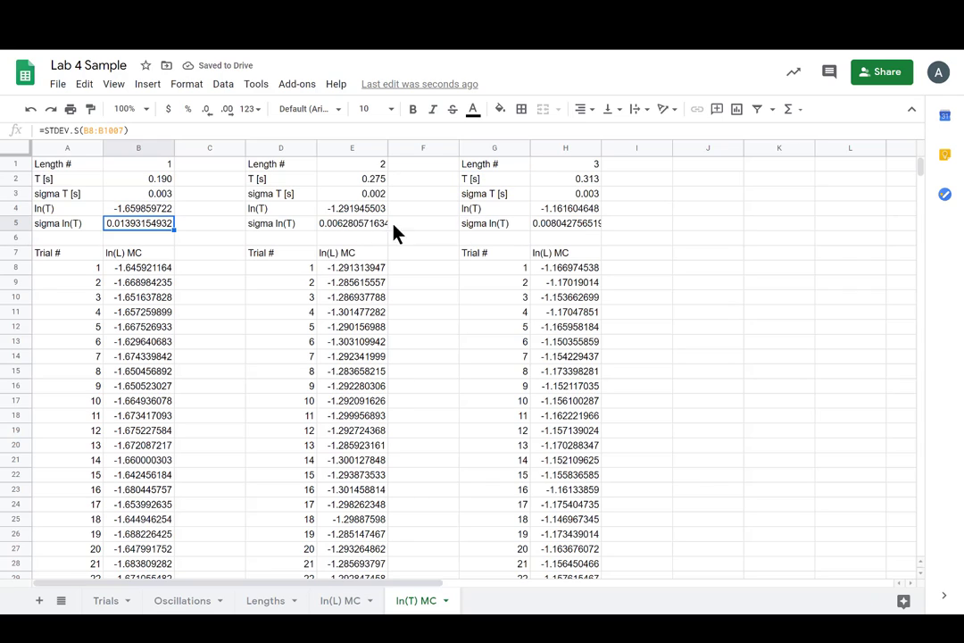
click(352, 194)
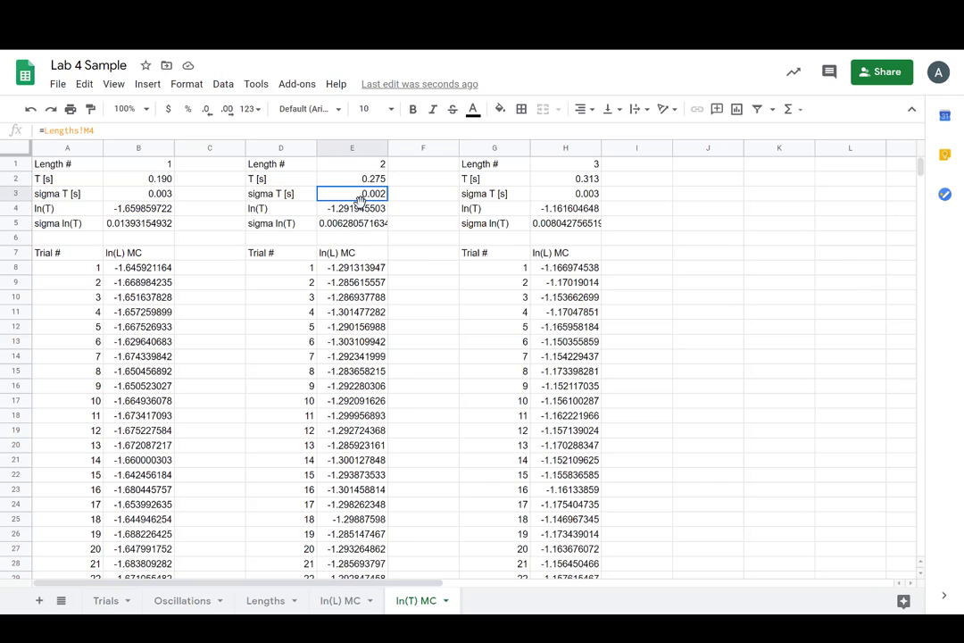
click(352, 267)
text(T)
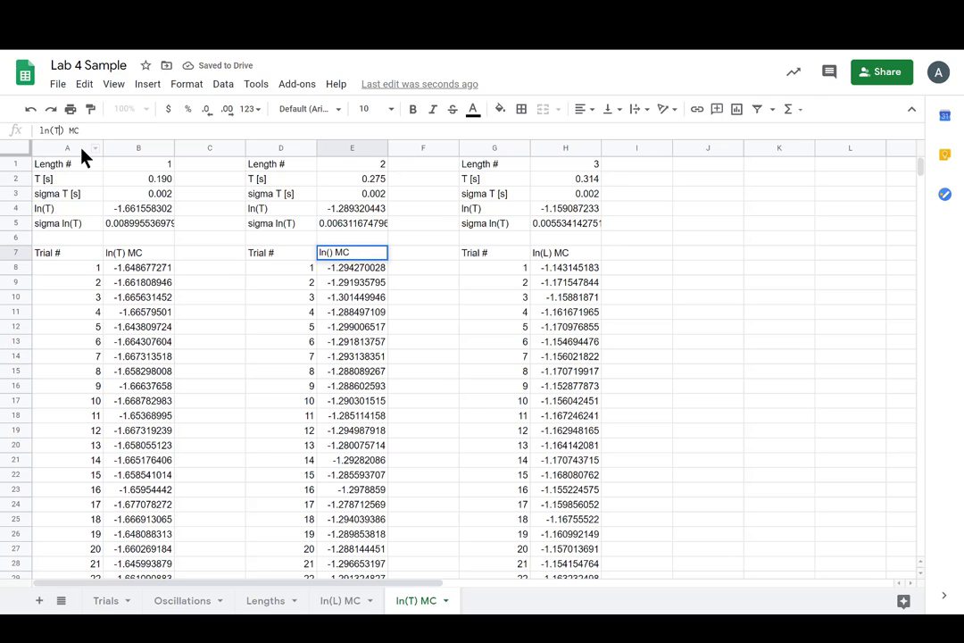
- Set trial headings to ln(T) MC and link B2 to the Lengths period 0.8086
click(565, 252)
text(=)
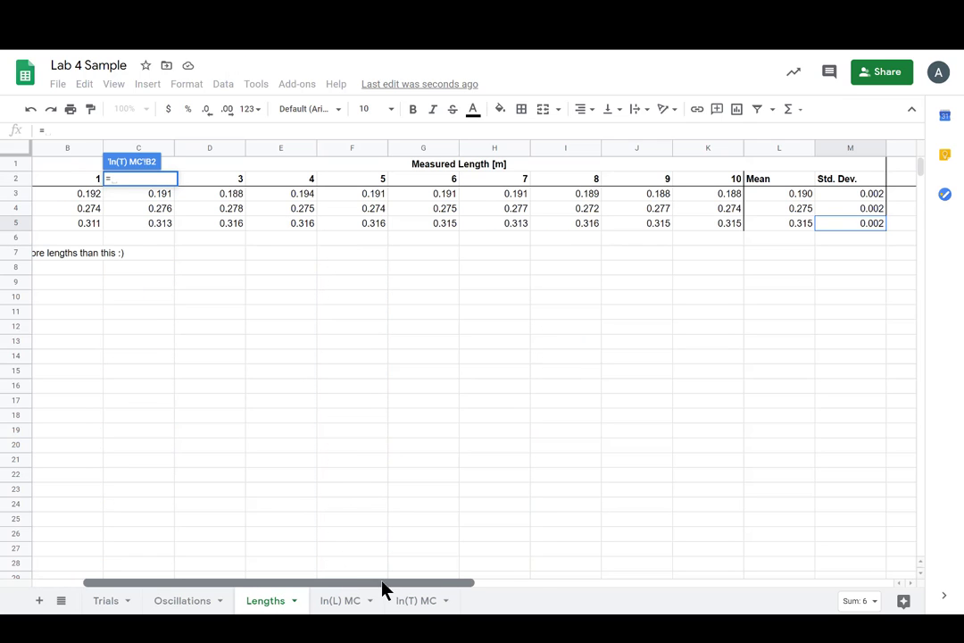
drag(384, 583, 469, 582)
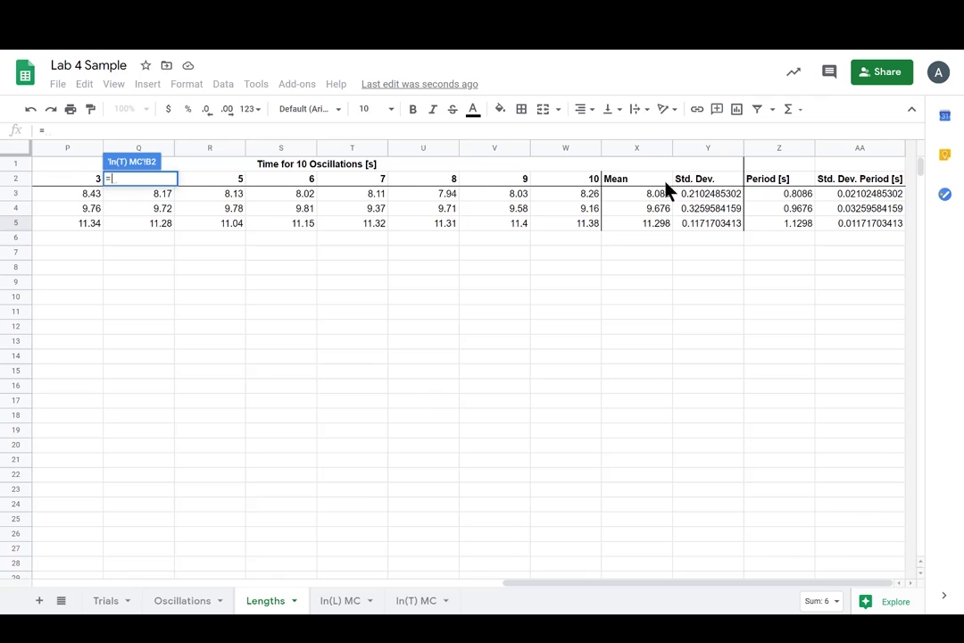
mouse_move(699, 201)
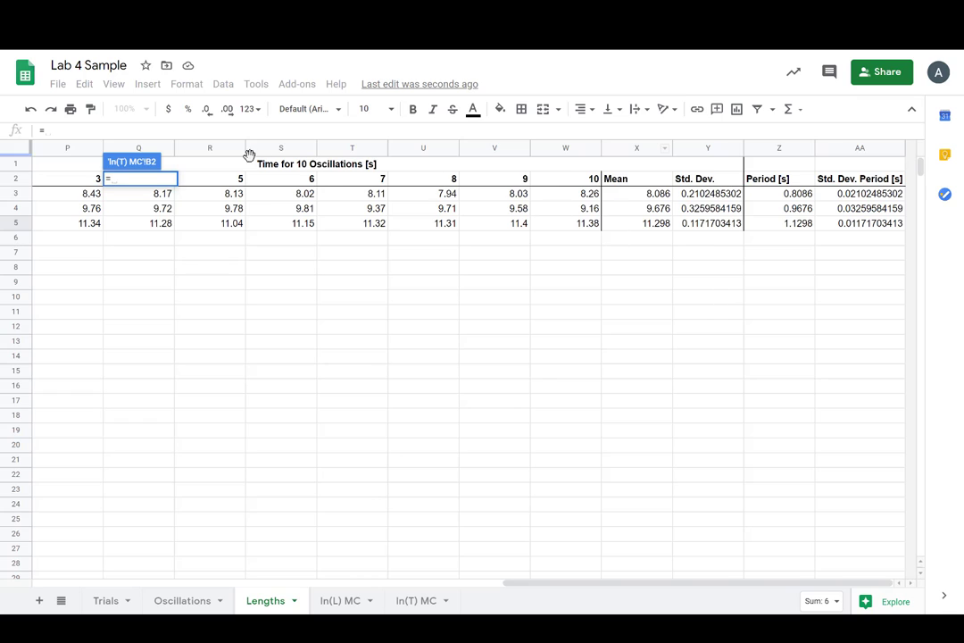
mouse_move(839, 190)
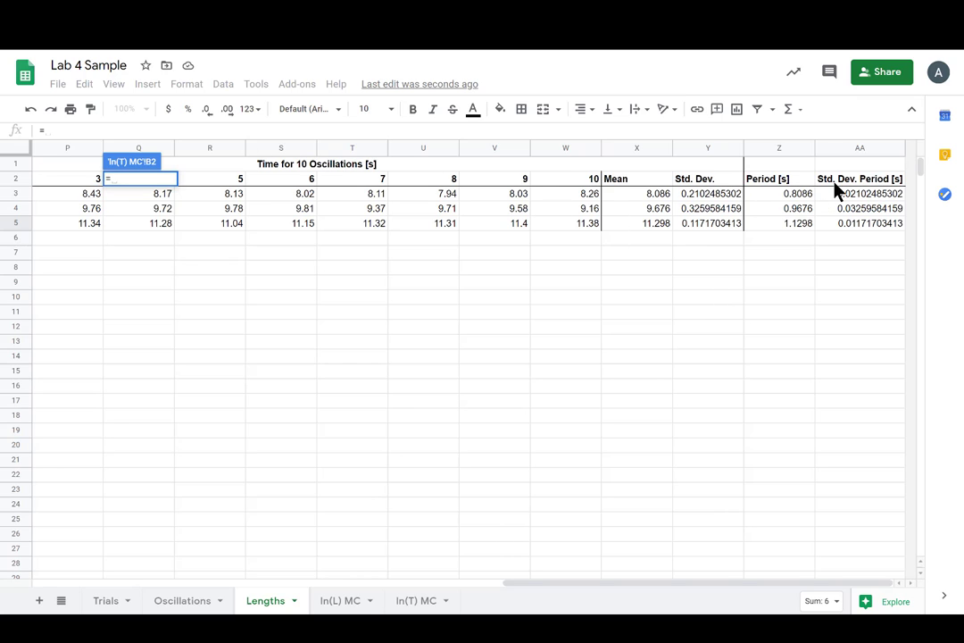
mouse_move(679, 167)
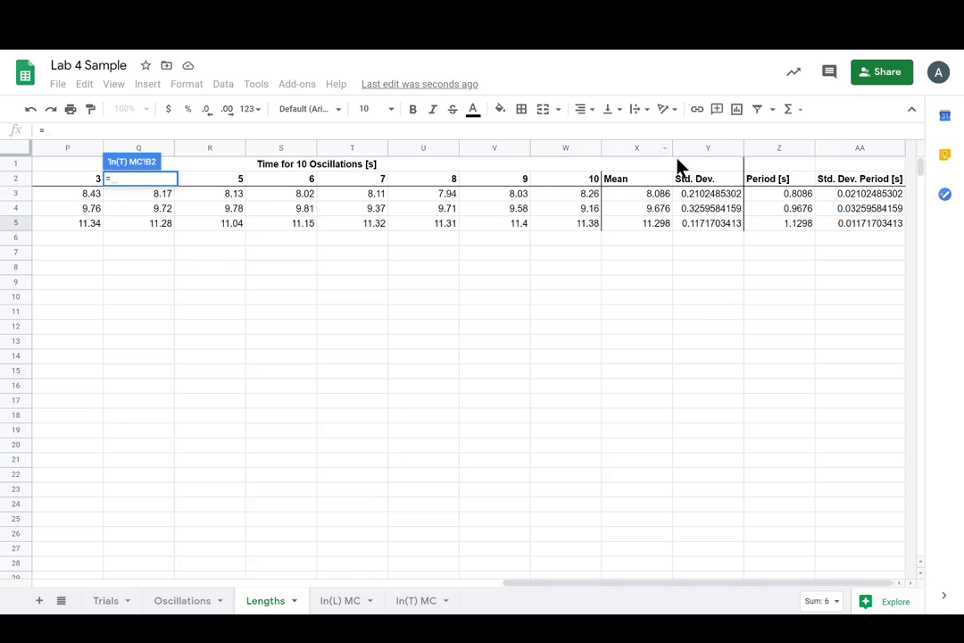
mouse_move(897, 161)
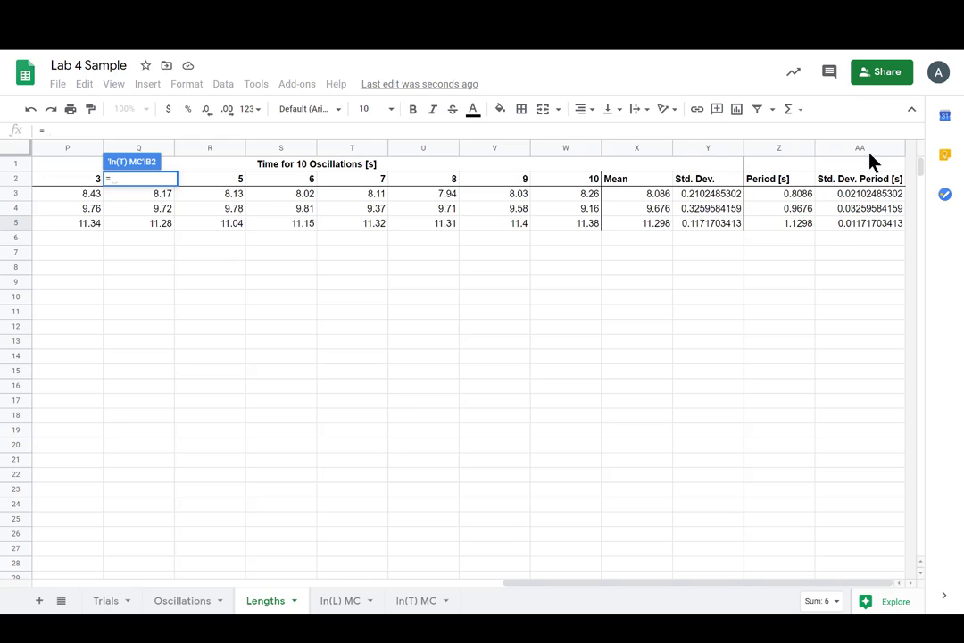
click(779, 194)
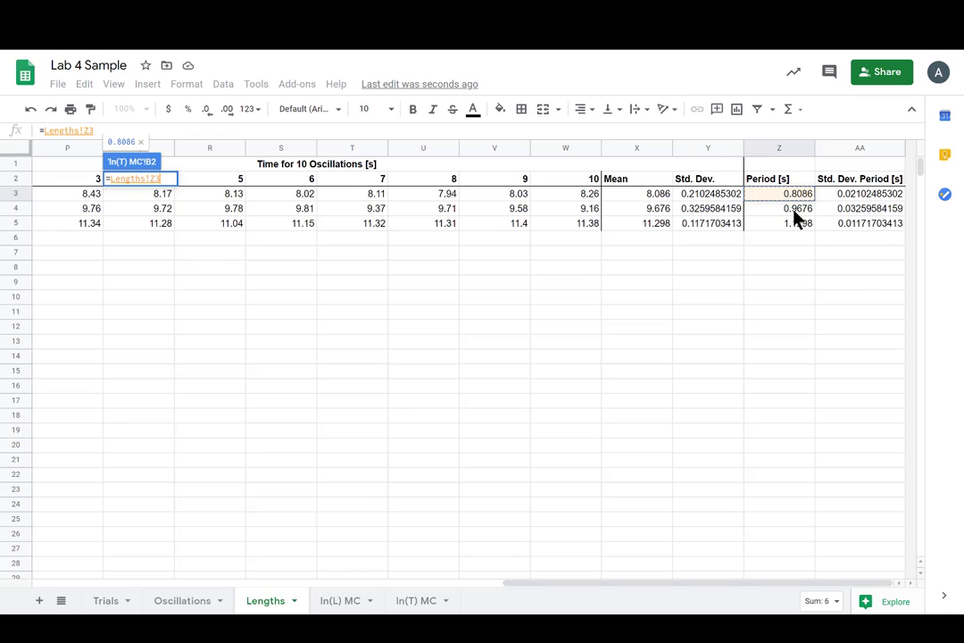
click(416, 600)
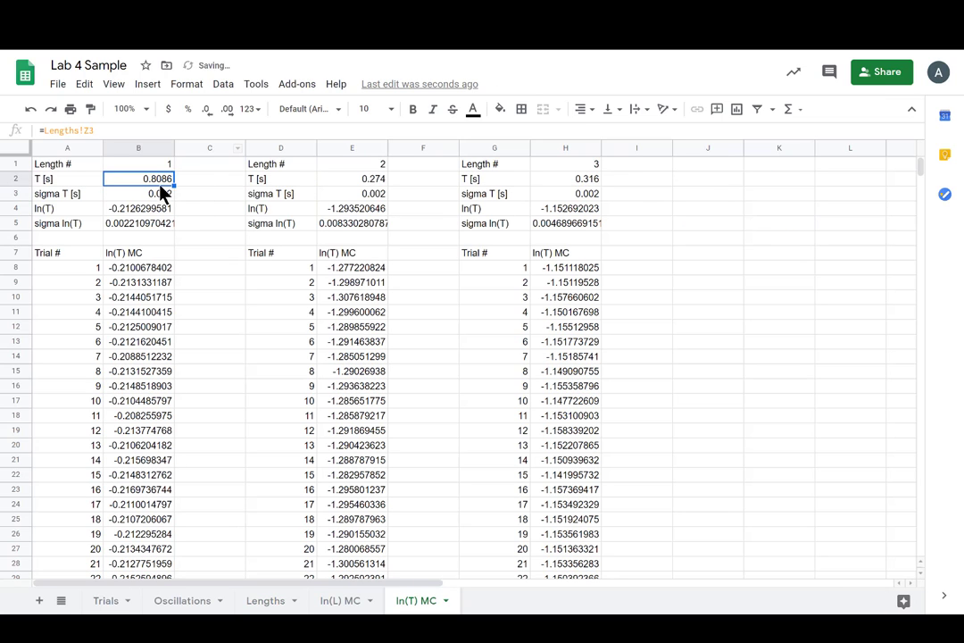
click(138, 193)
text(=)
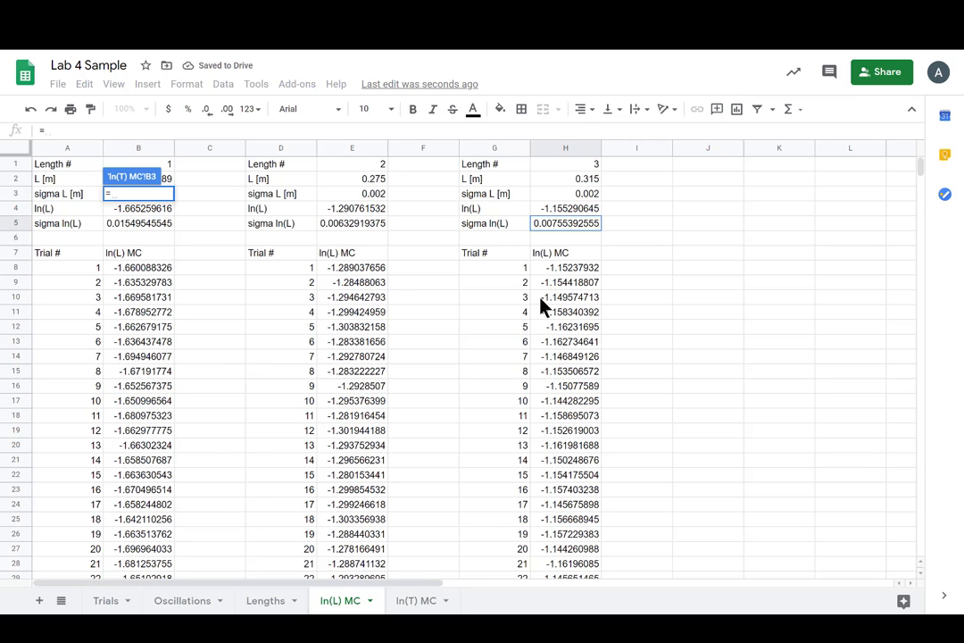
- Link B3, E2, E3, H2 and H3 to the matching Lengths periods and standard deviations
click(265, 600)
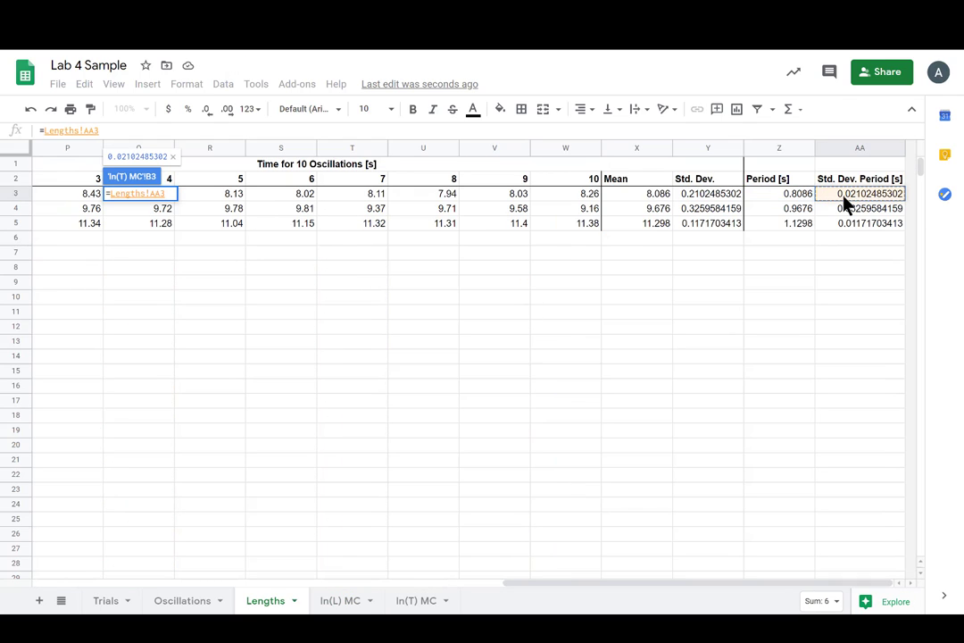
click(415, 600)
text(=)
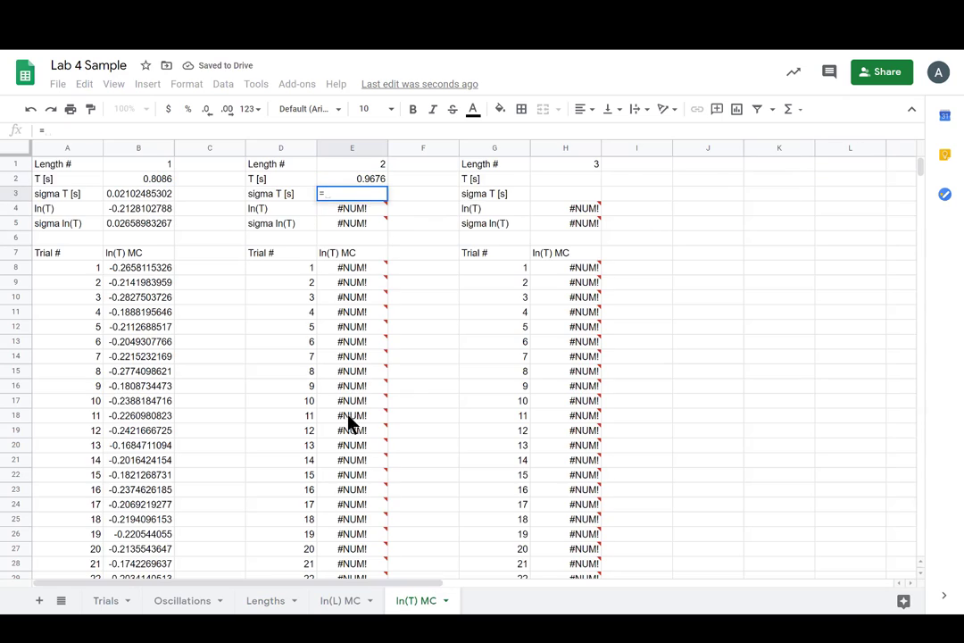
click(265, 600)
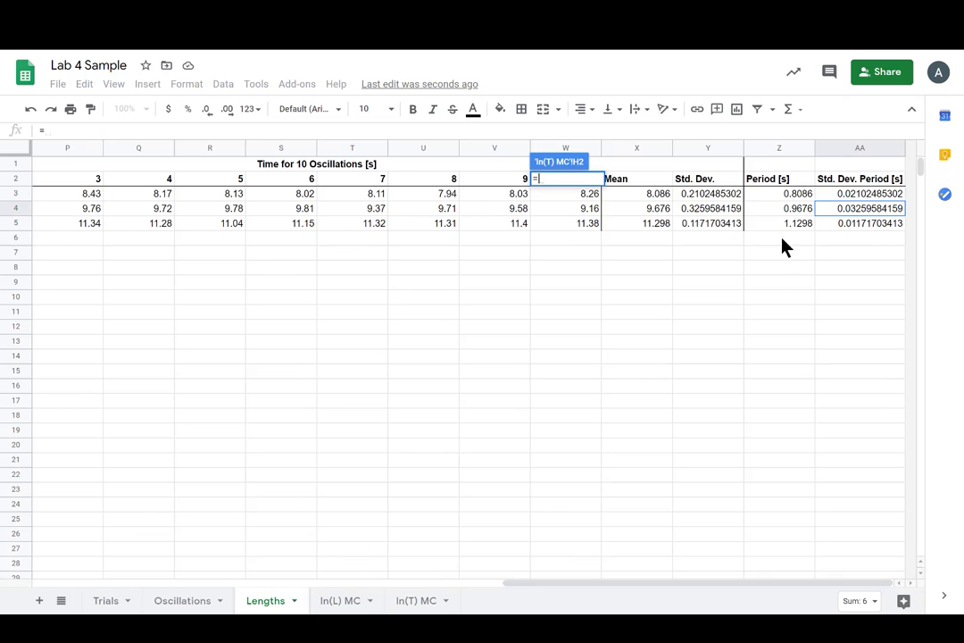
click(416, 600)
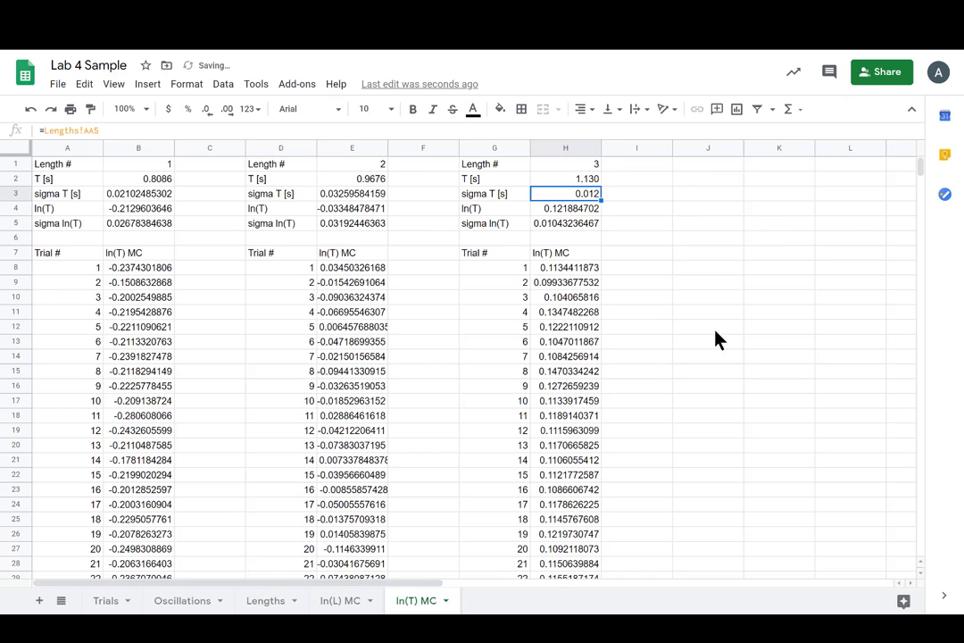
click(709, 326)
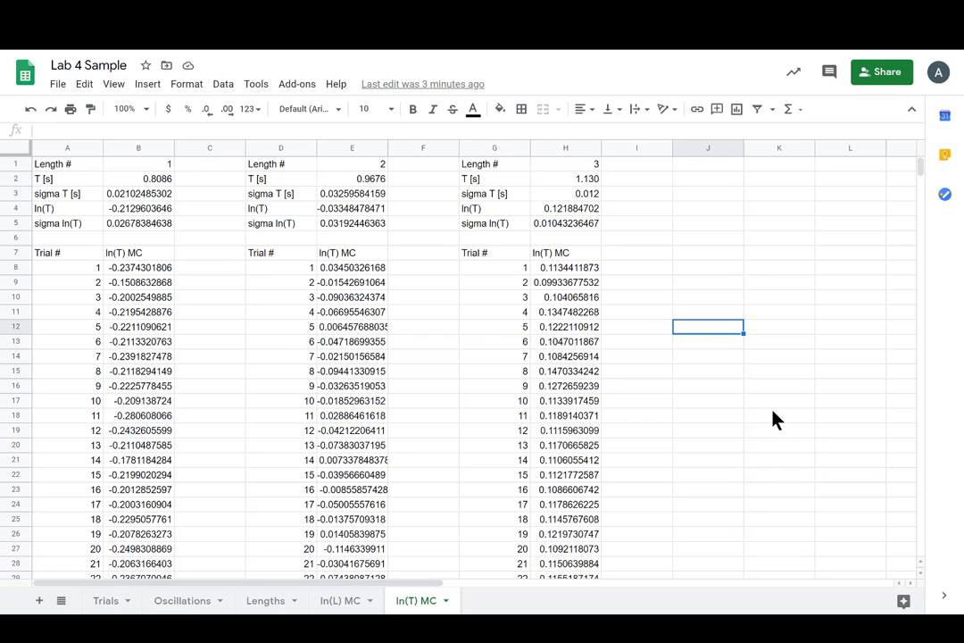
mouse_move(339, 600)
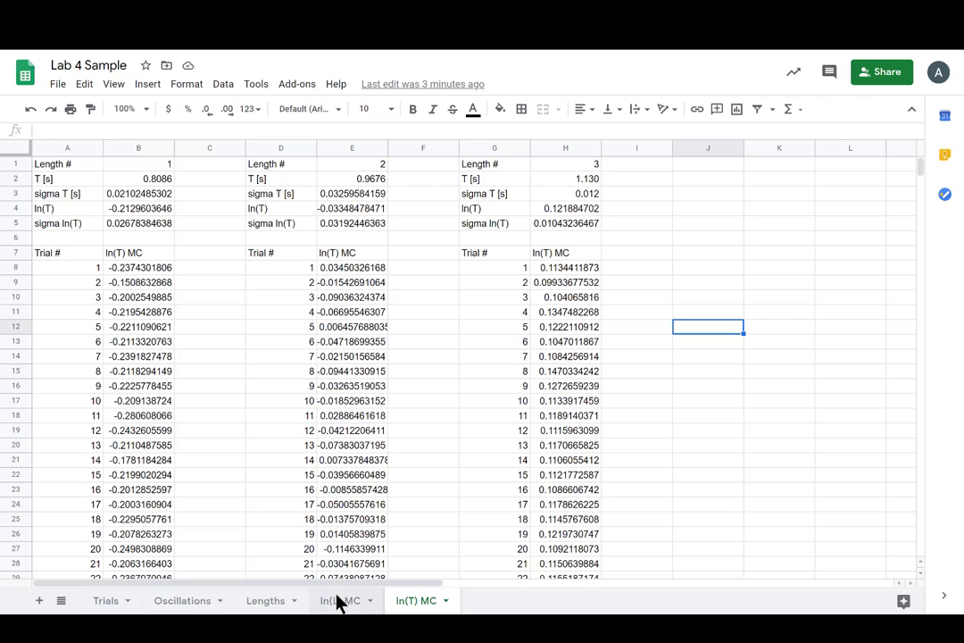
click(340, 600)
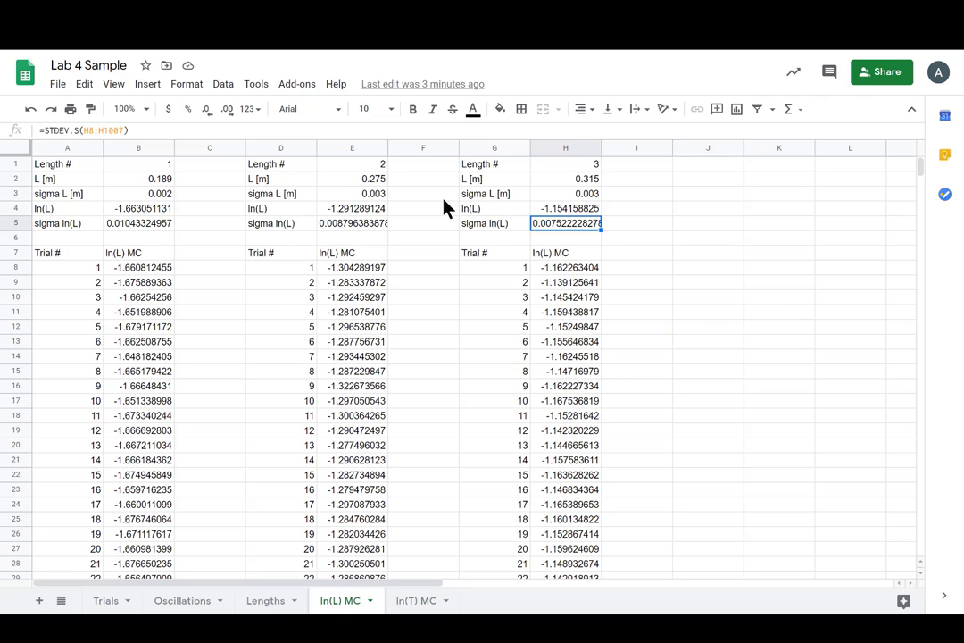
mouse_move(134, 284)
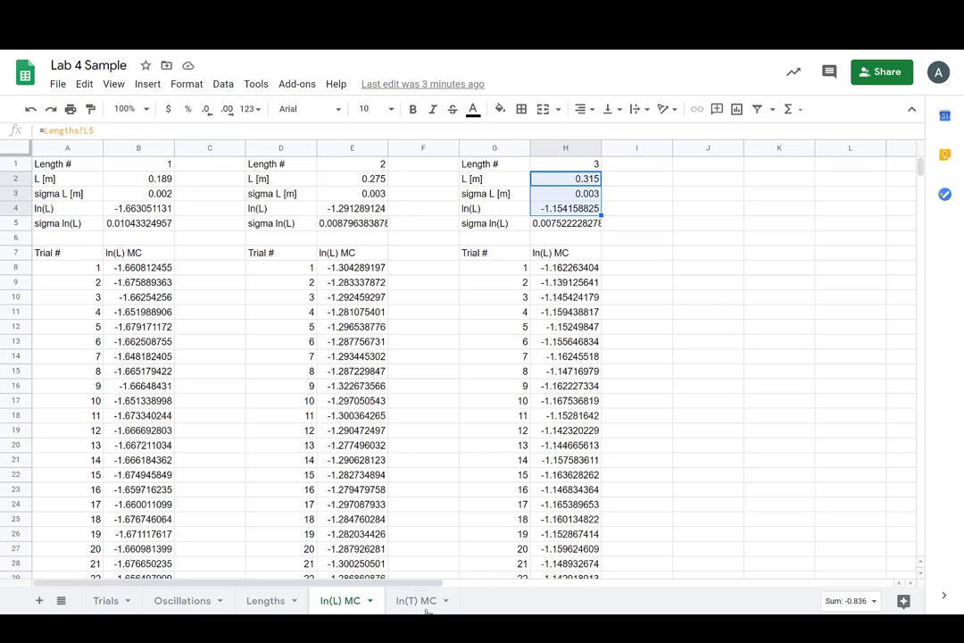
click(416, 600)
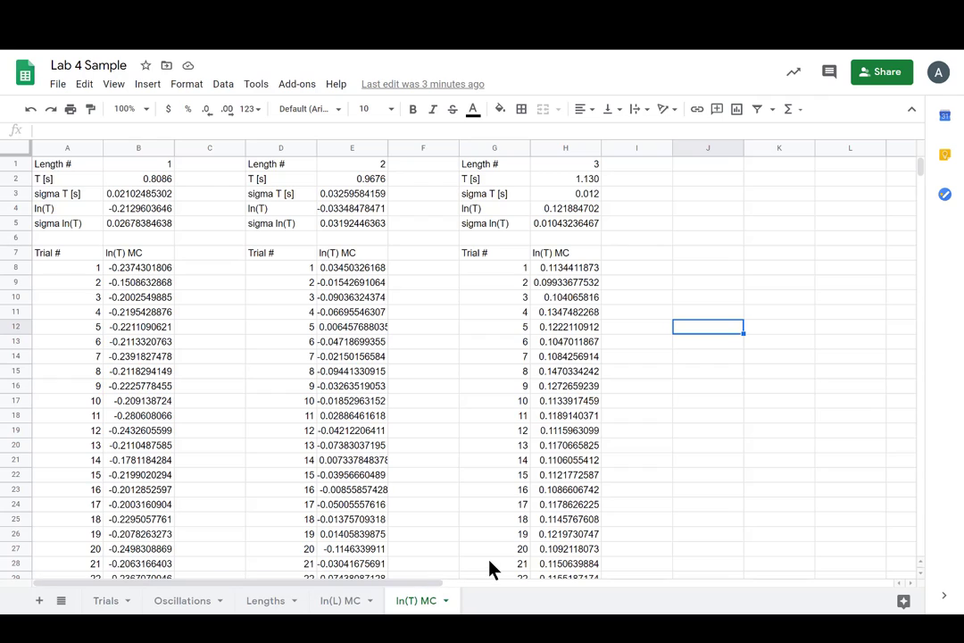